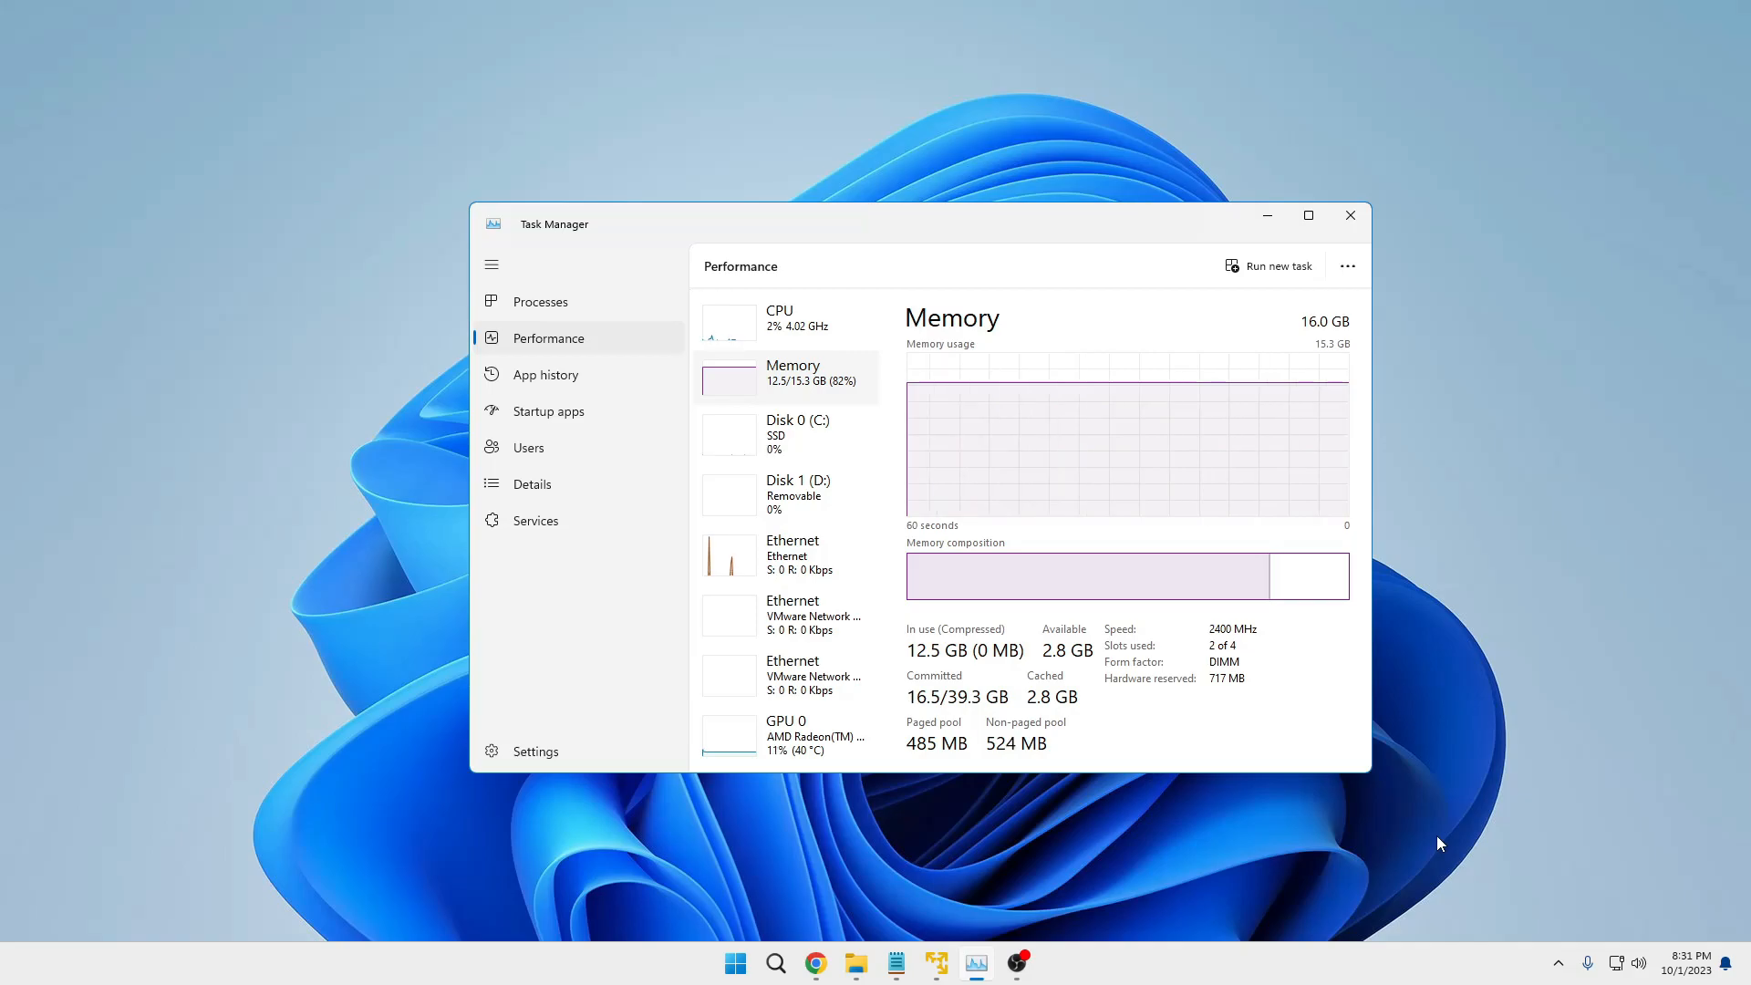
Read the cached memory value under Performance > Memory, then close Task Manager
click(1307, 215)
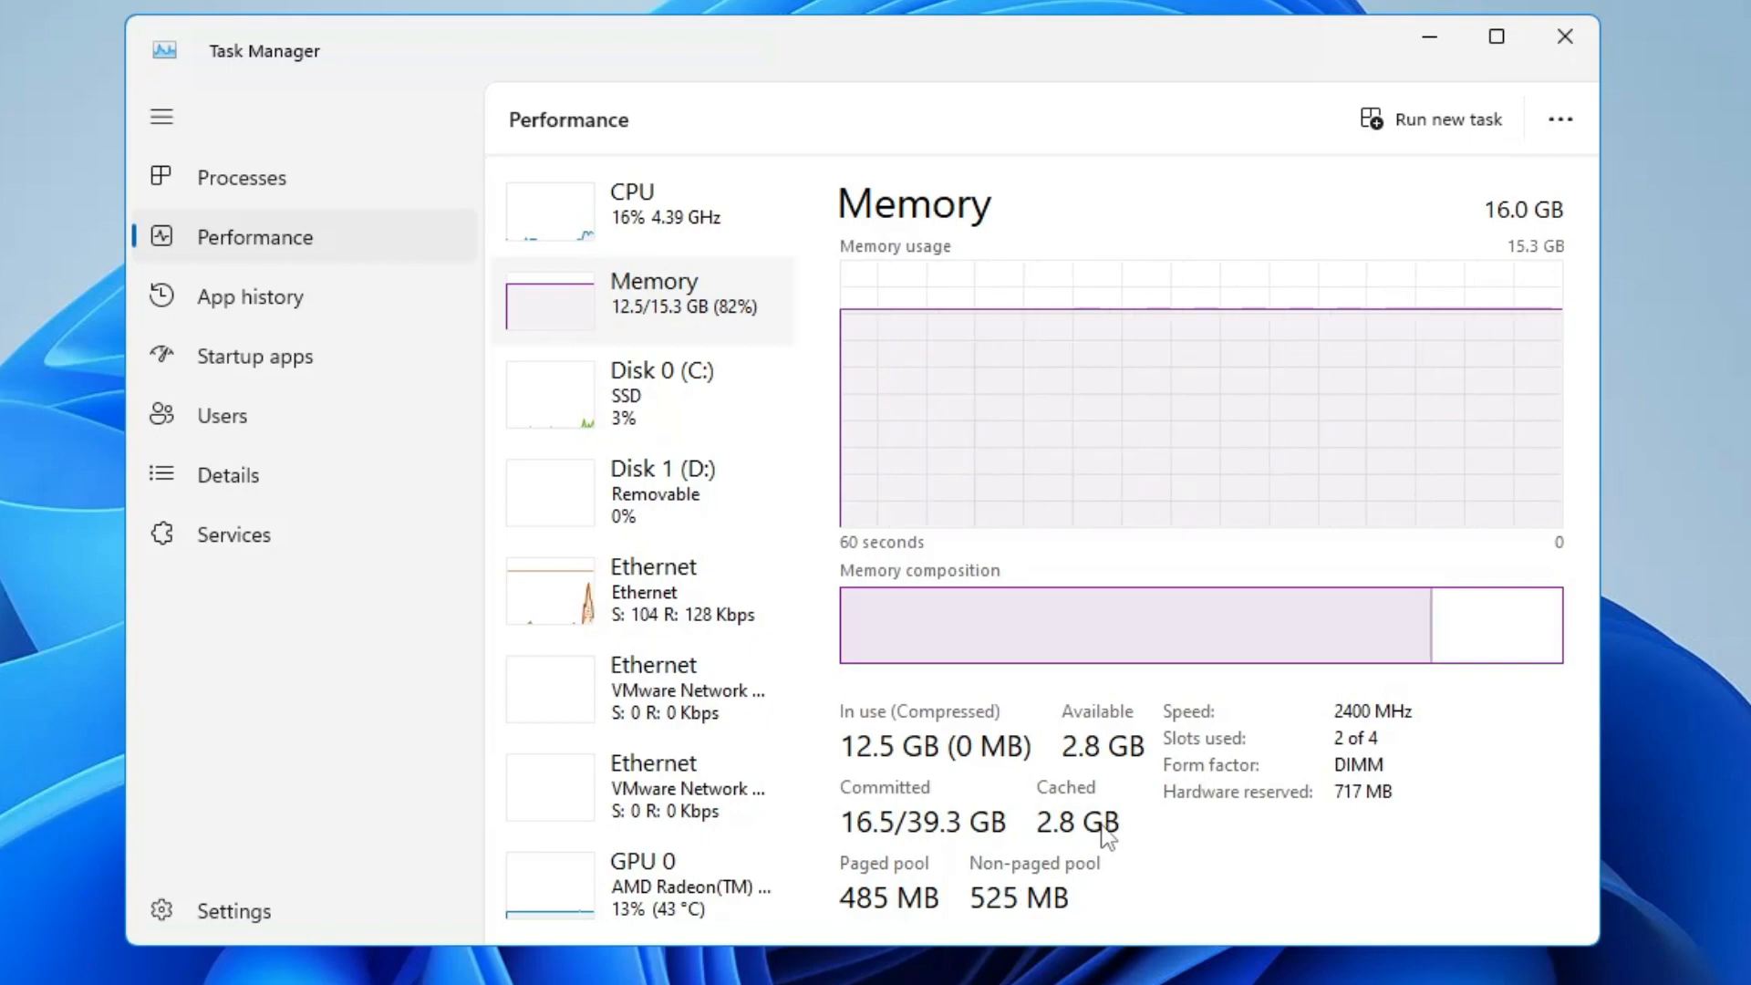
click(1562, 36)
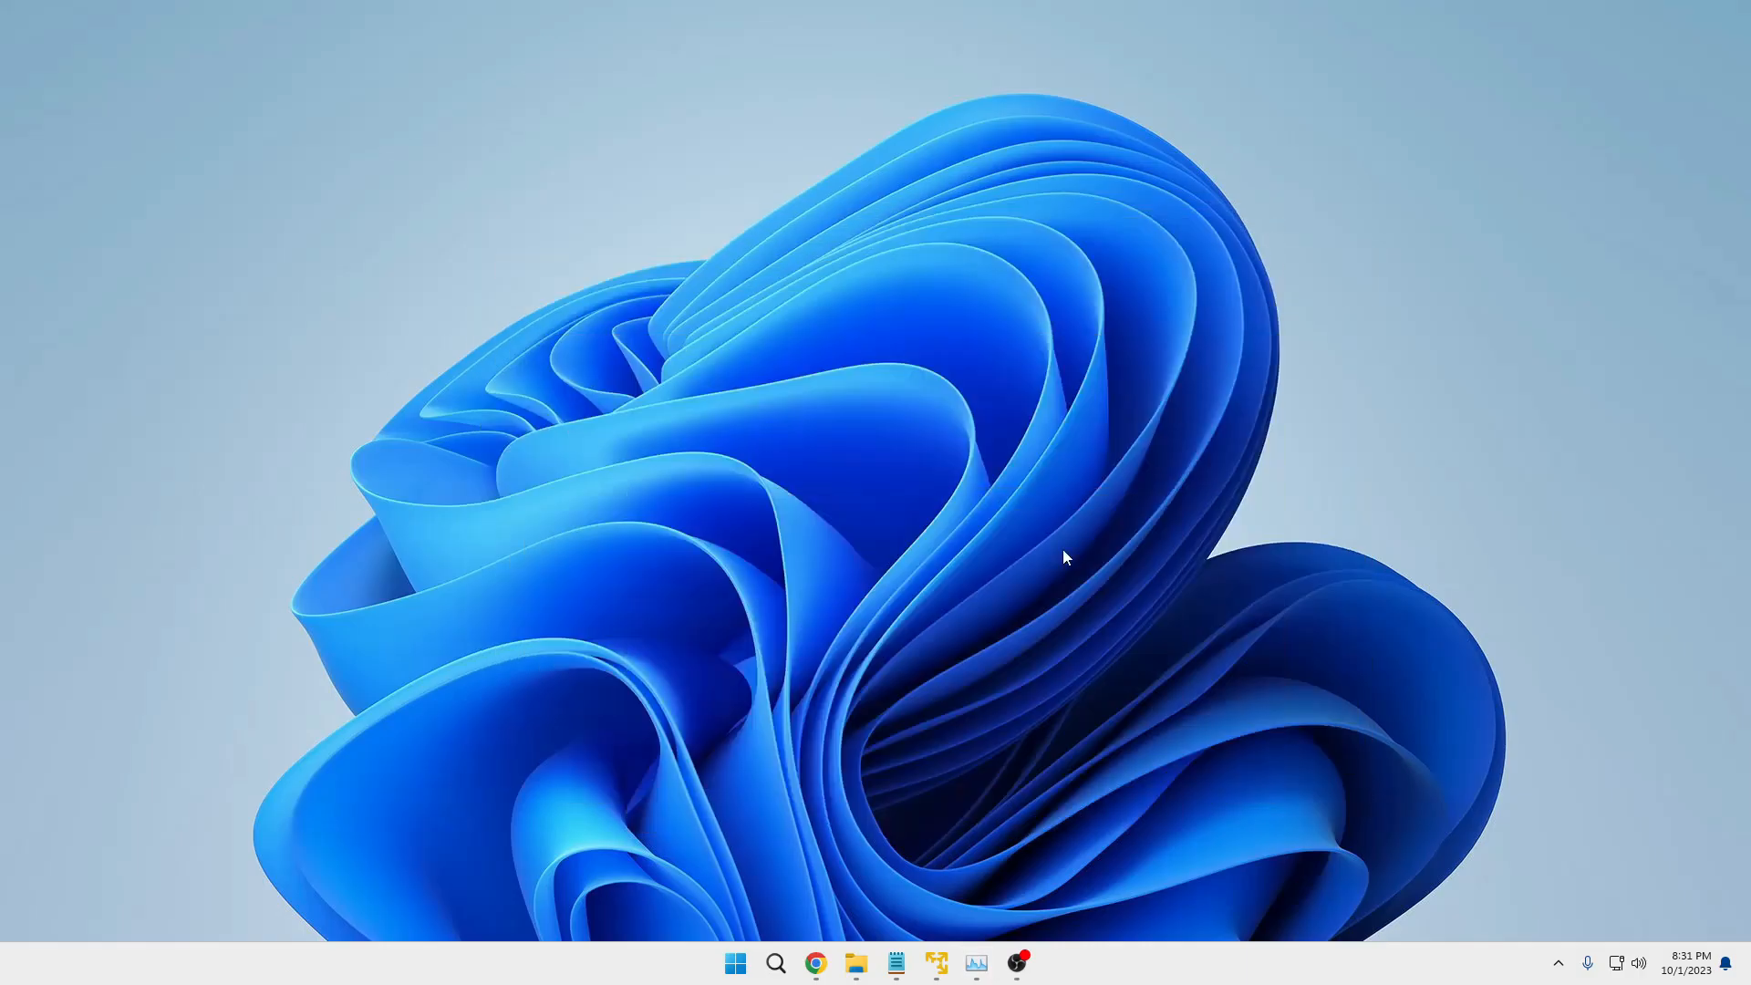
Download EmptyStandbyList.exe from the archived wj32 page in Chrome and minimize the browser
click(815, 963)
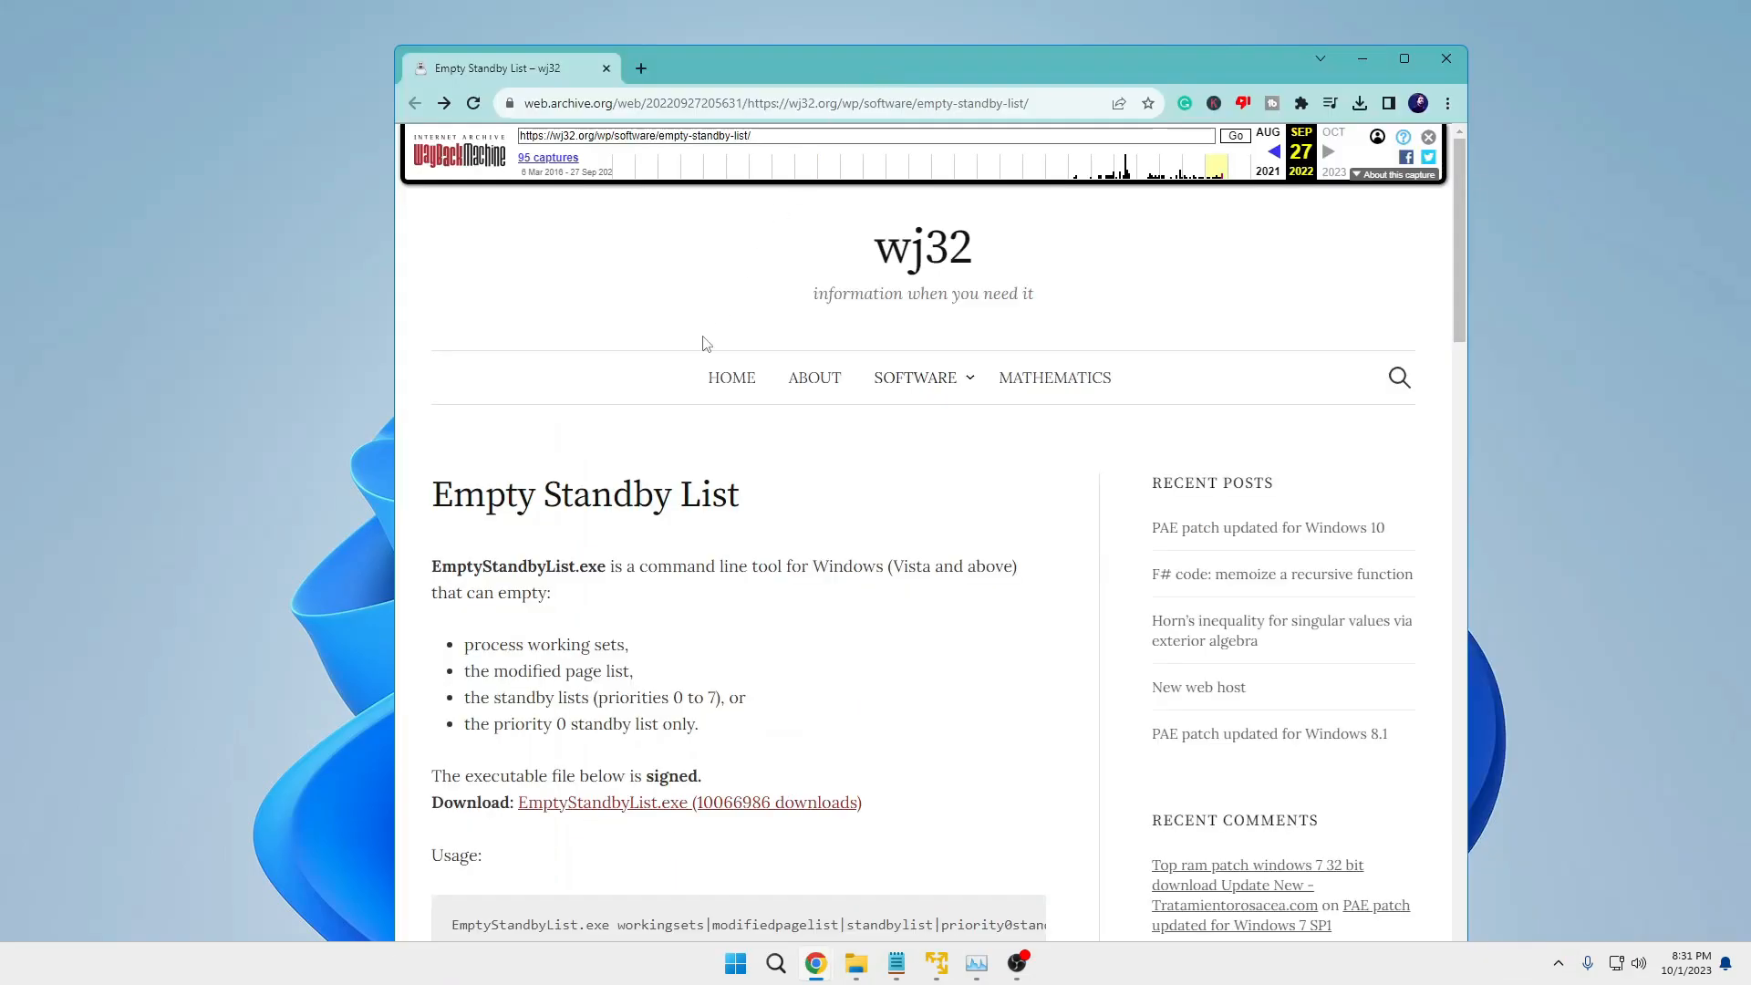
mouse_move(700, 516)
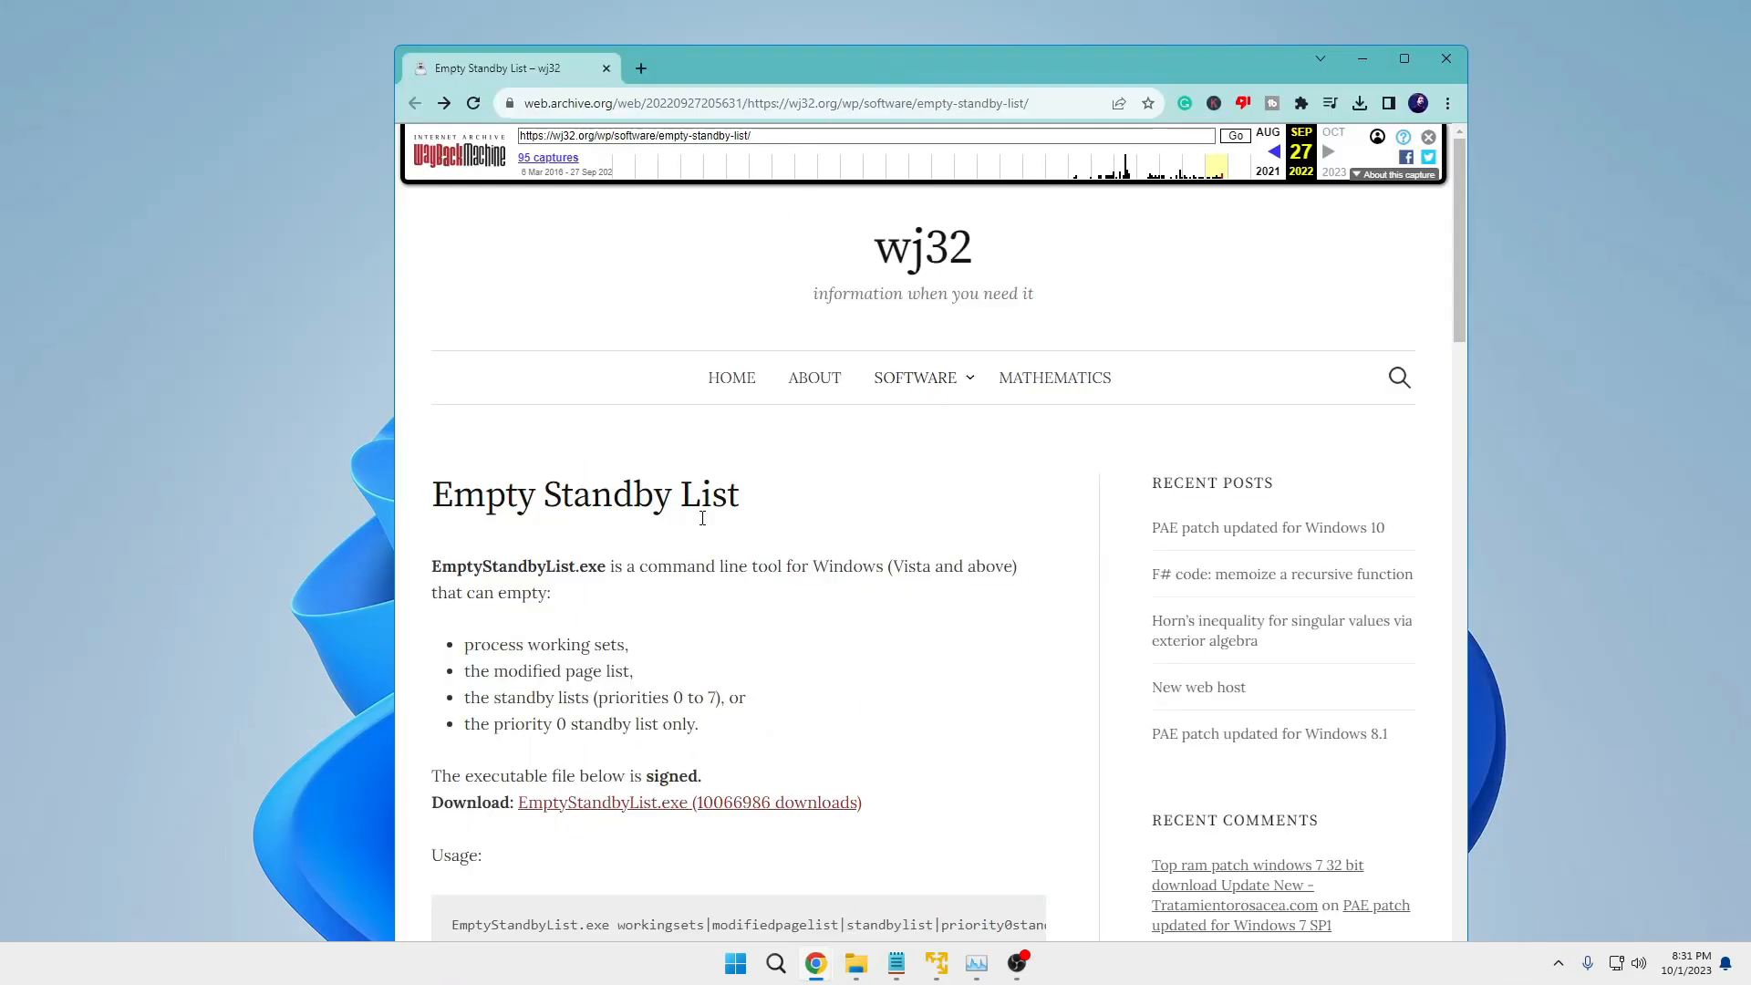
scroll(down, 3)
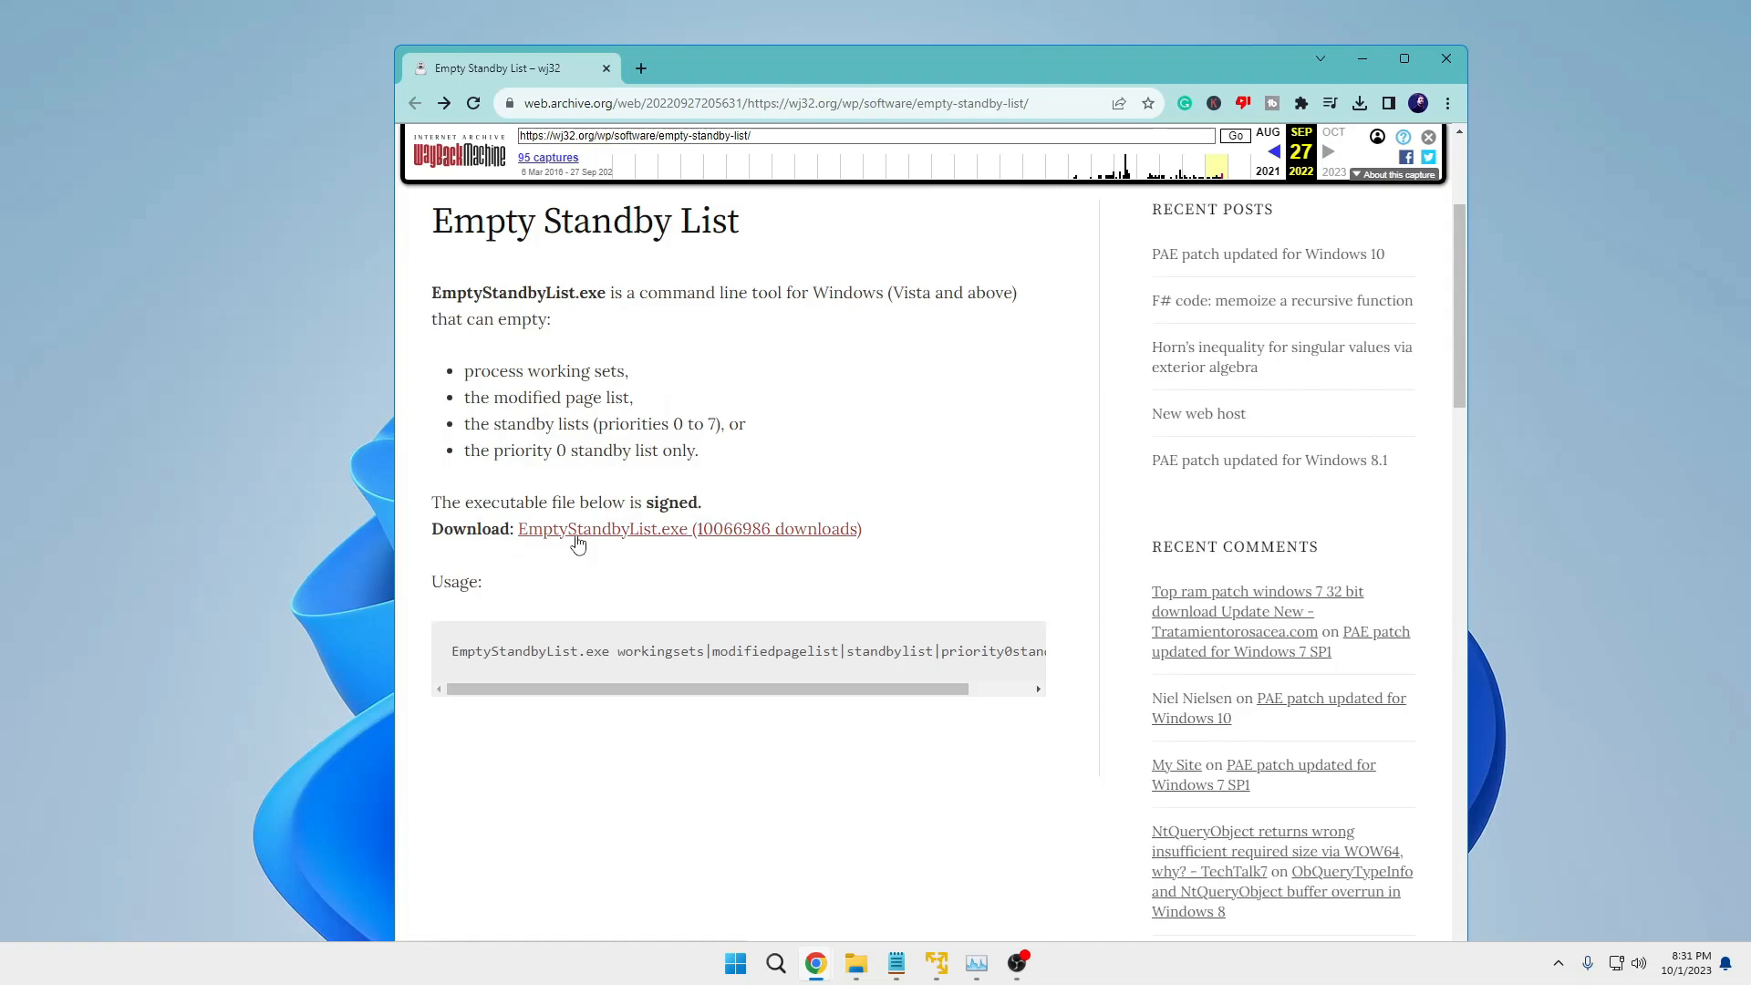
mouse_move(673, 546)
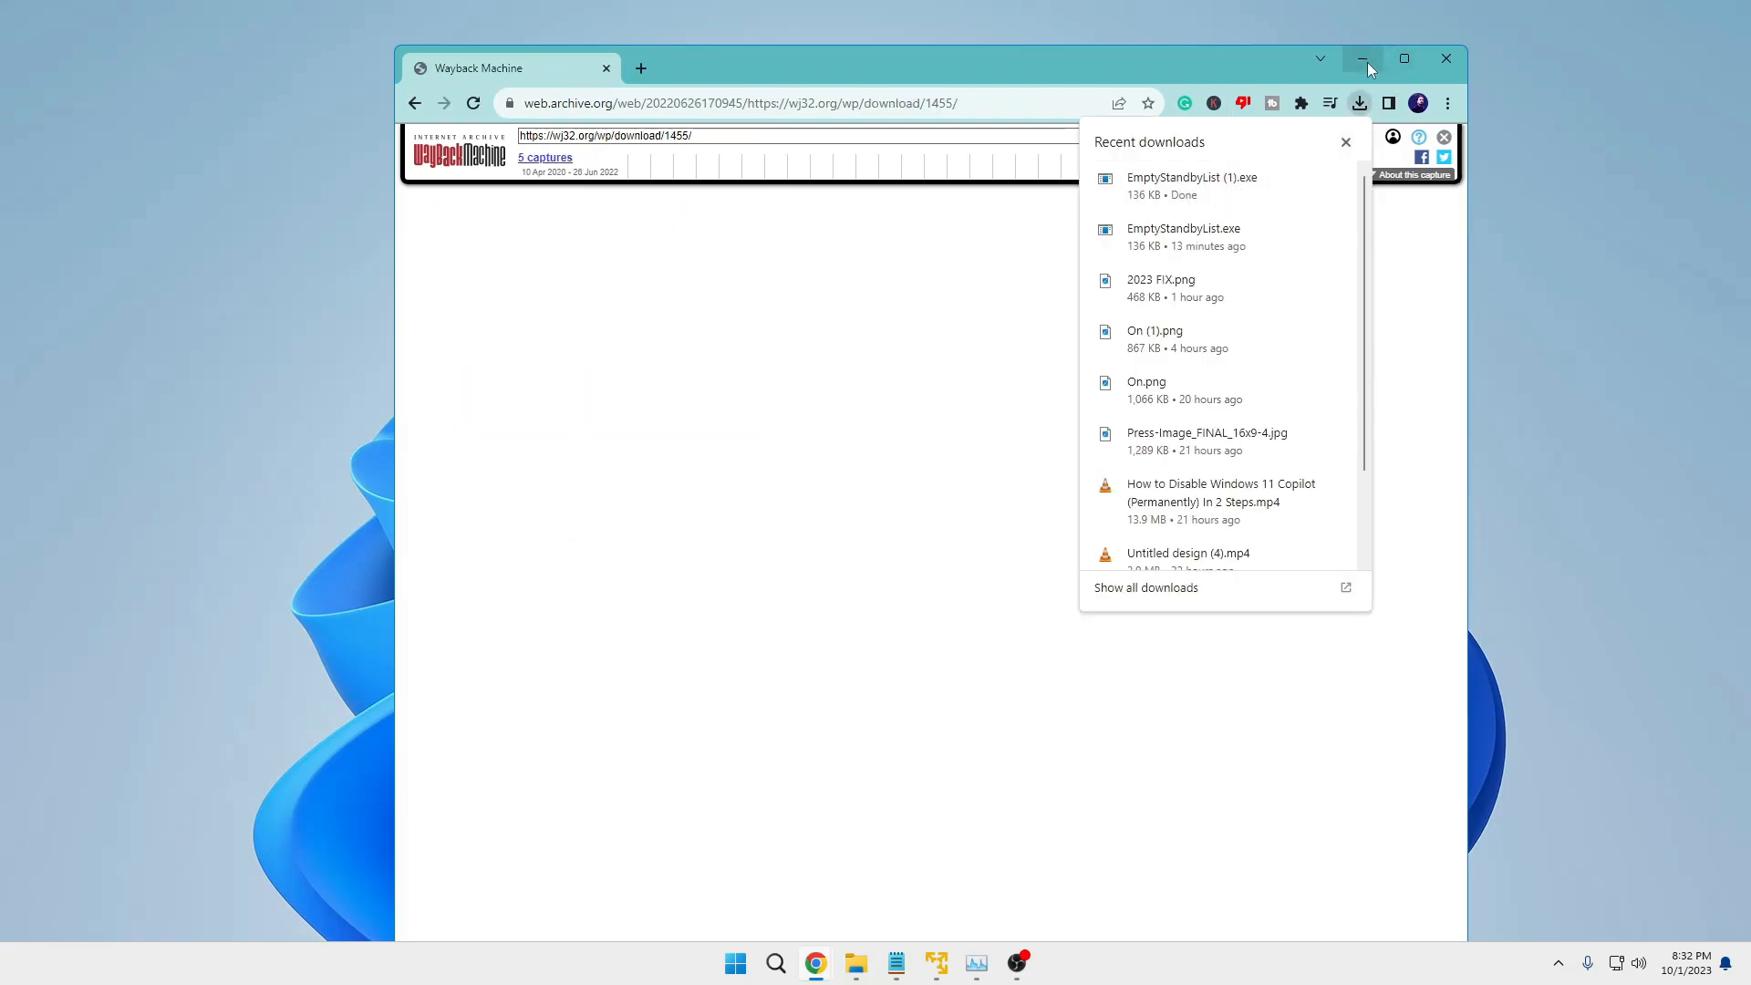
click(775, 963)
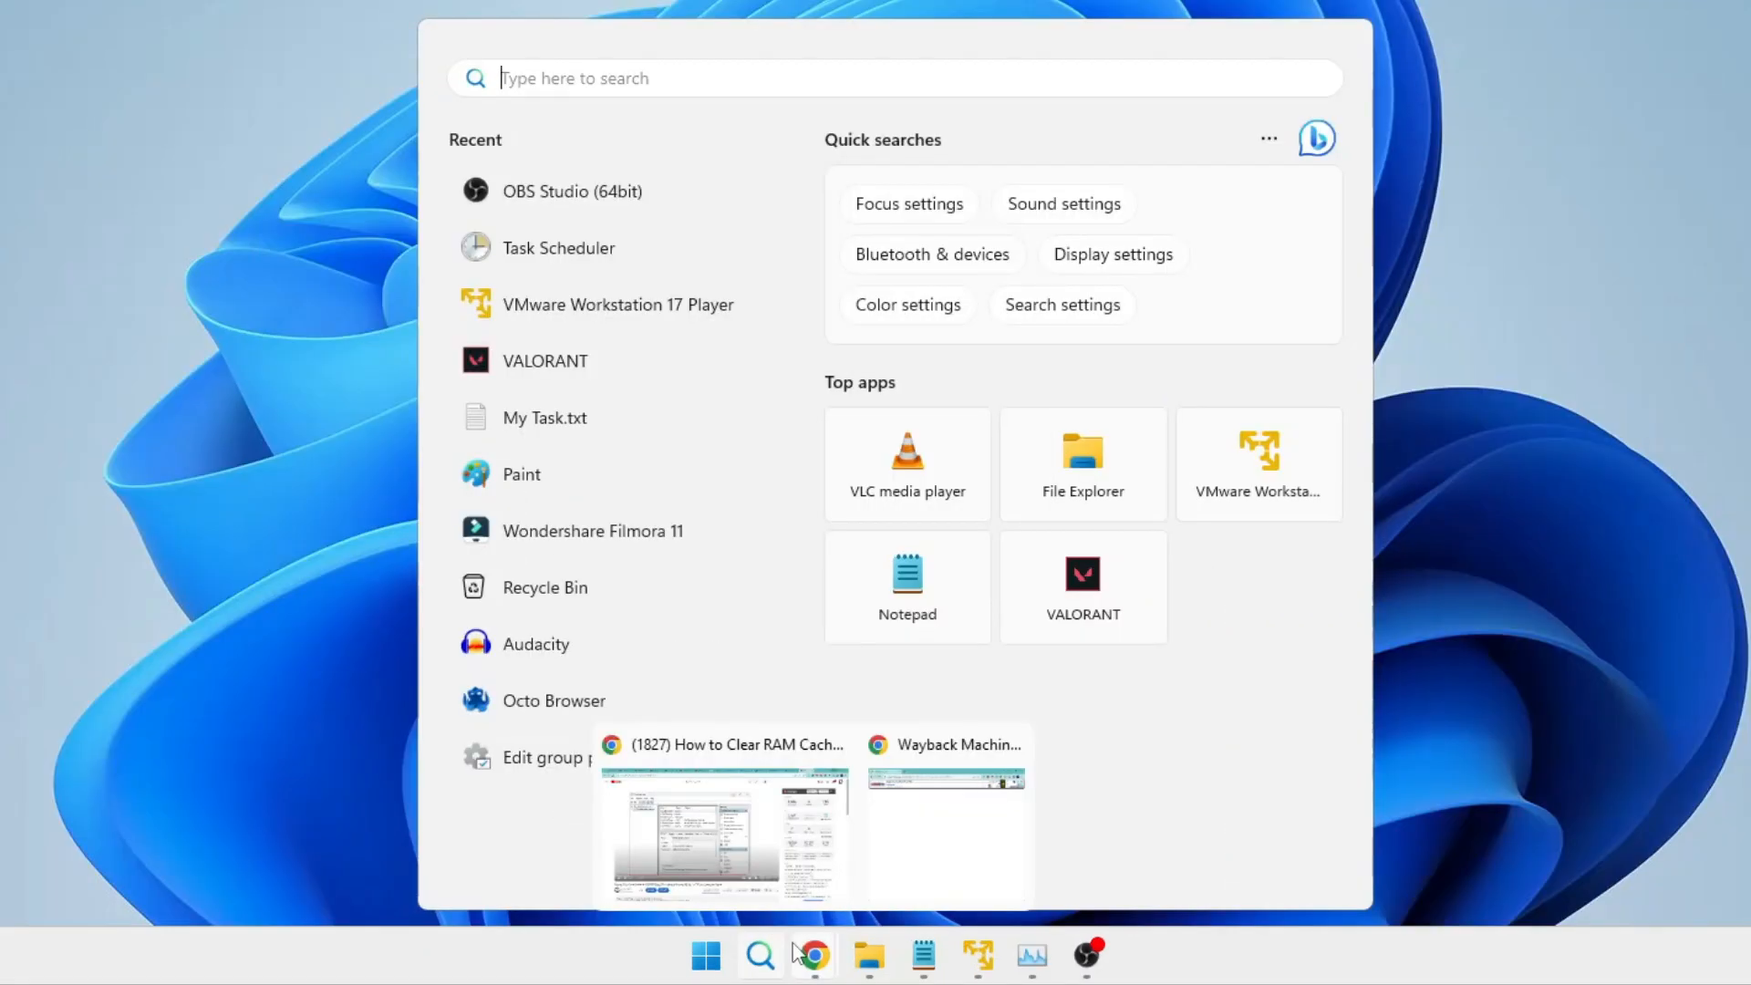
Launch Task Scheduler from Start search and begin Create Task... from the Actions pane
text(task scheduler)
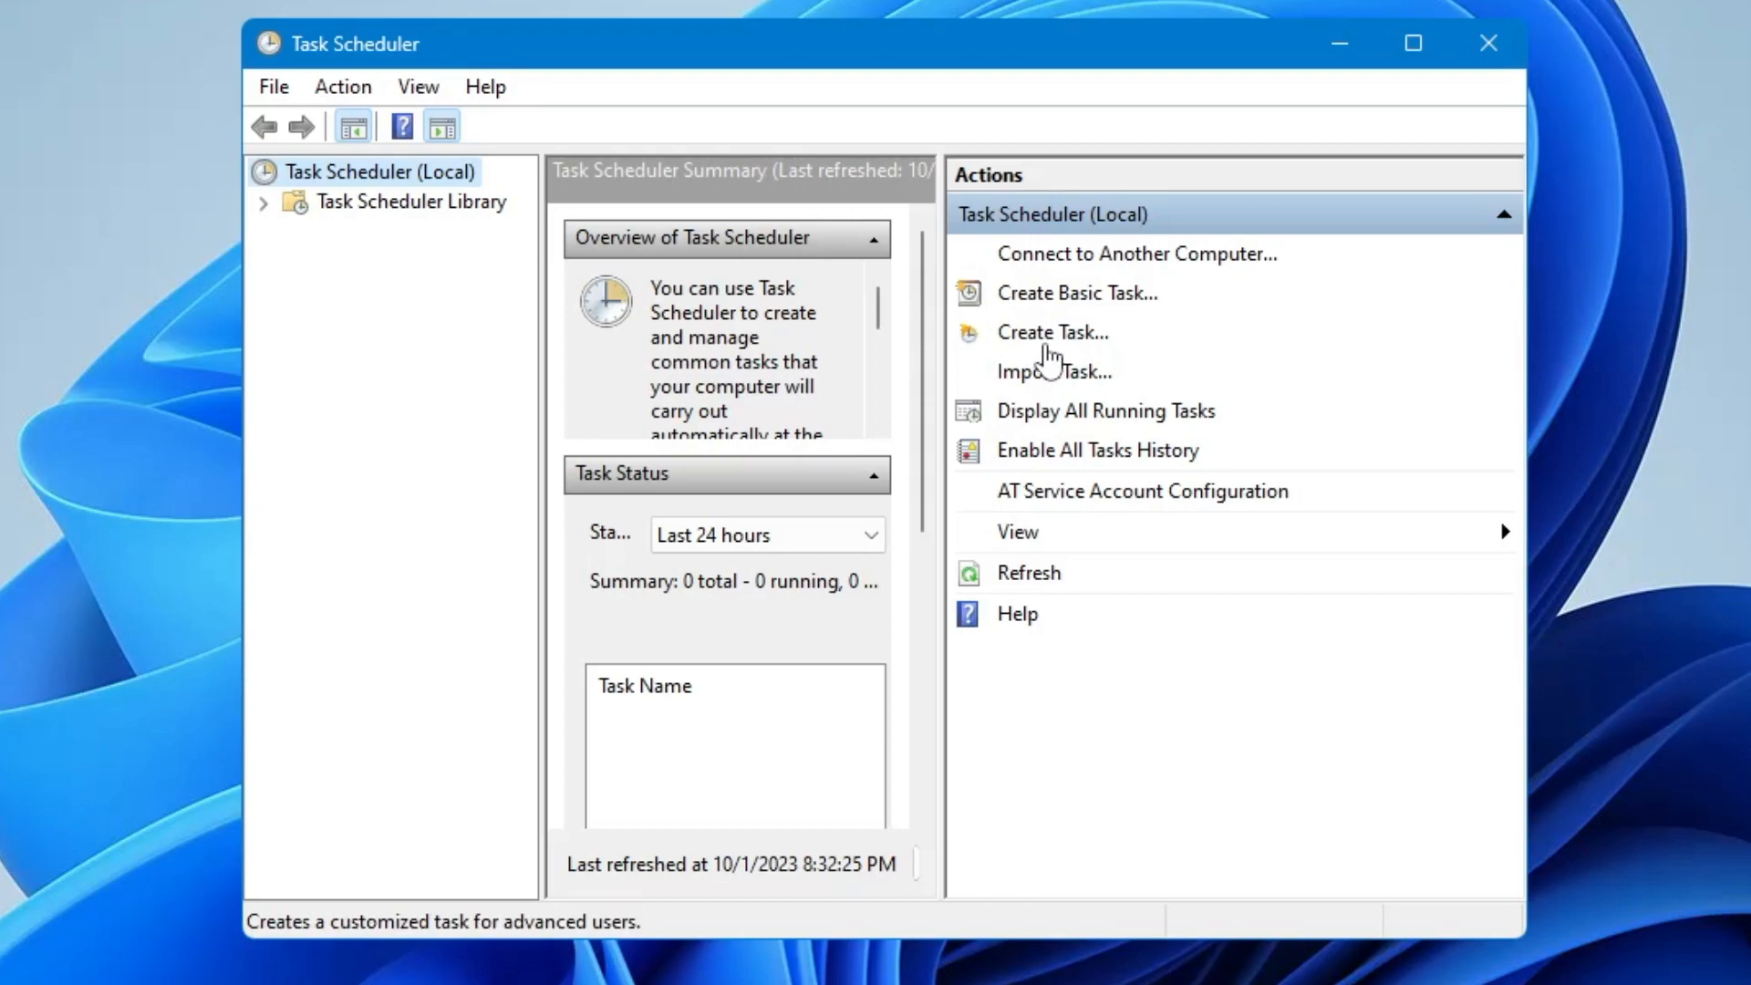
mouse_move(1058, 341)
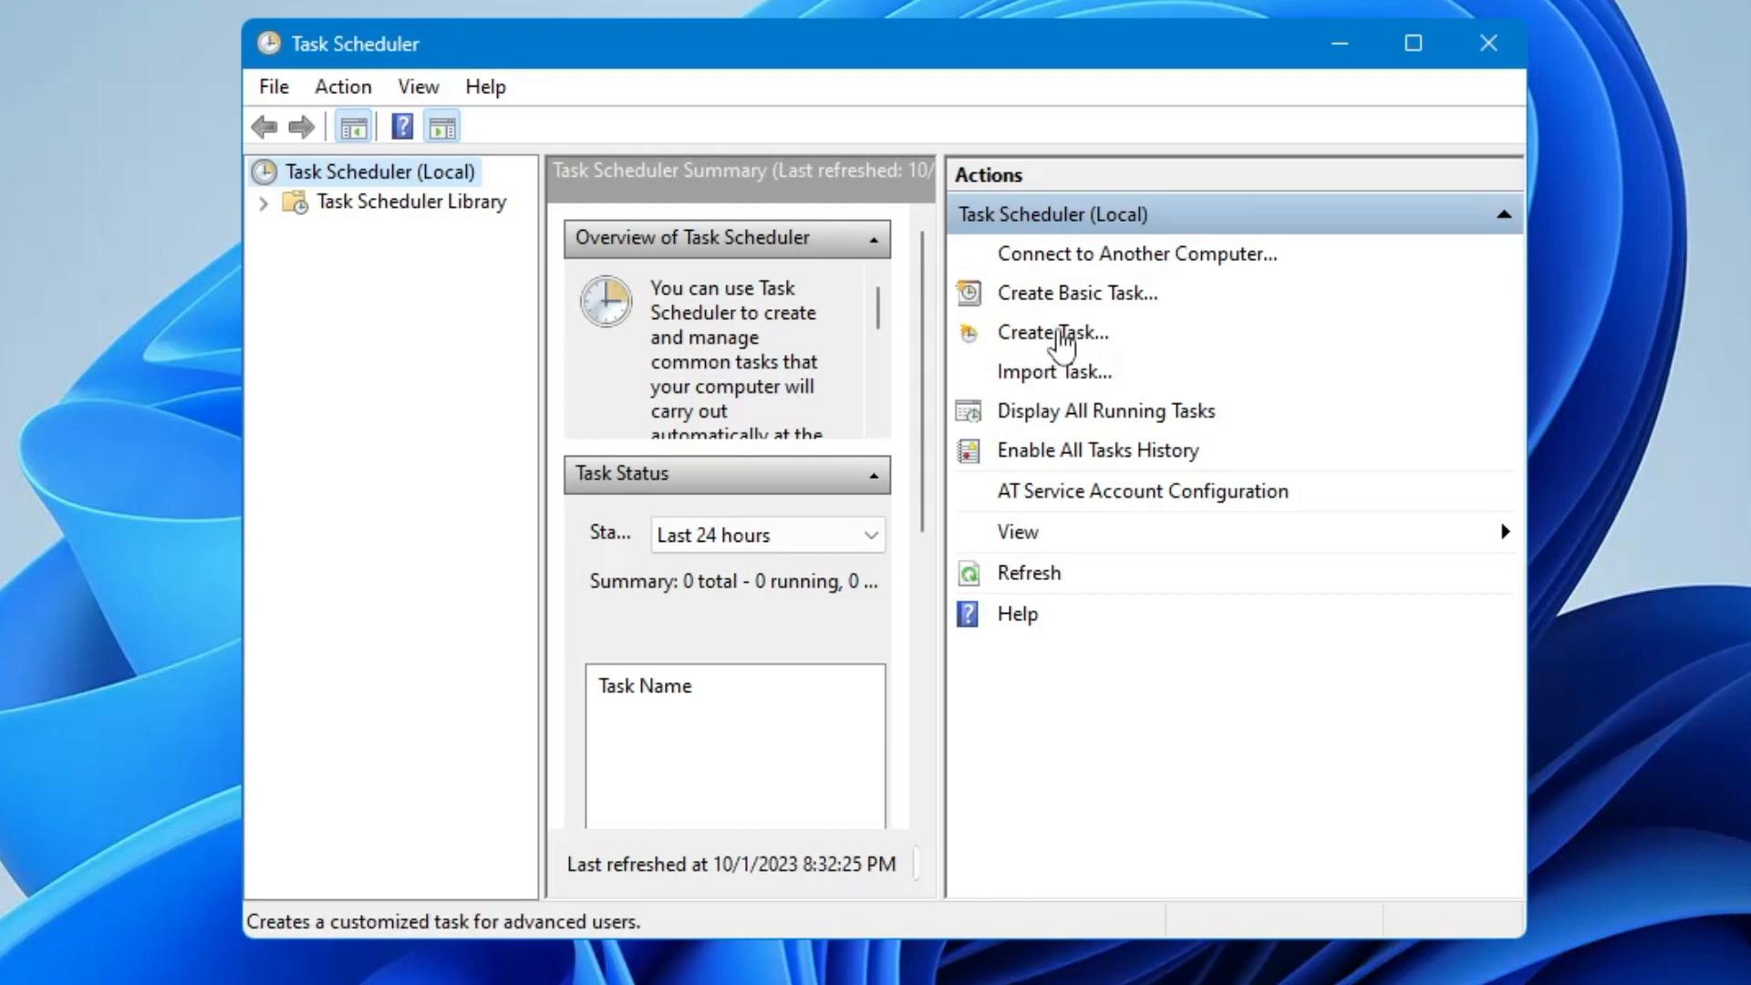
click(1050, 331)
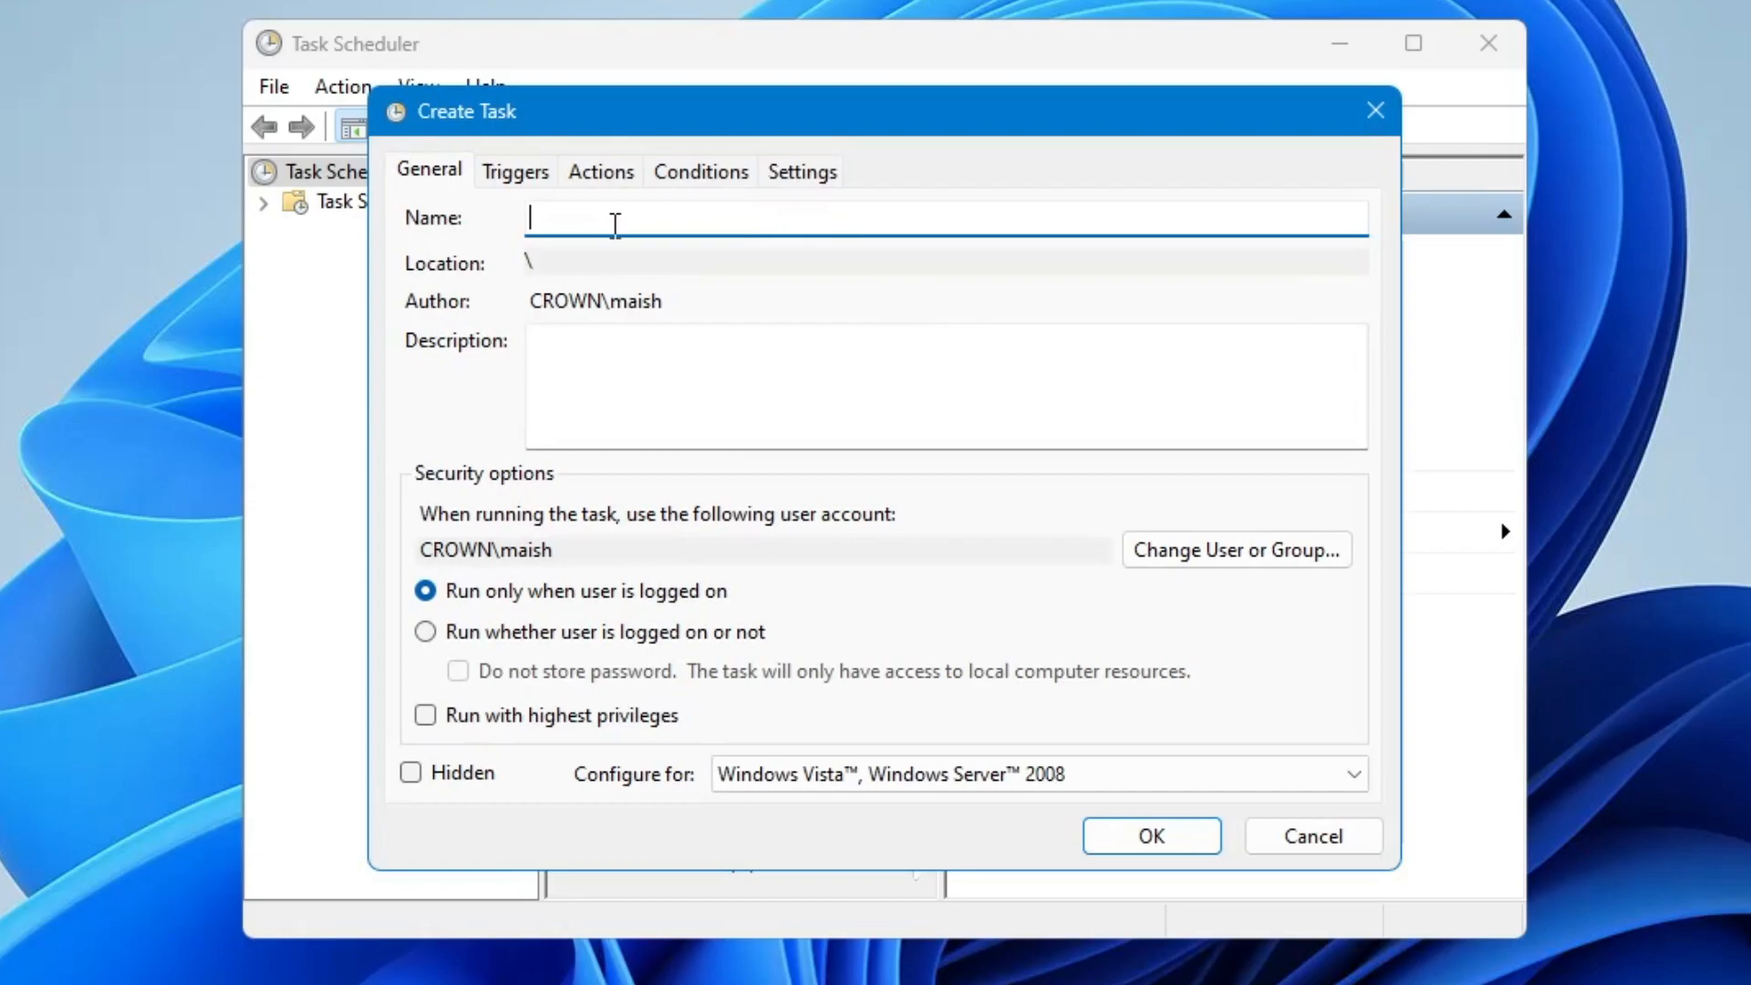
Name the new task Ram Cache Cleaner
text(Ram Cache Clea)
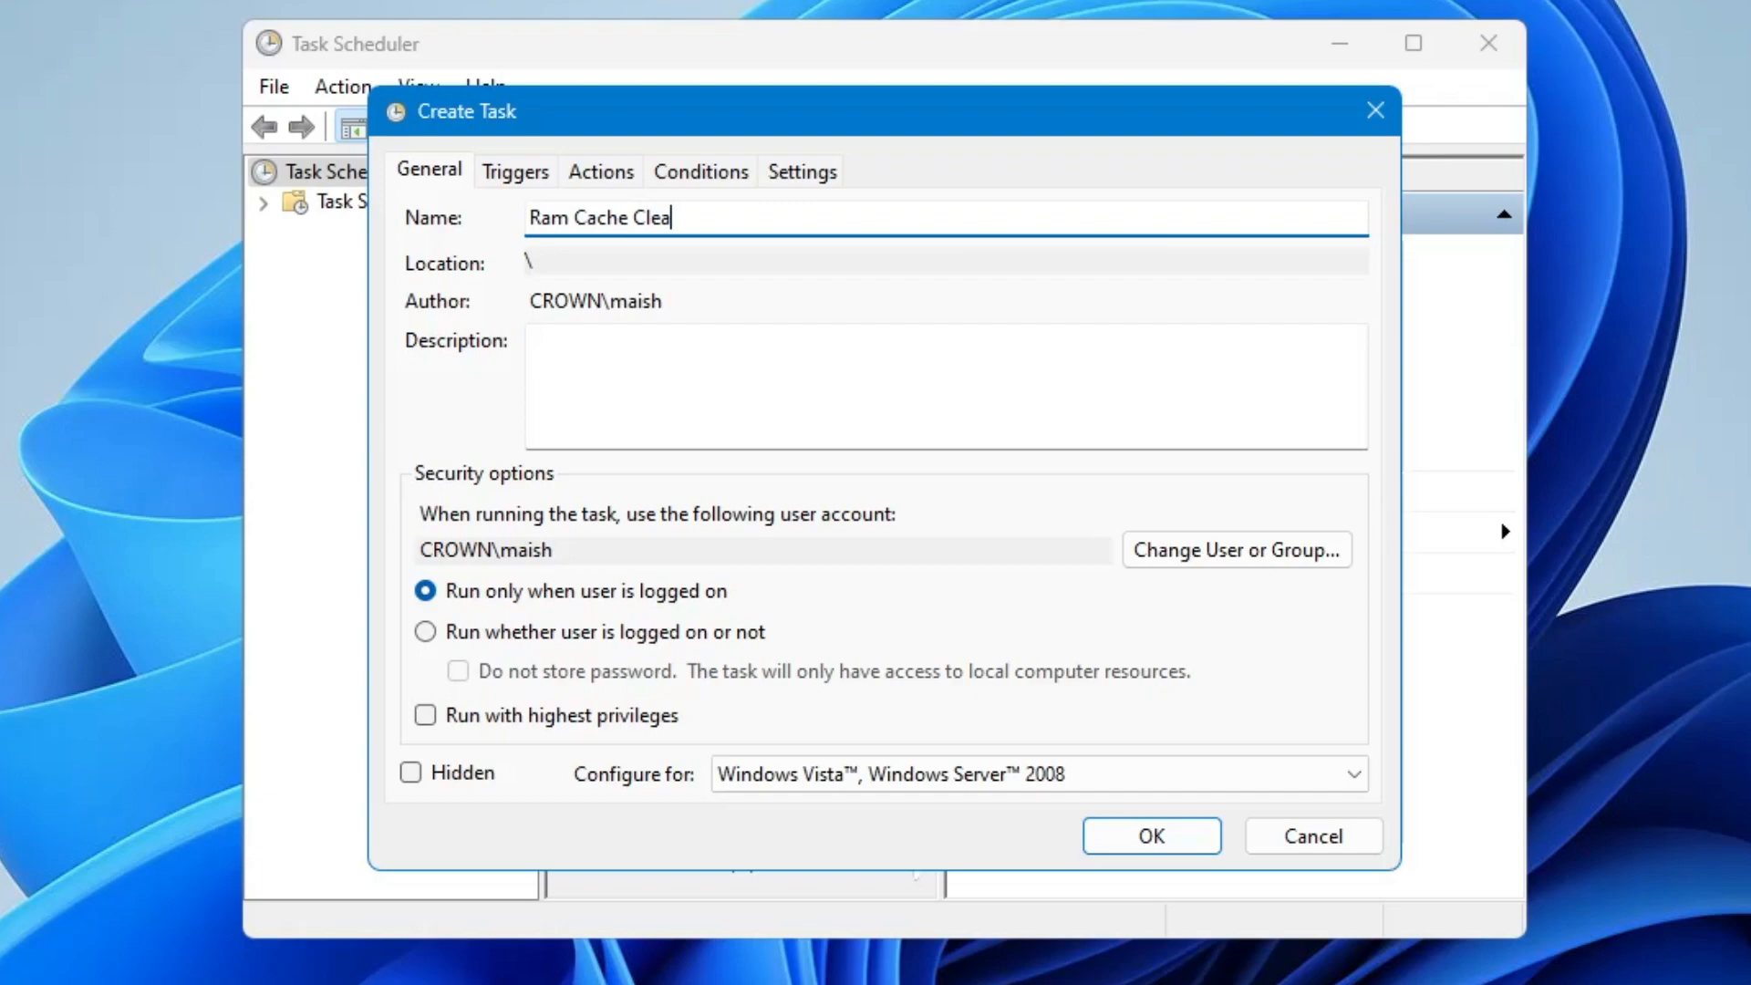
text(ner)
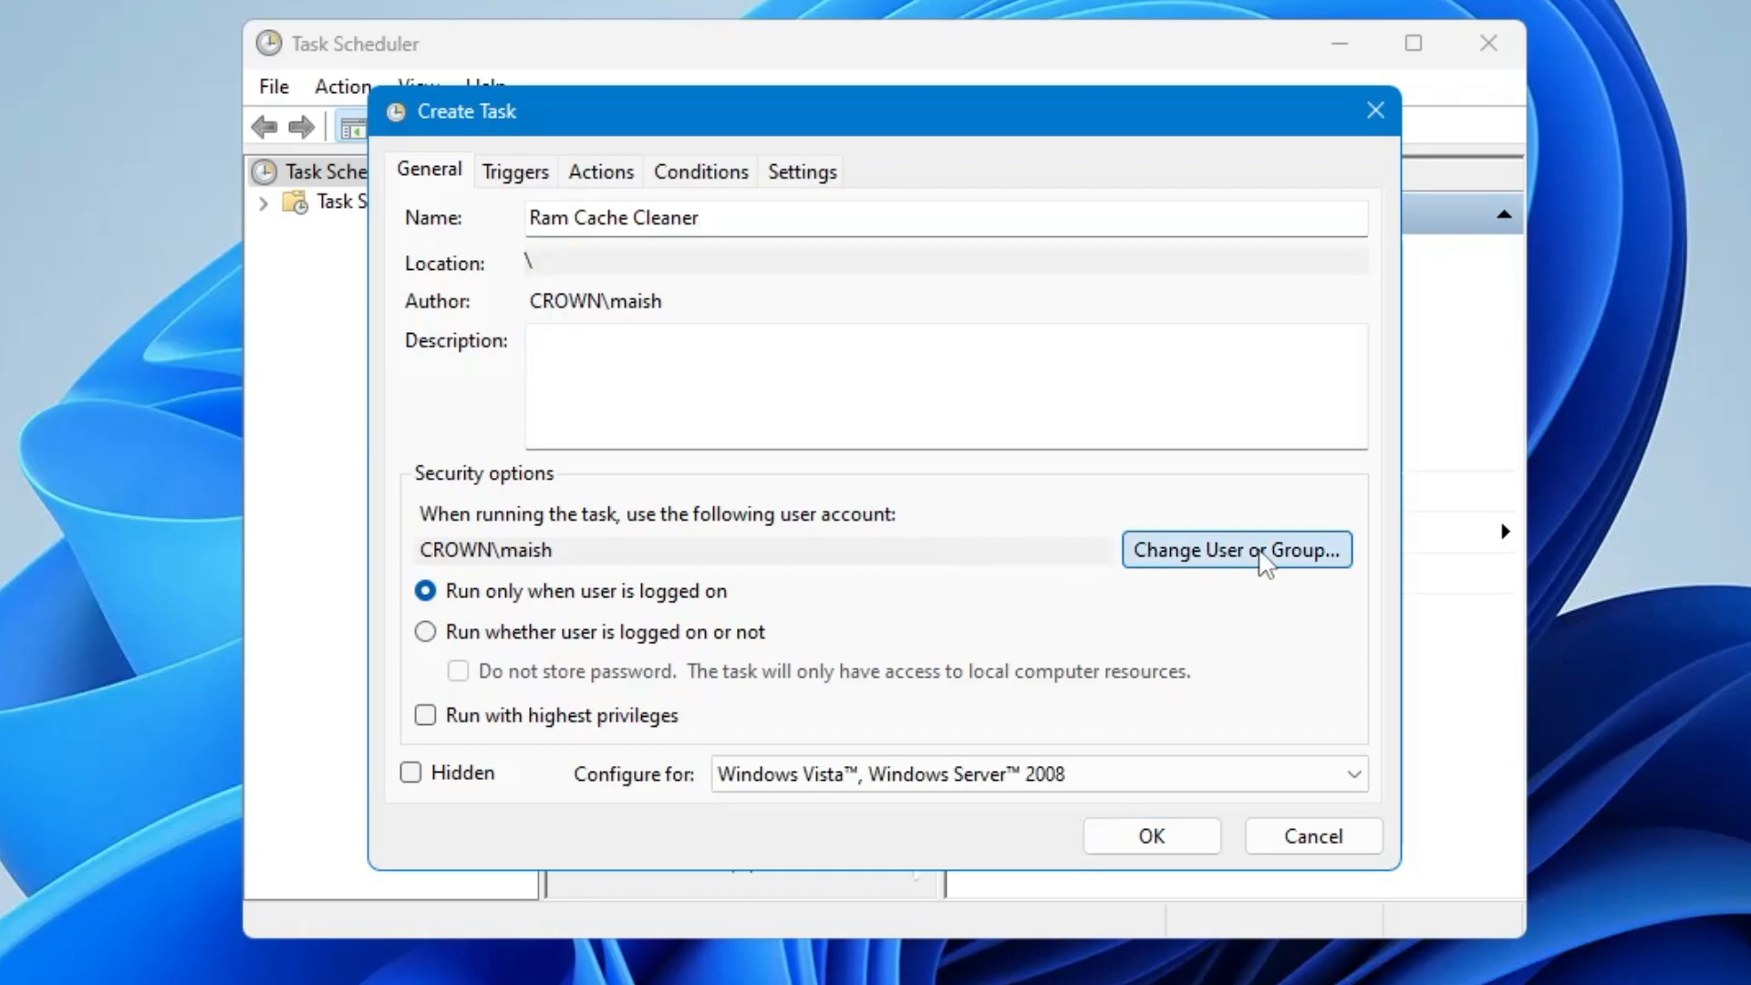
Set the task to run under the SYSTEM account via Change User or Group > Advanced > Find Now
click(1234, 549)
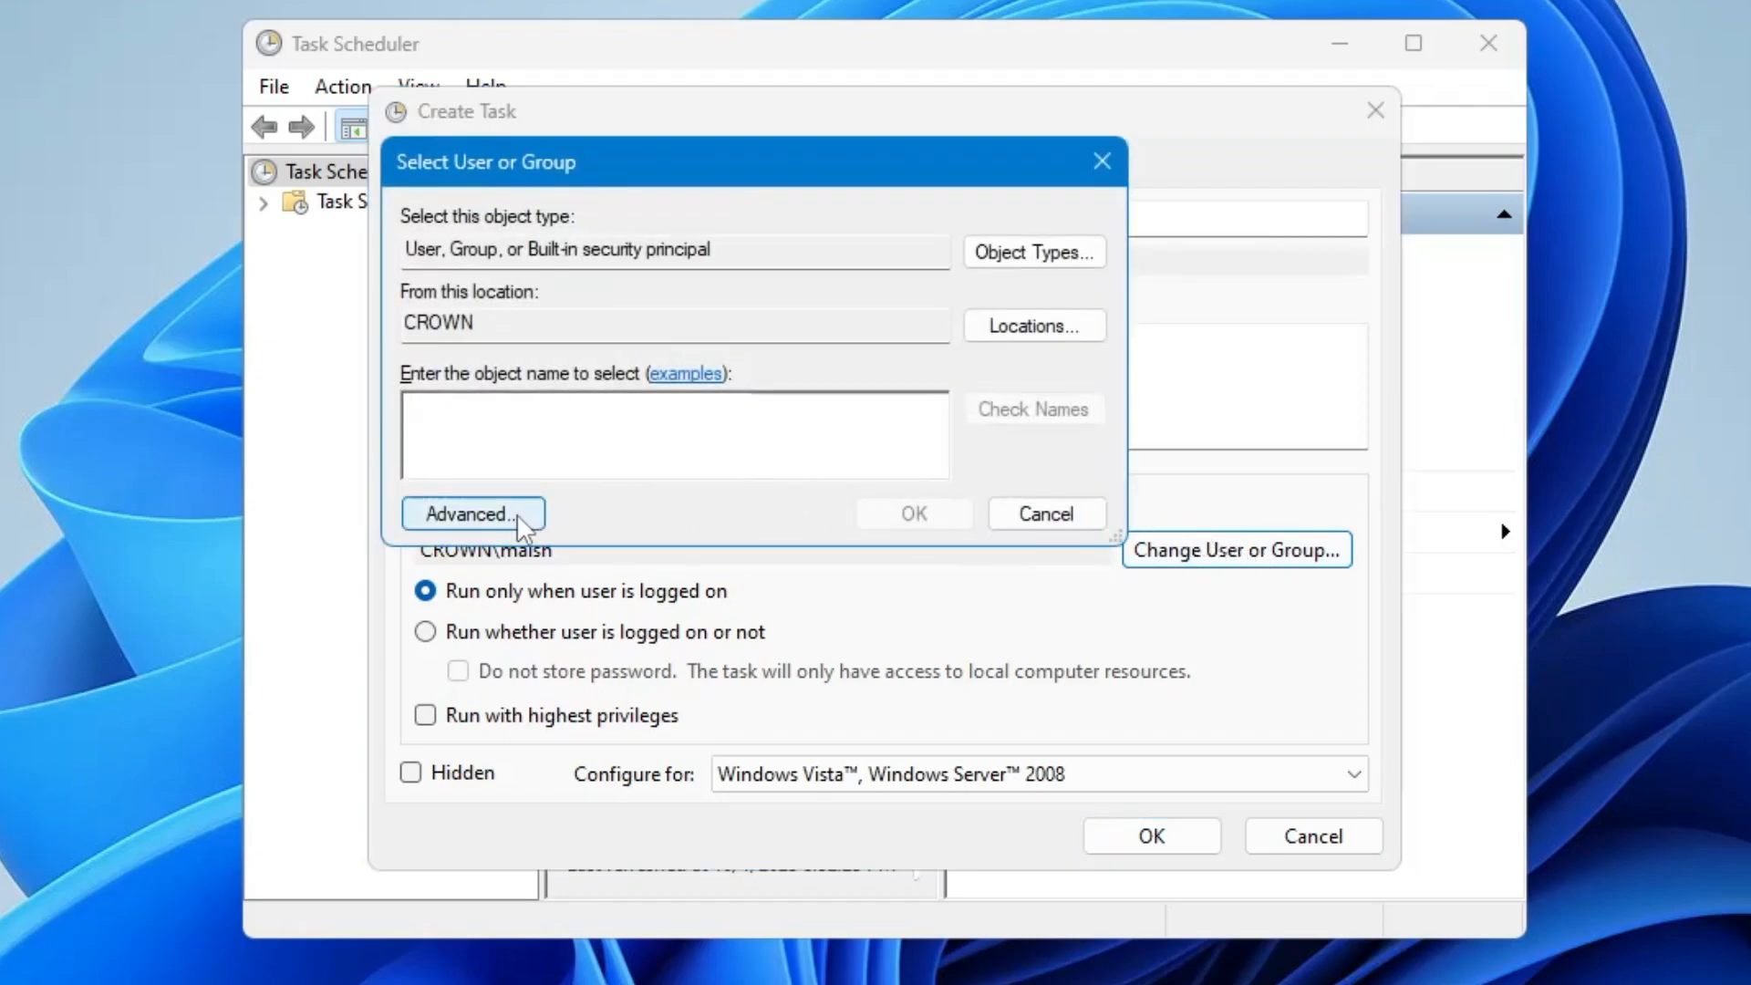
click(471, 514)
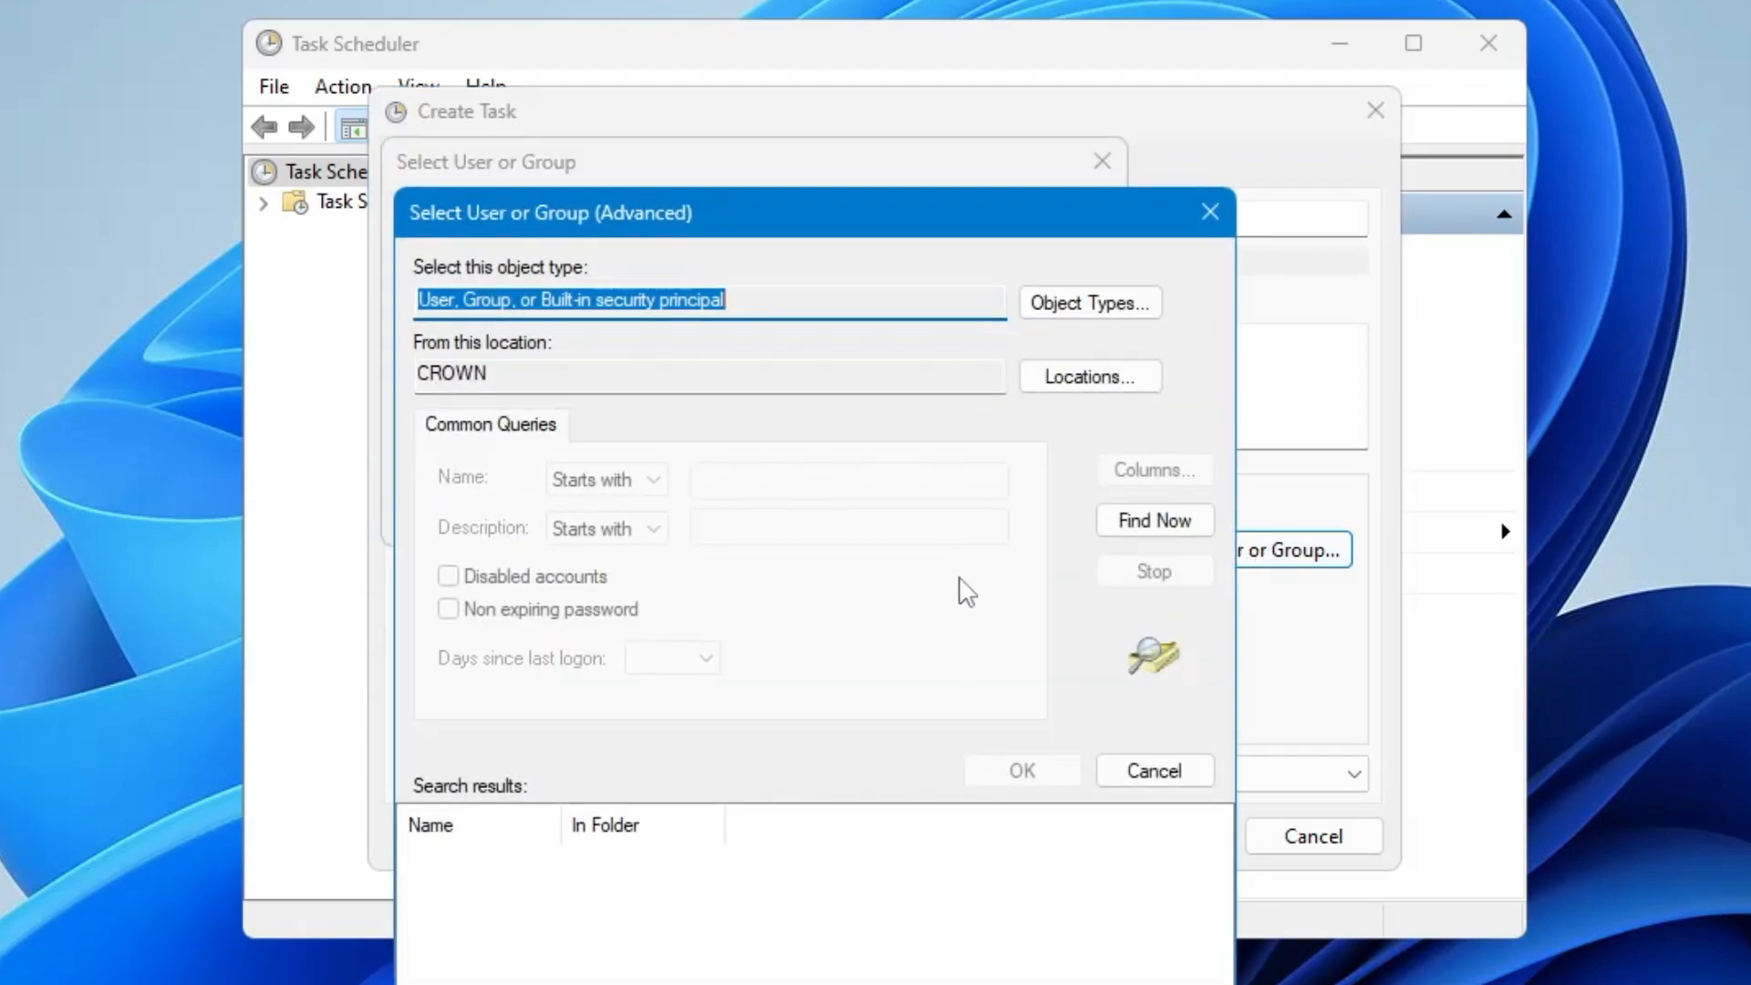
click(1153, 520)
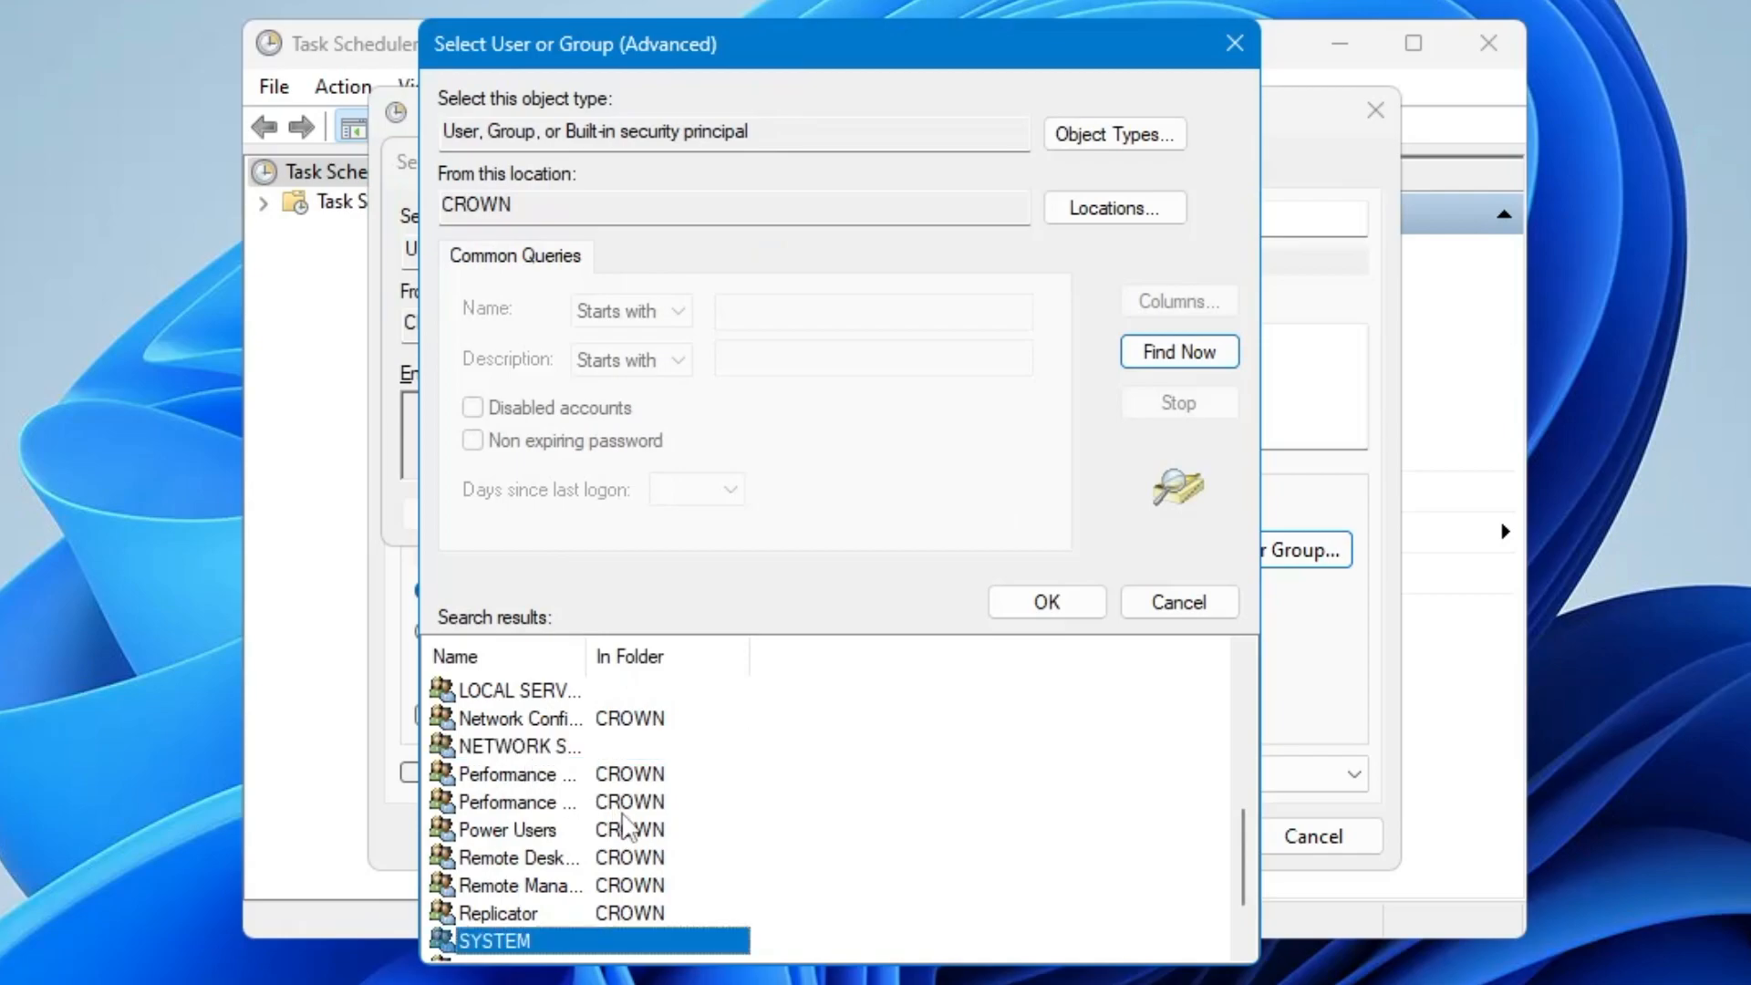
click(1043, 600)
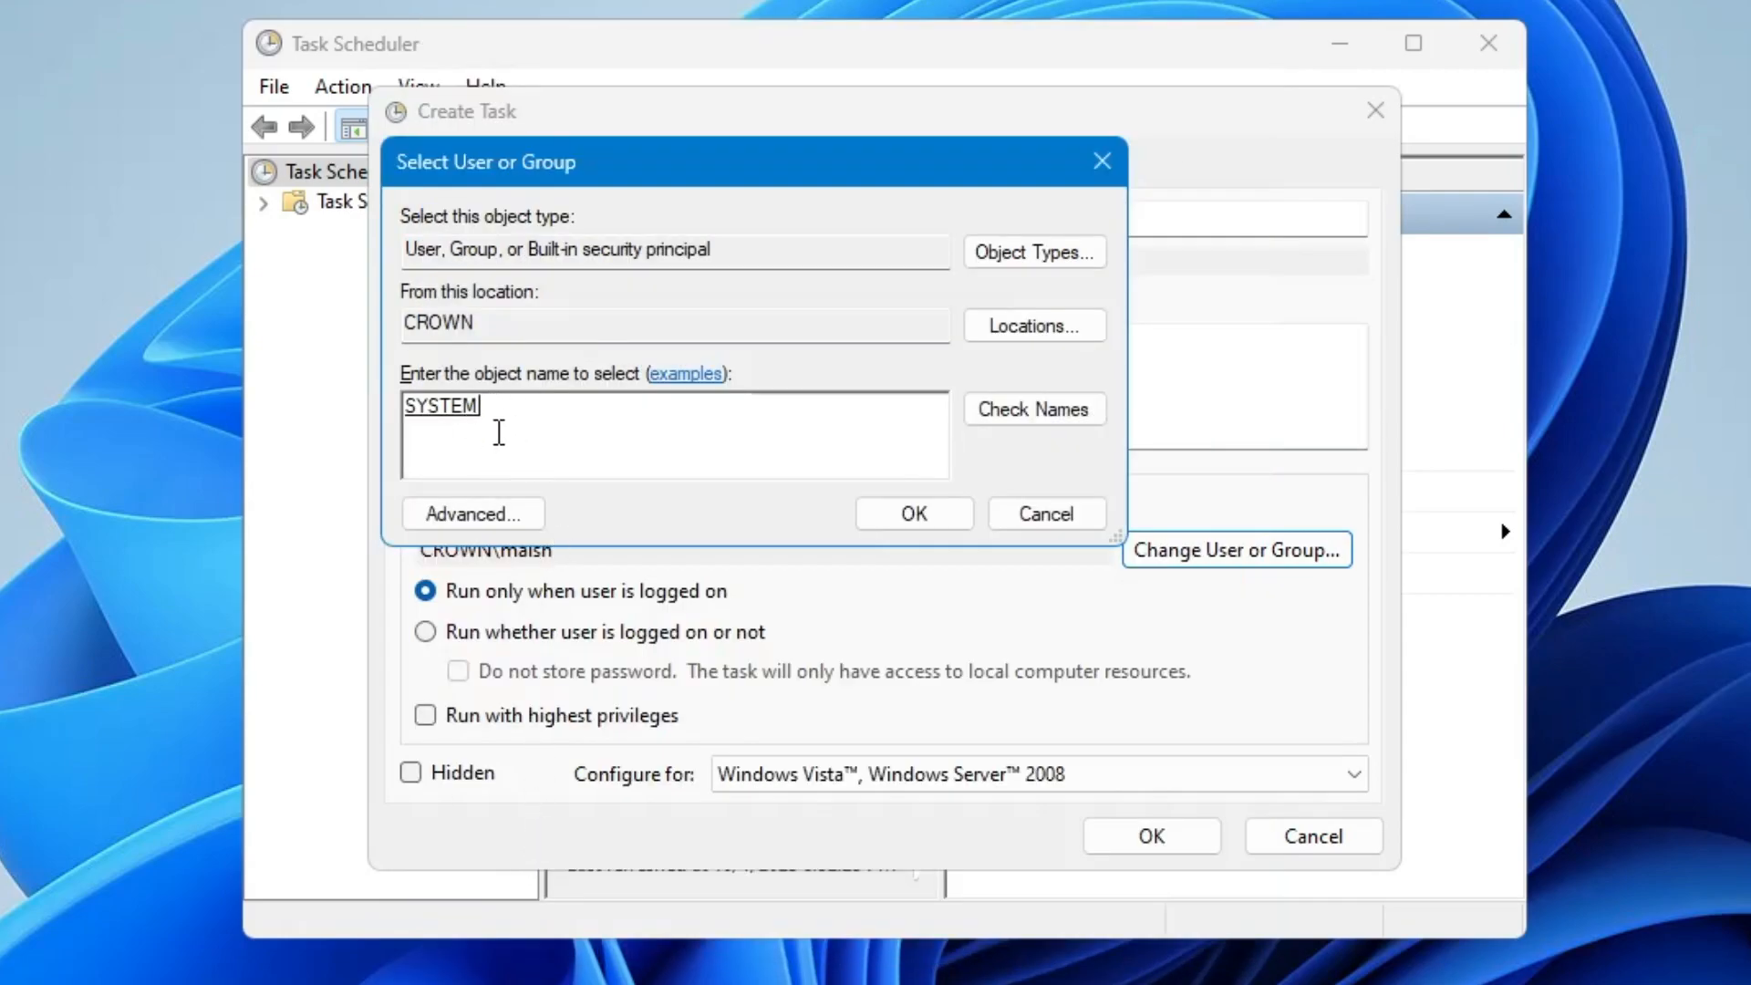
click(912, 514)
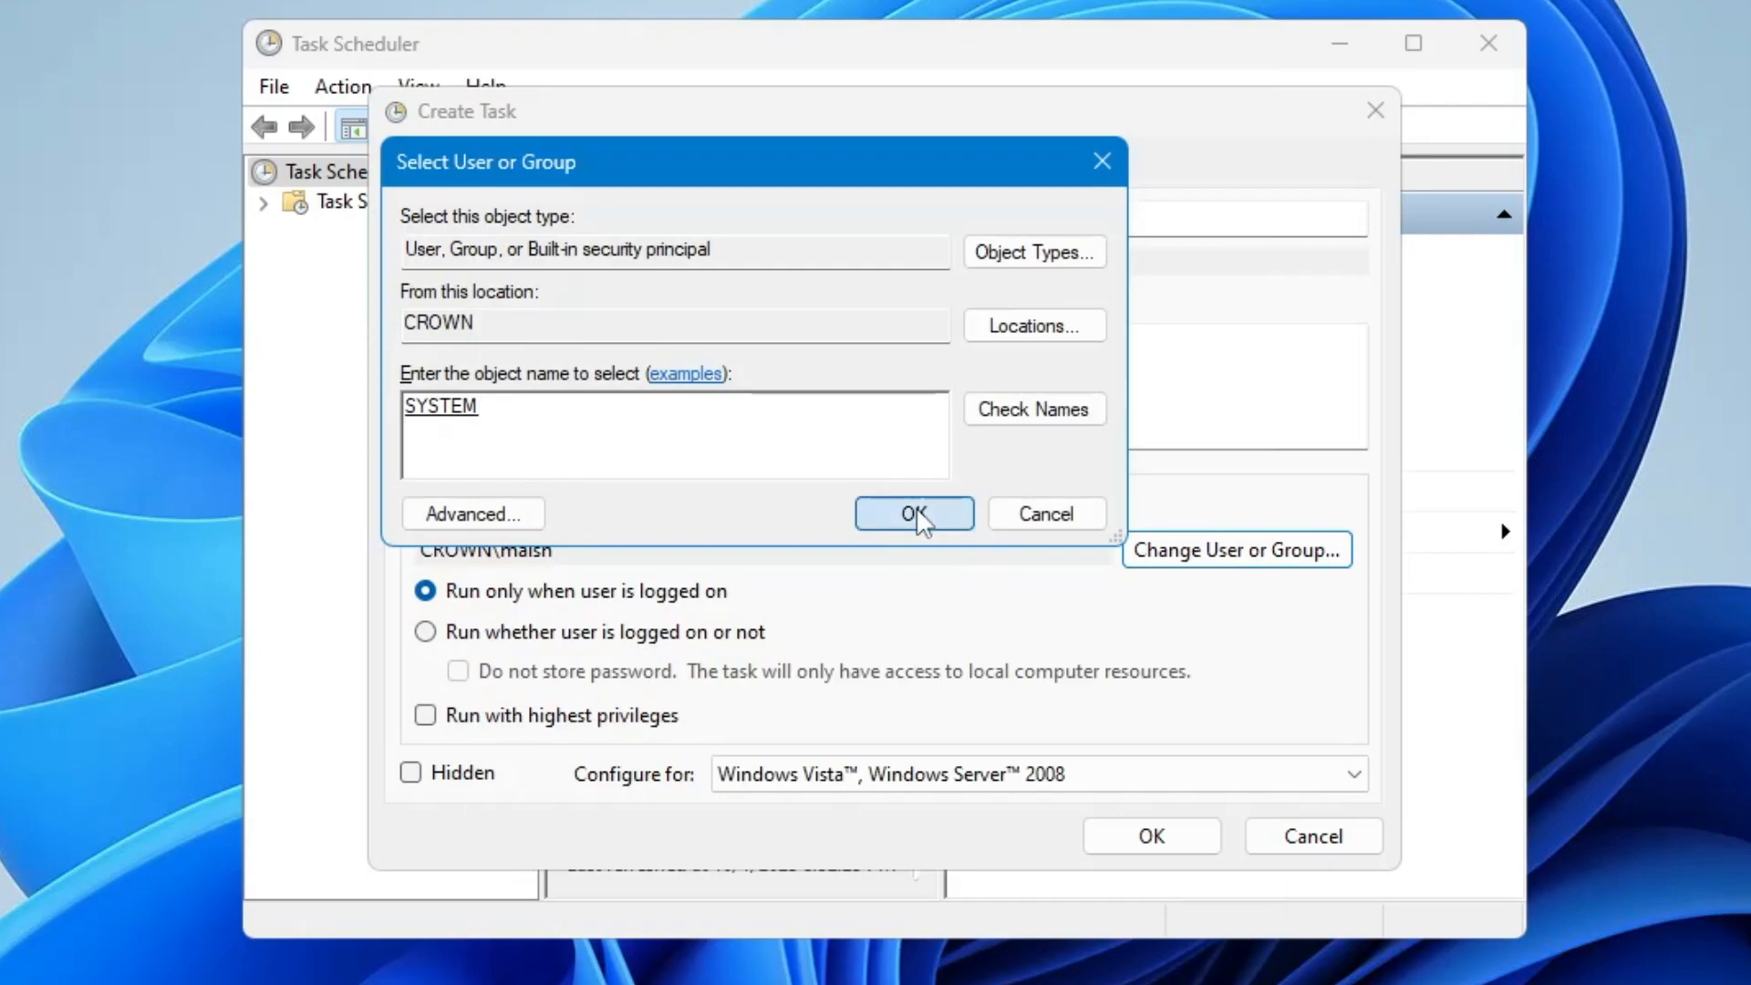
click(914, 514)
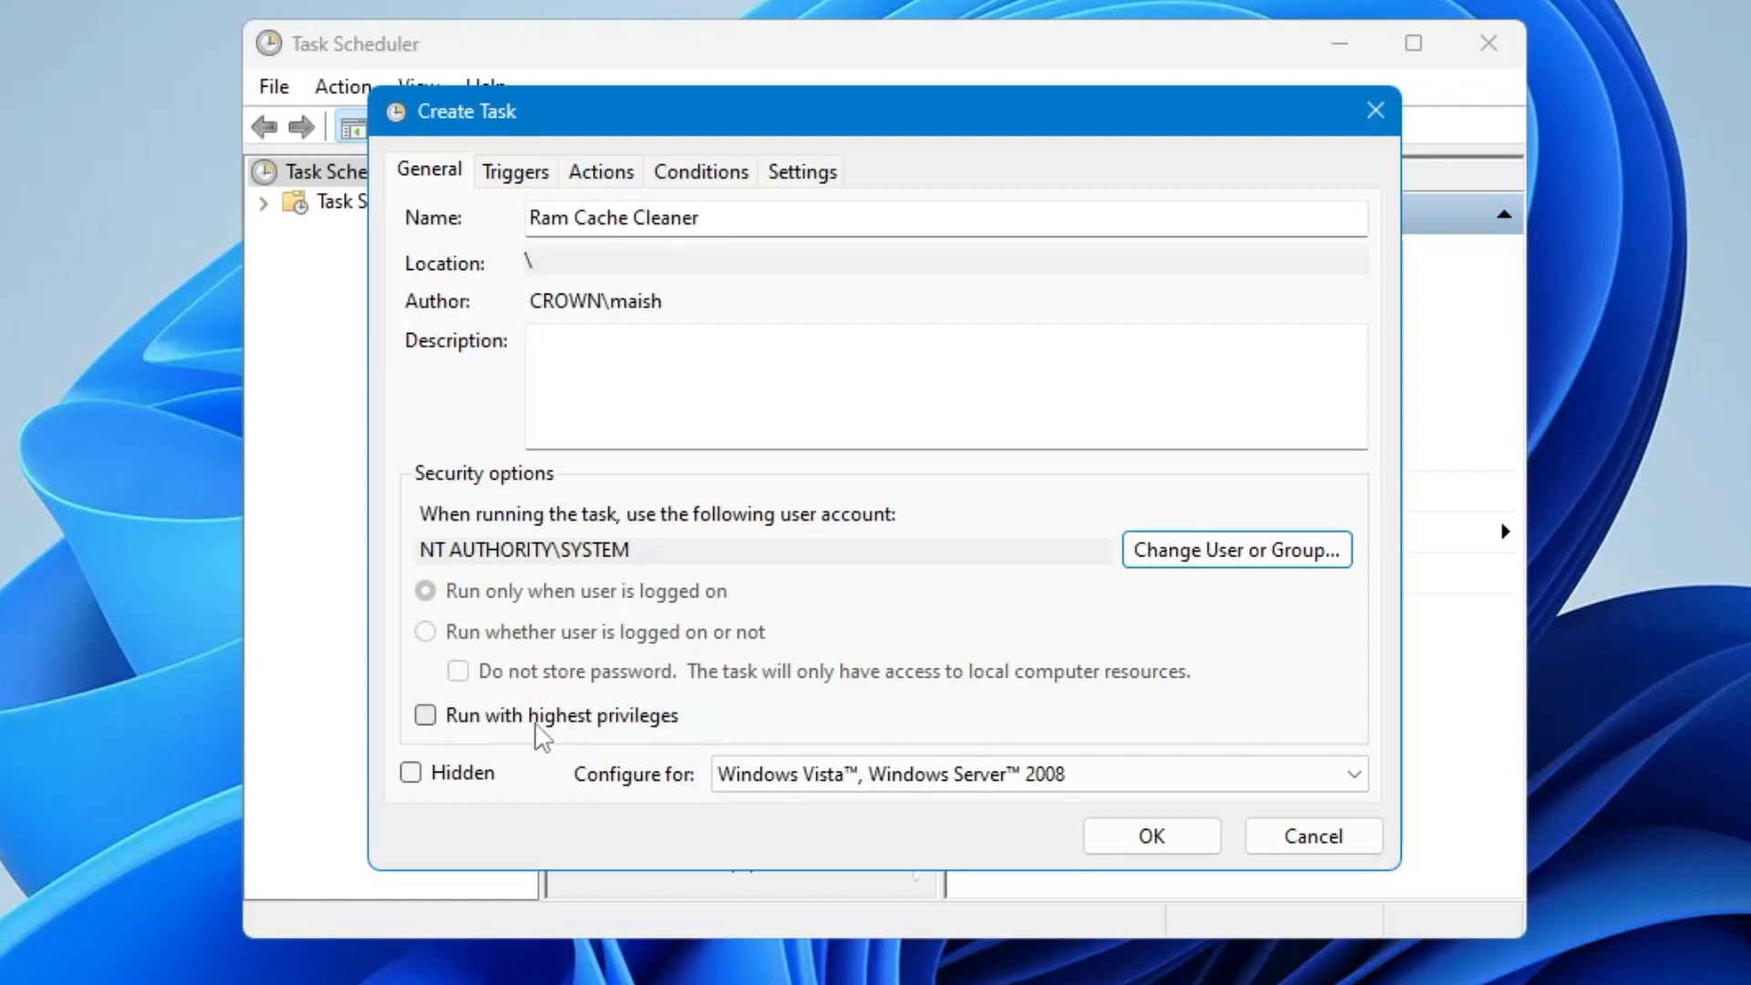
Enable Run with highest privileges and configure the task for Windows 10
click(424, 715)
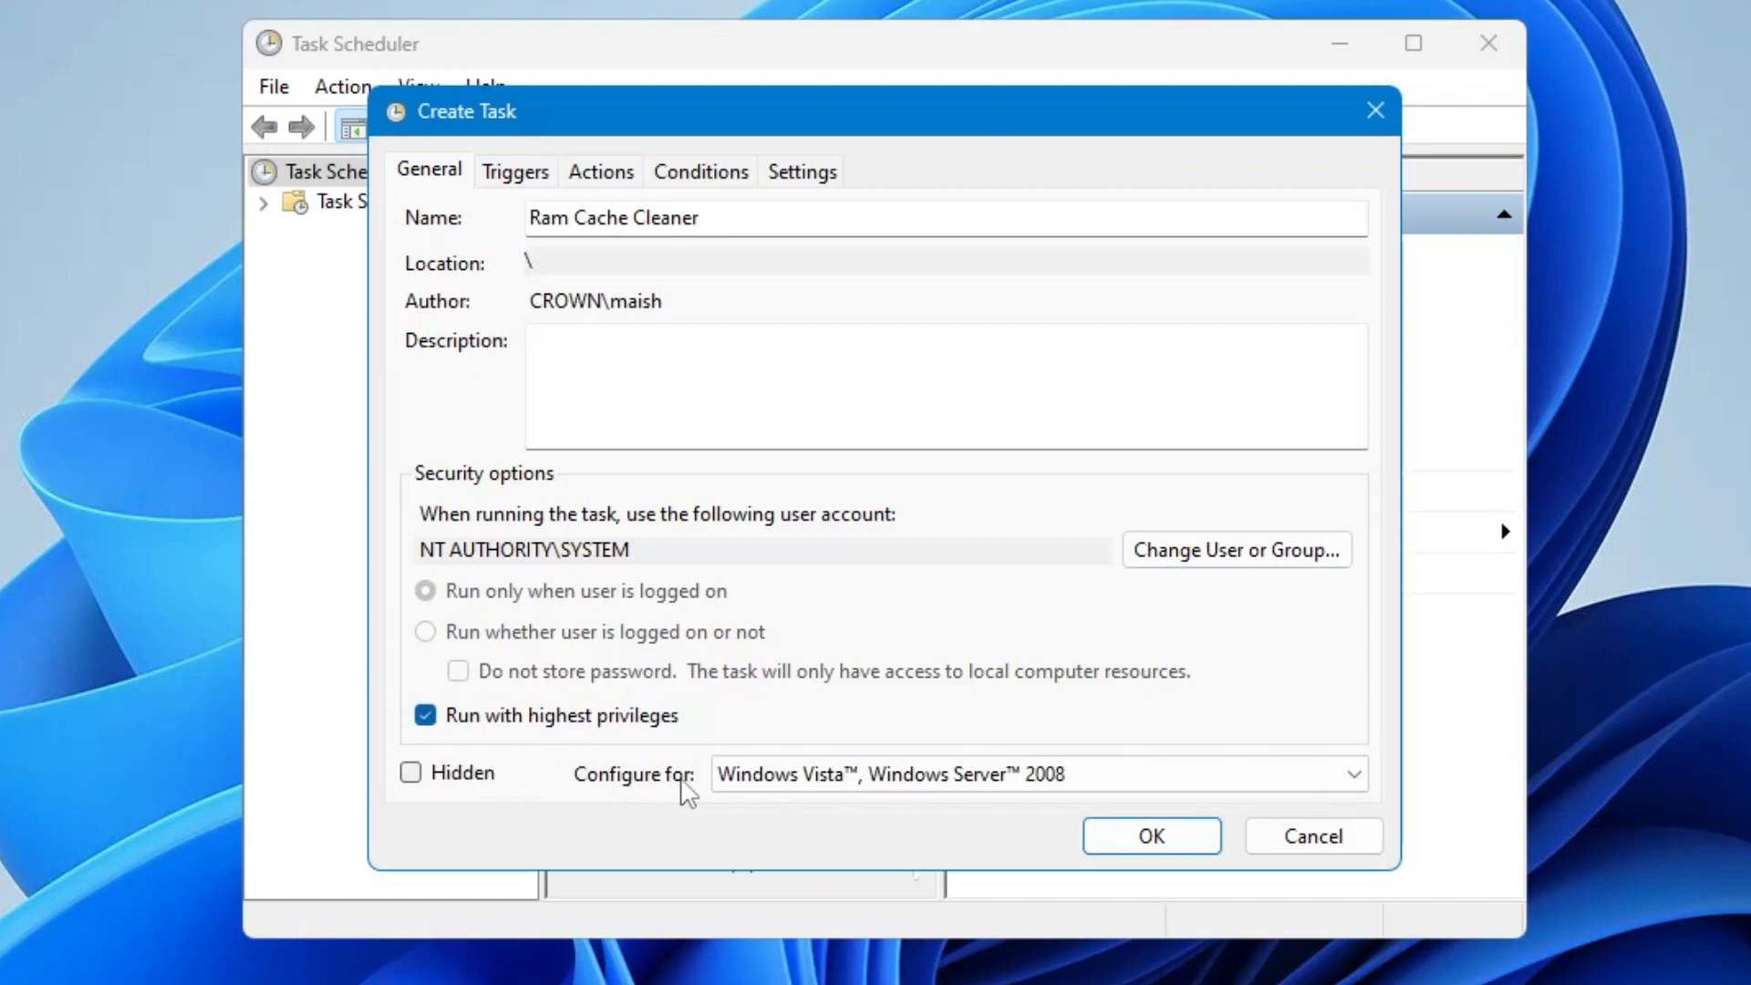
click(1036, 773)
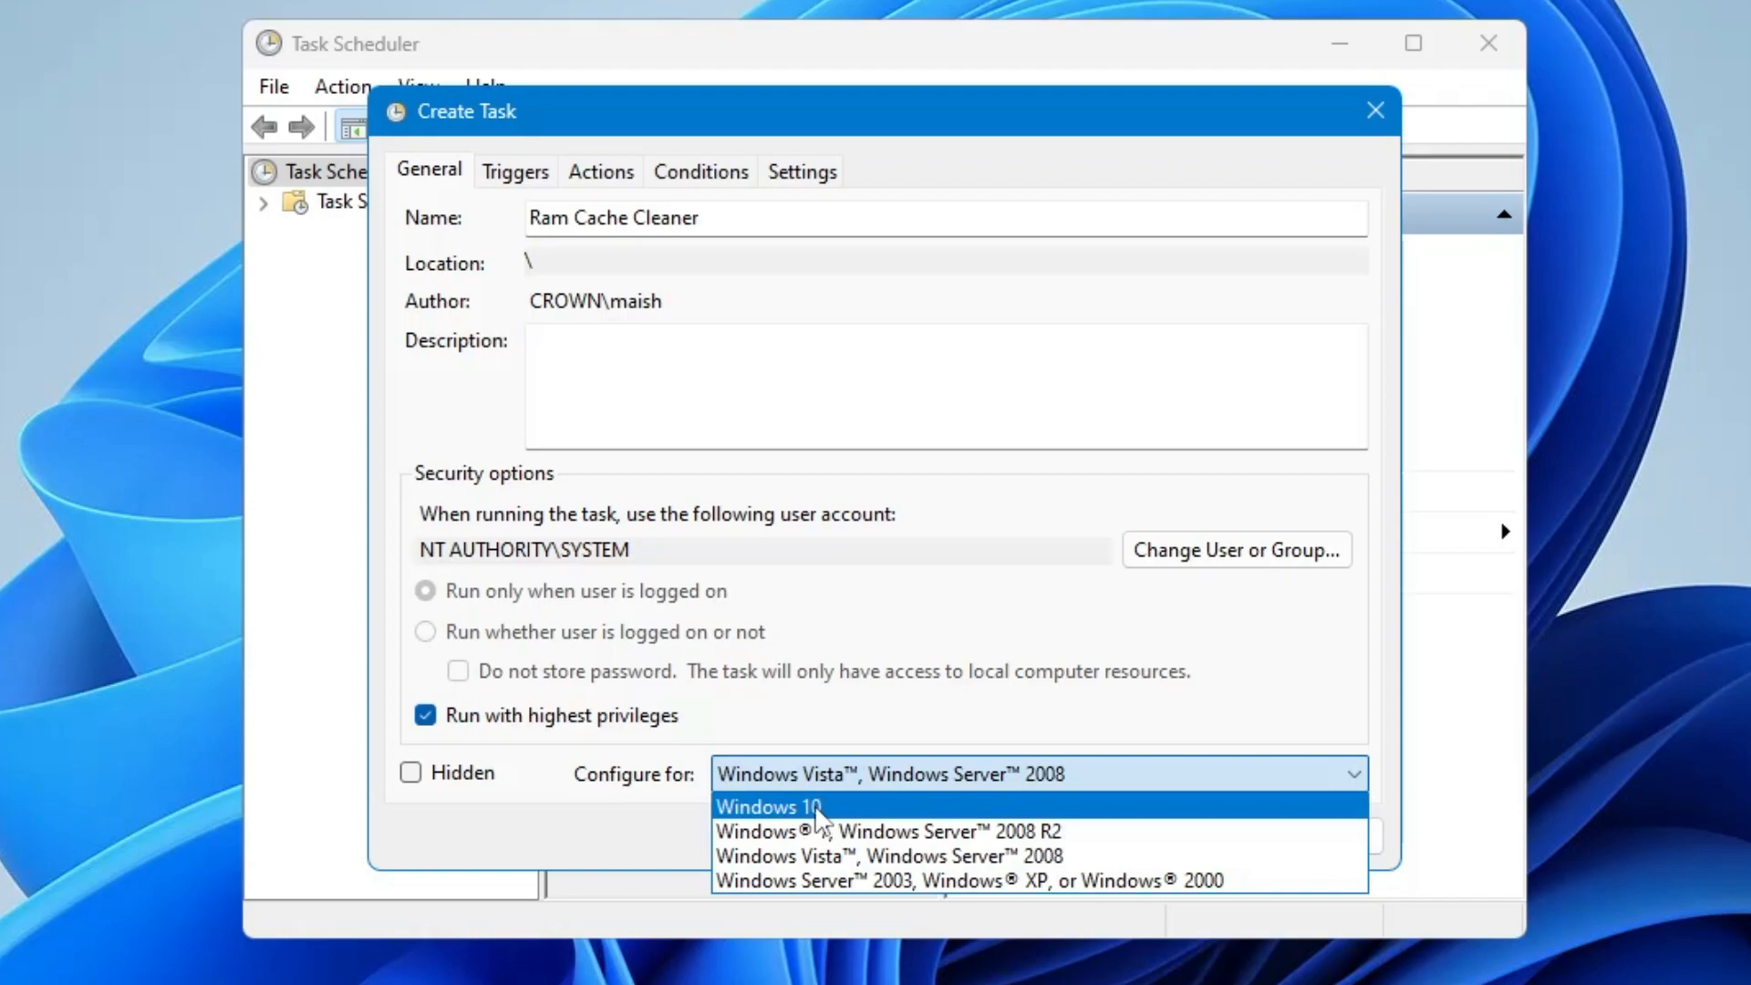
mouse_move(848, 855)
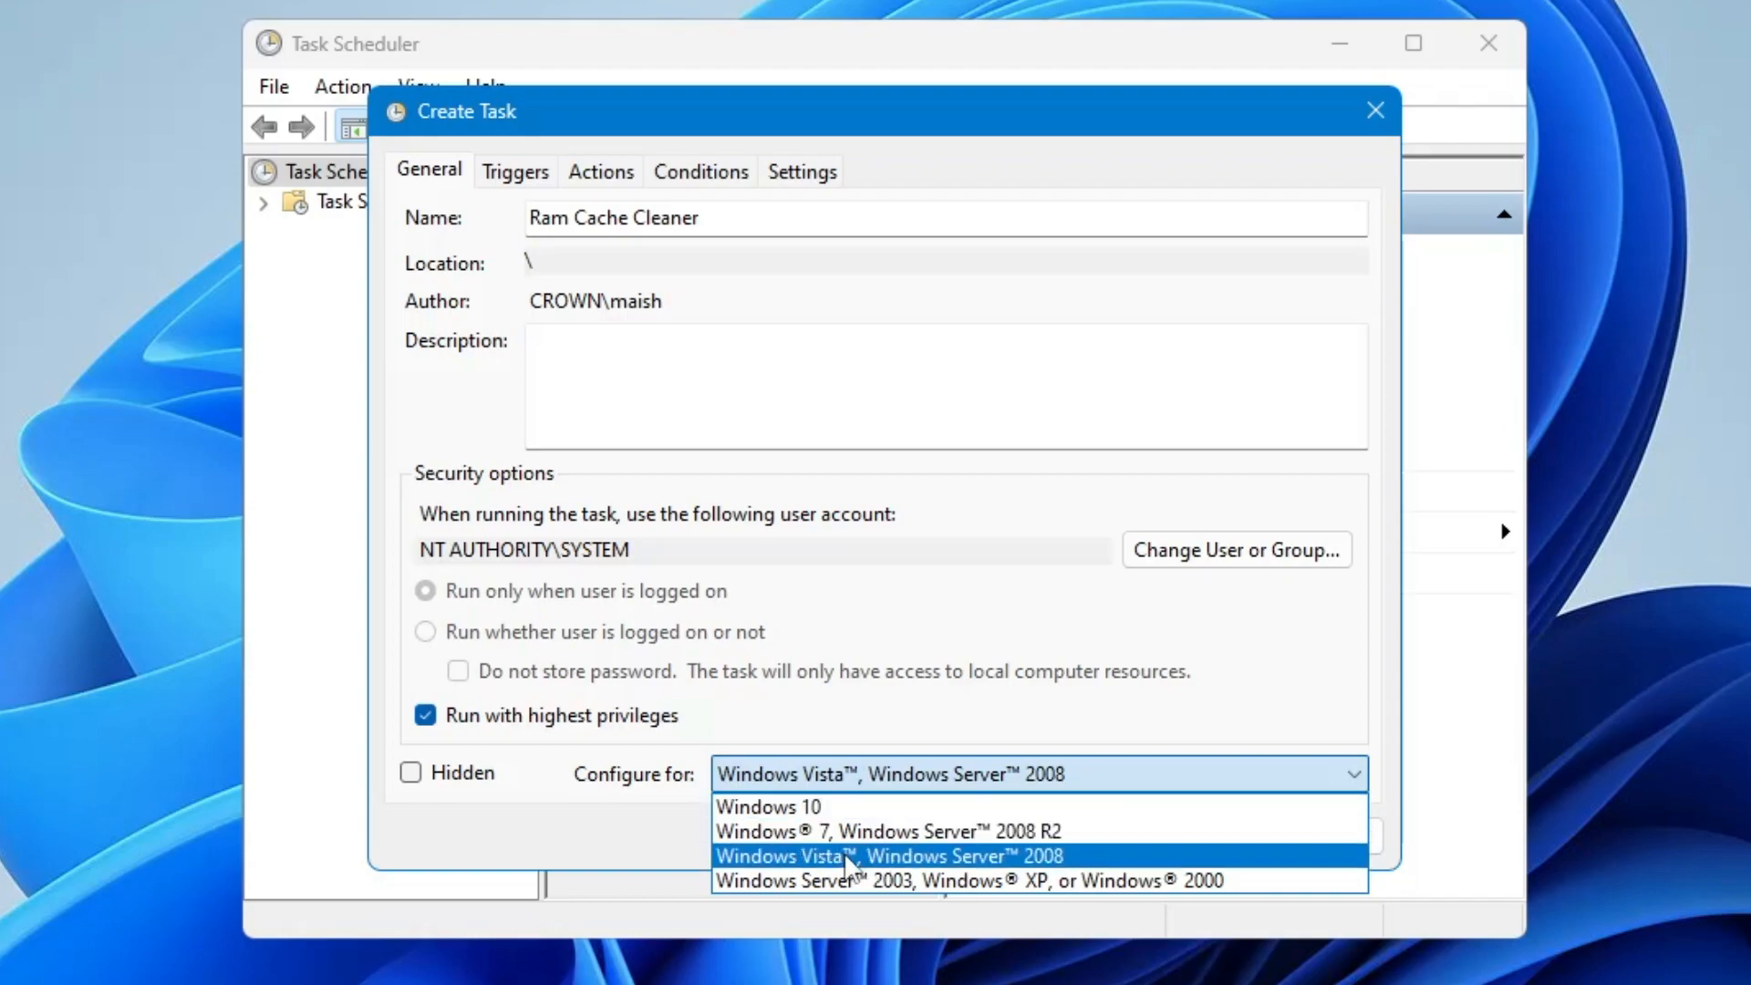
mouse_move(815, 806)
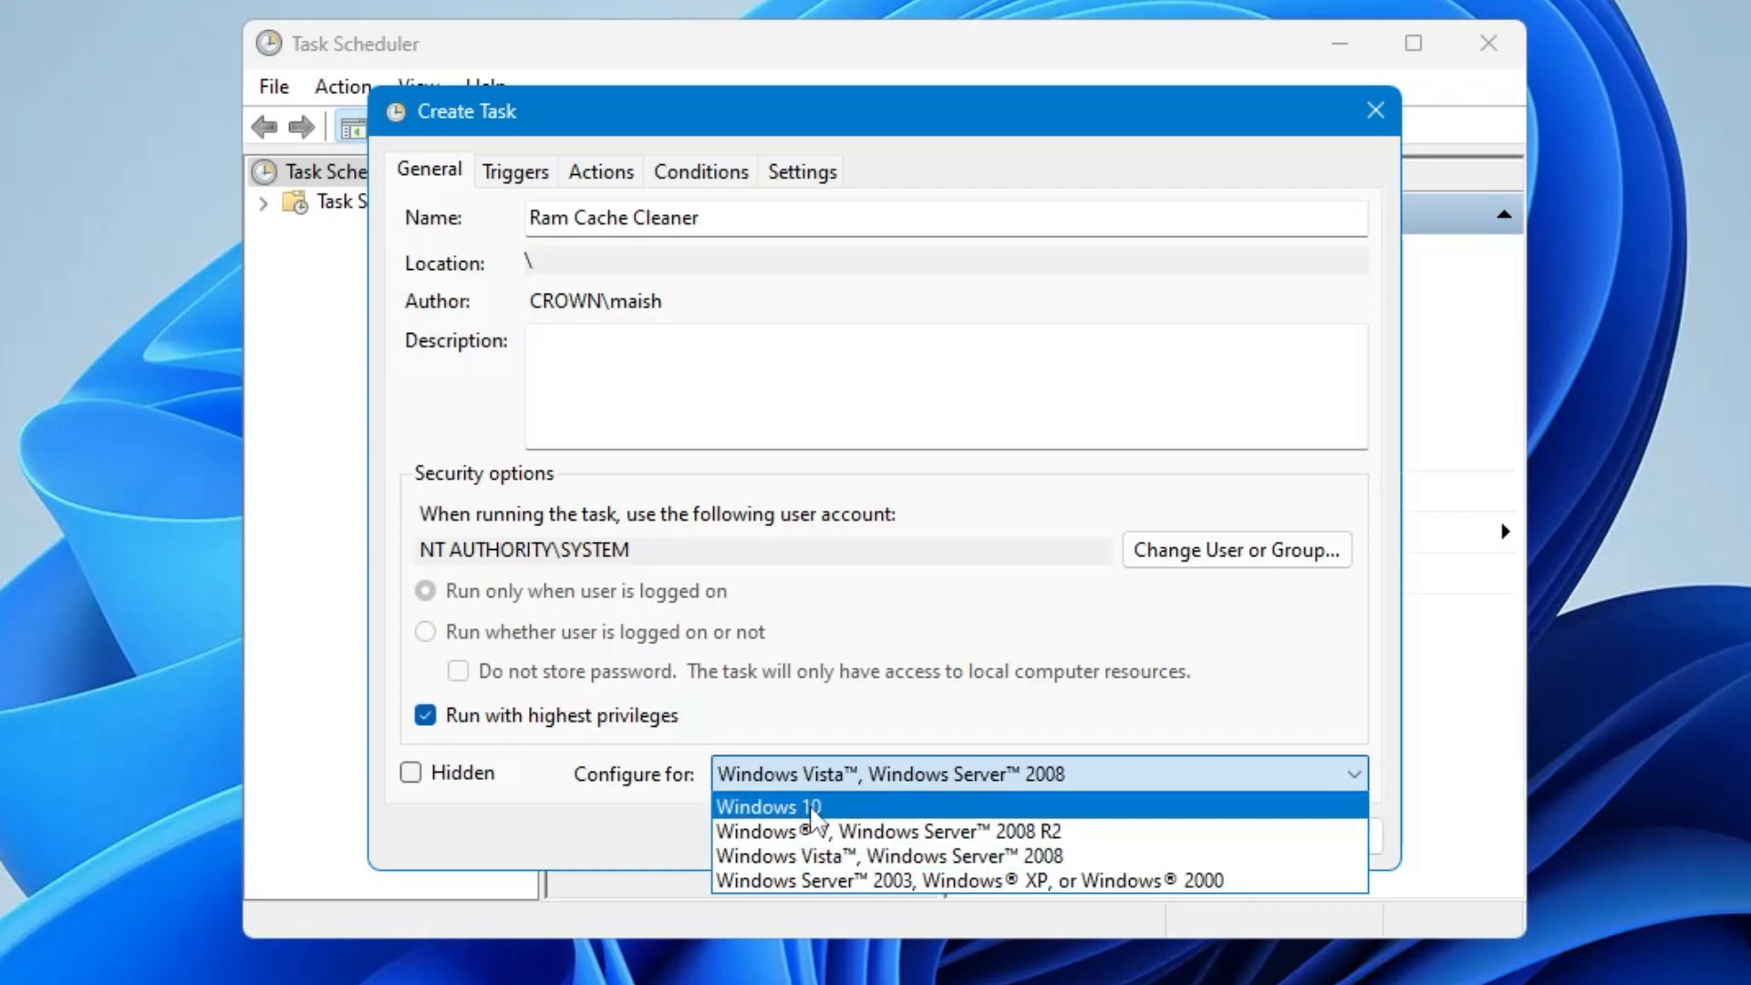
click(767, 806)
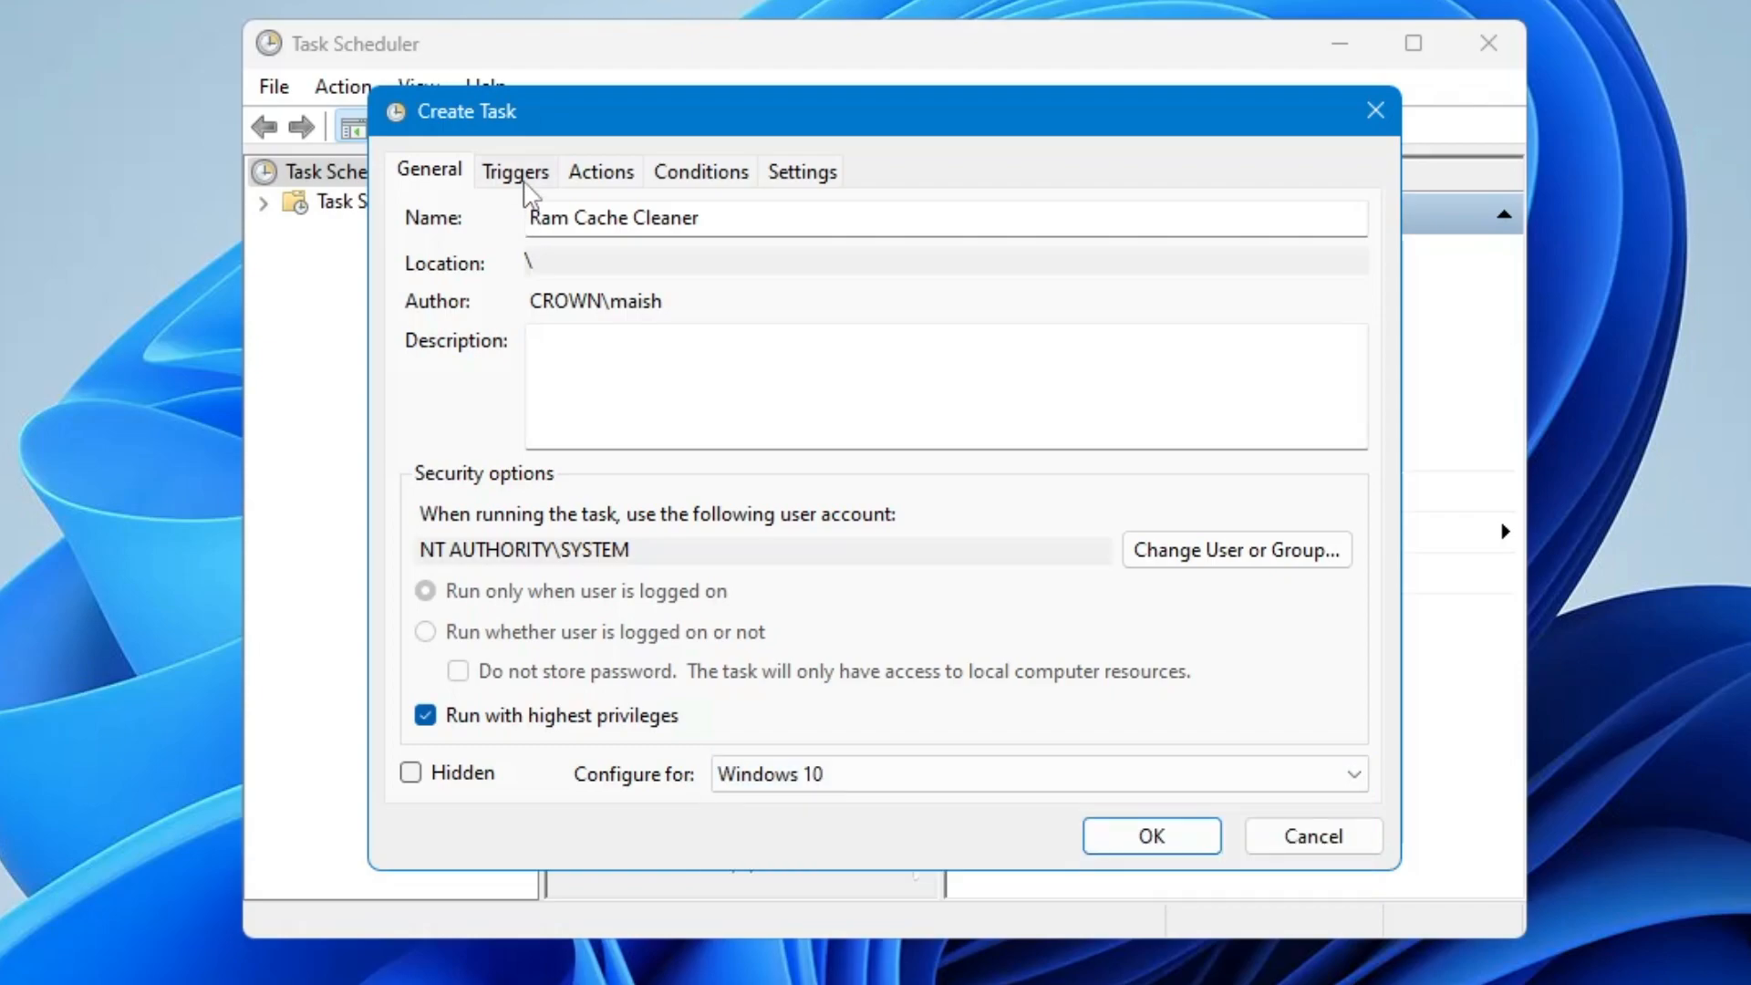
Add a one-time trigger repeating every 5 minutes for an Indefinitely duration
click(514, 171)
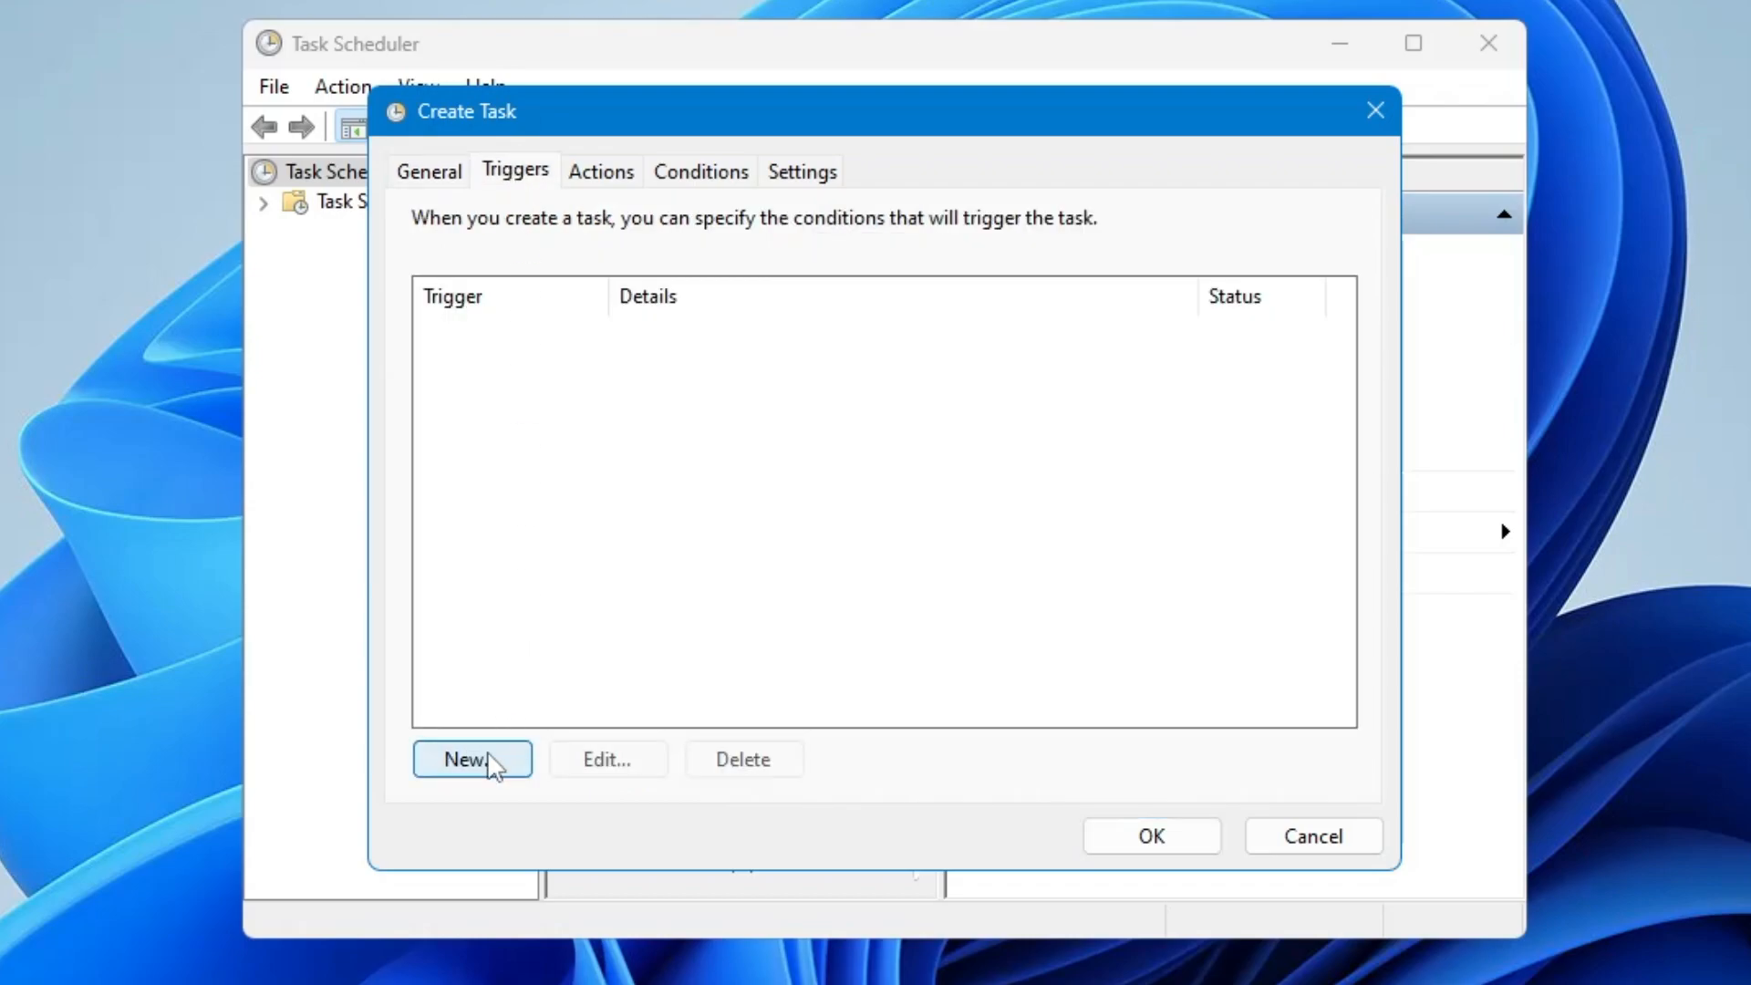
click(471, 759)
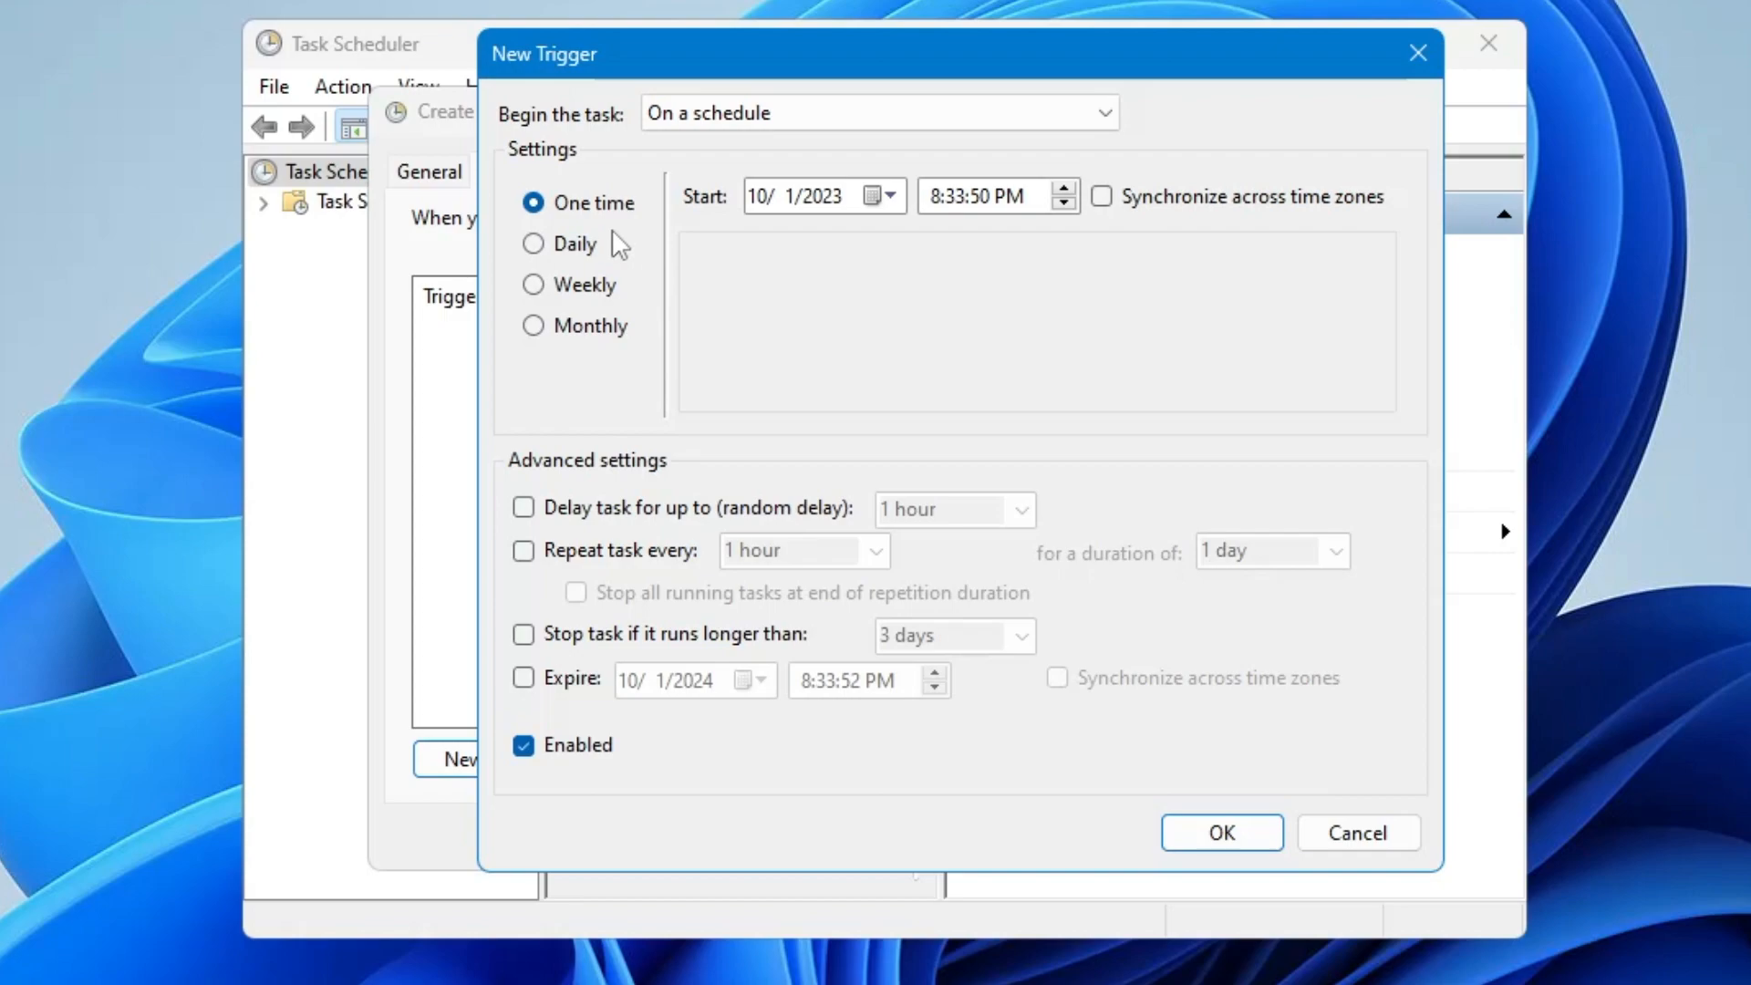
mouse_move(582, 469)
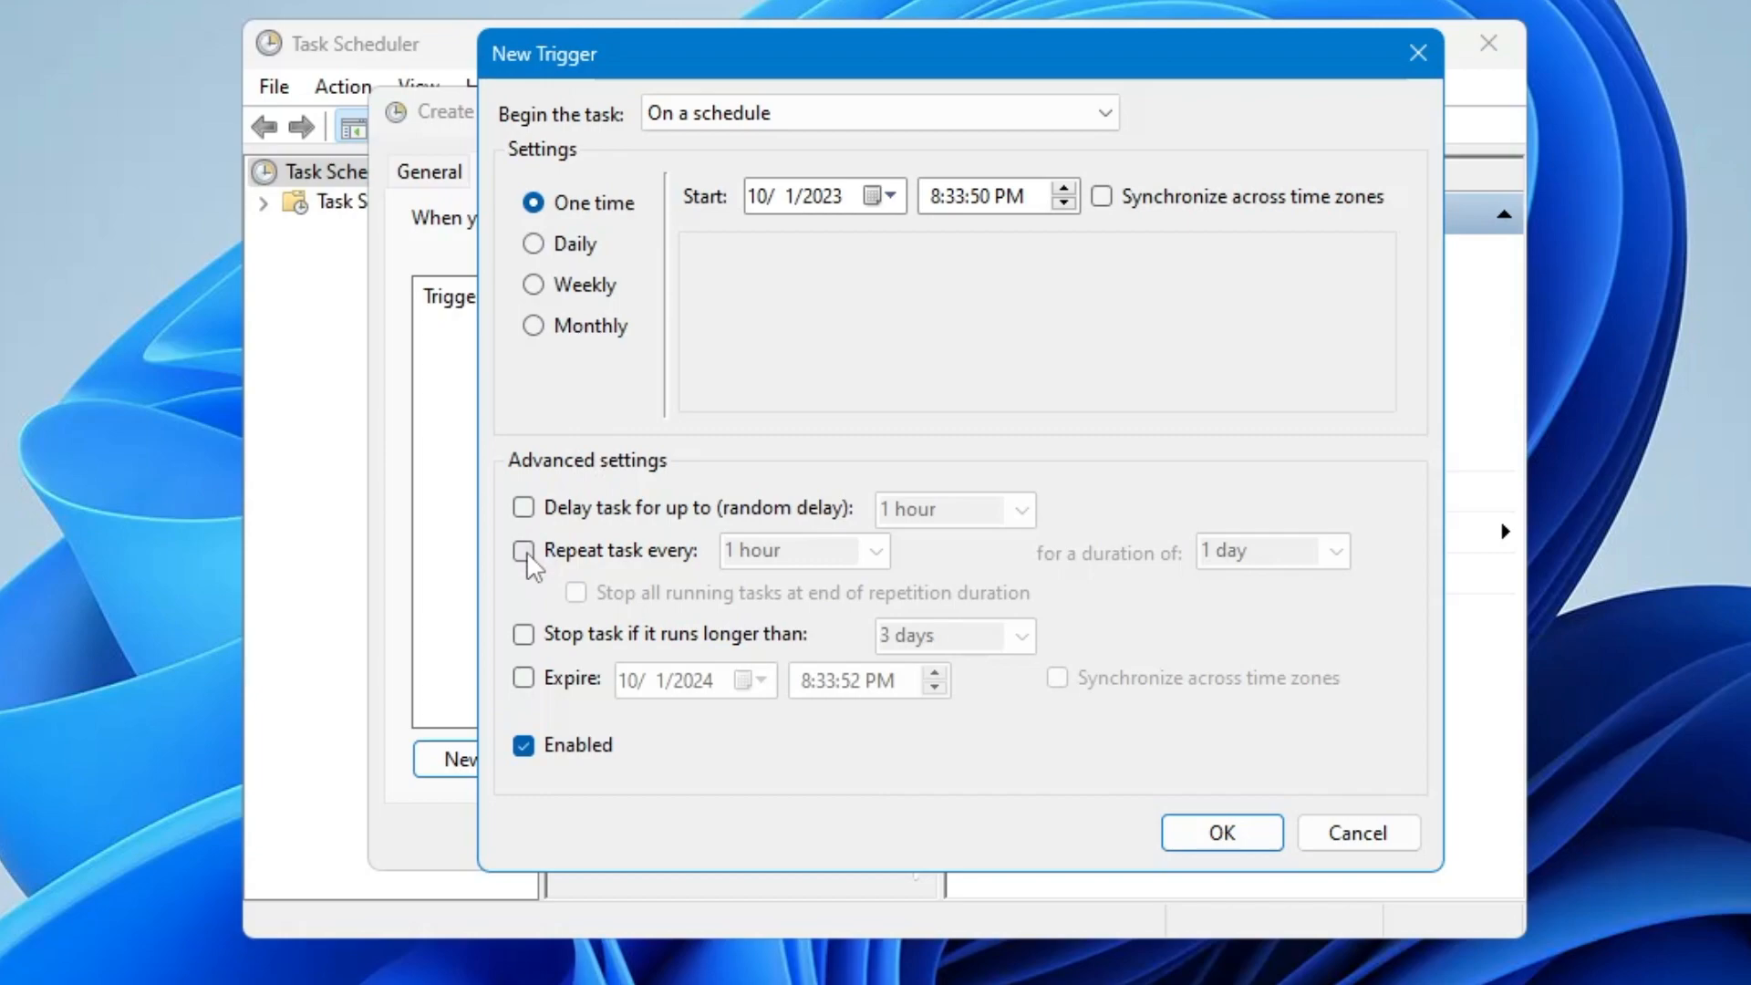
click(523, 551)
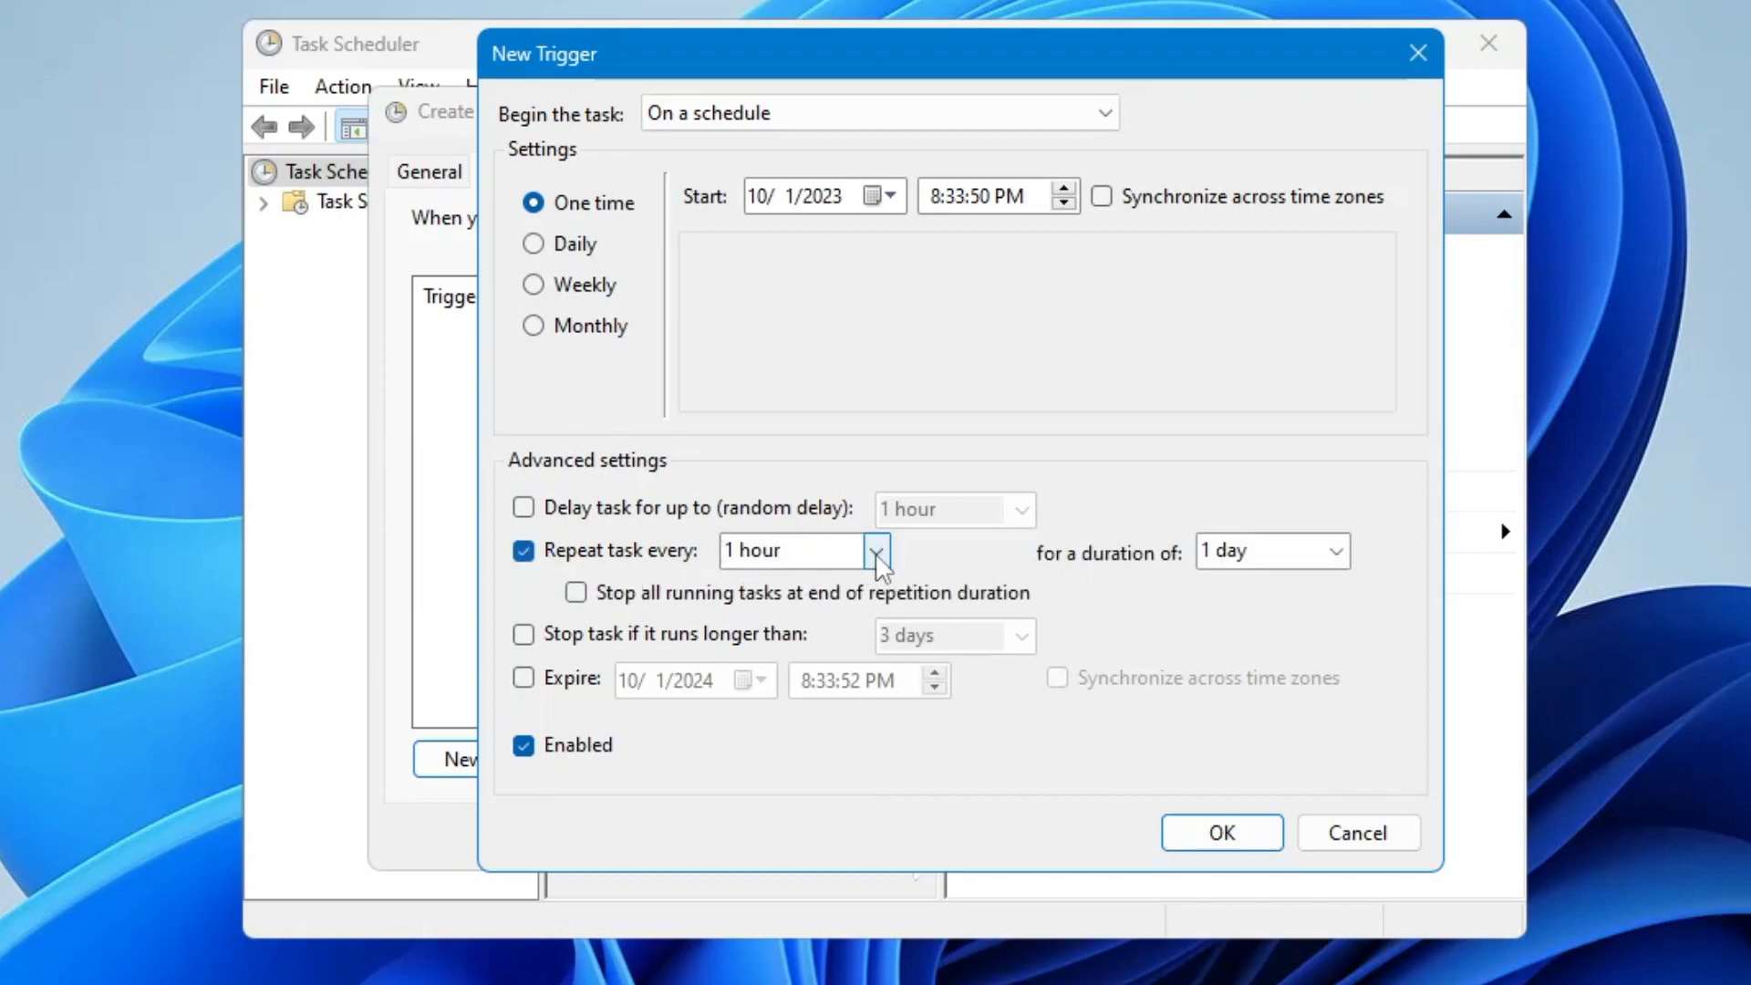
click(877, 550)
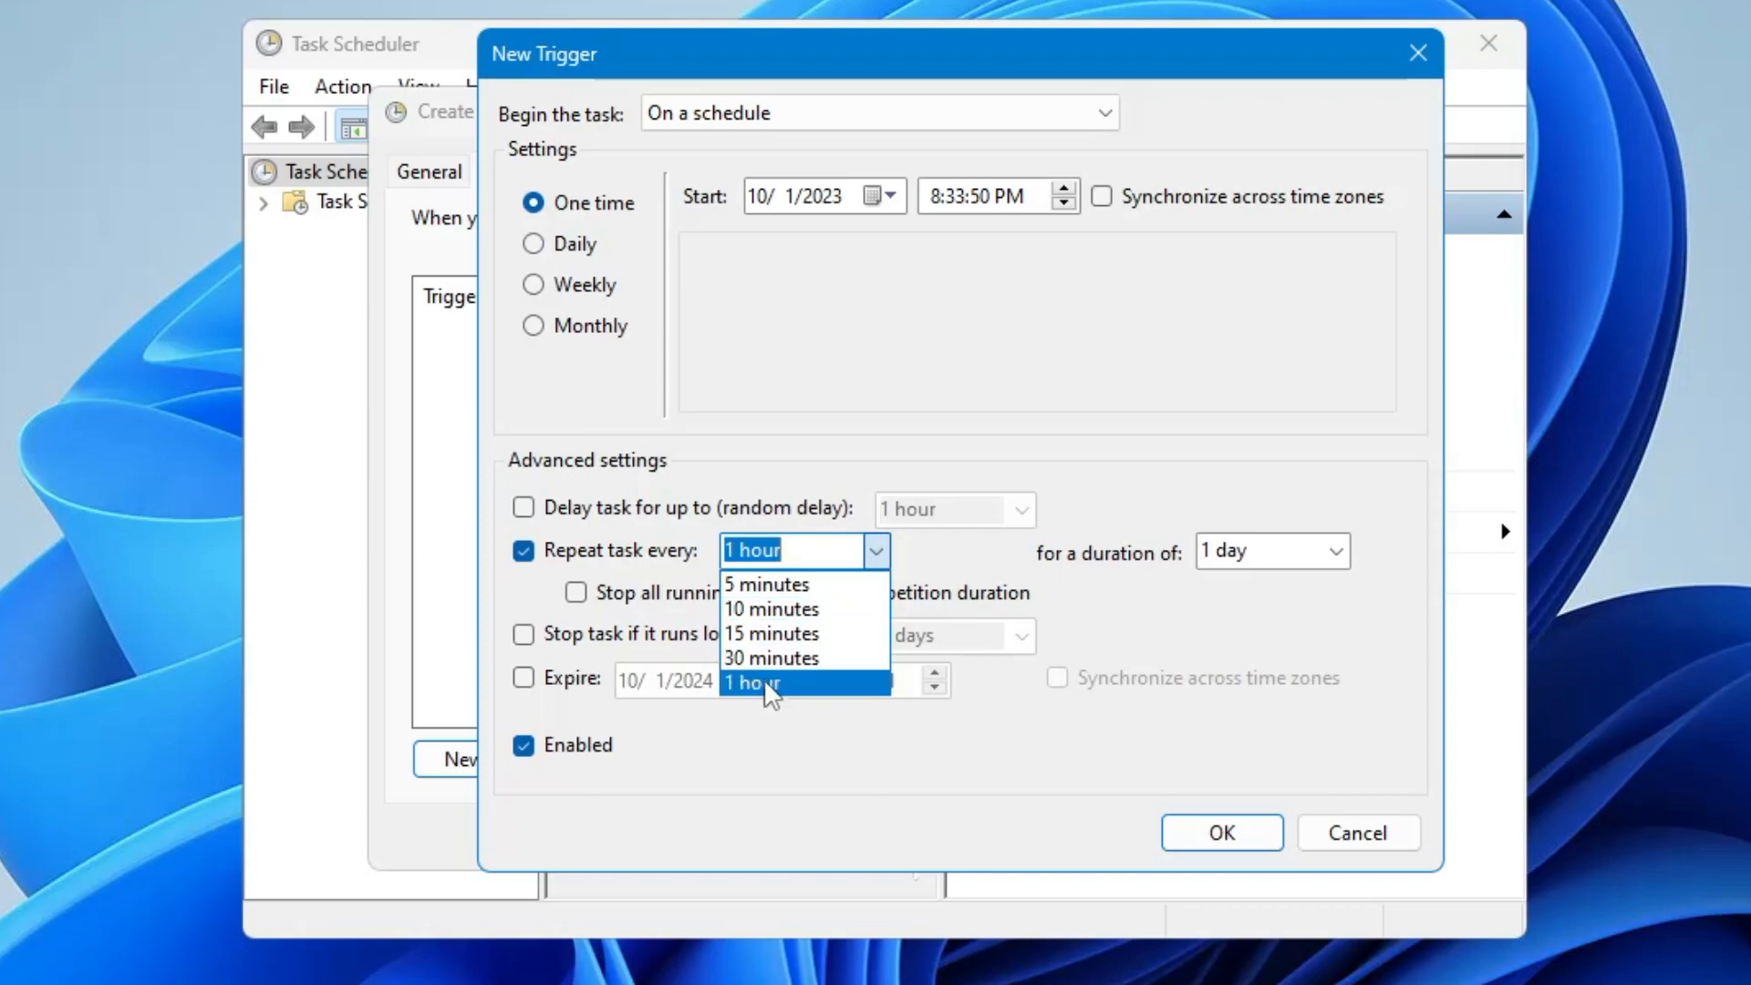
click(766, 584)
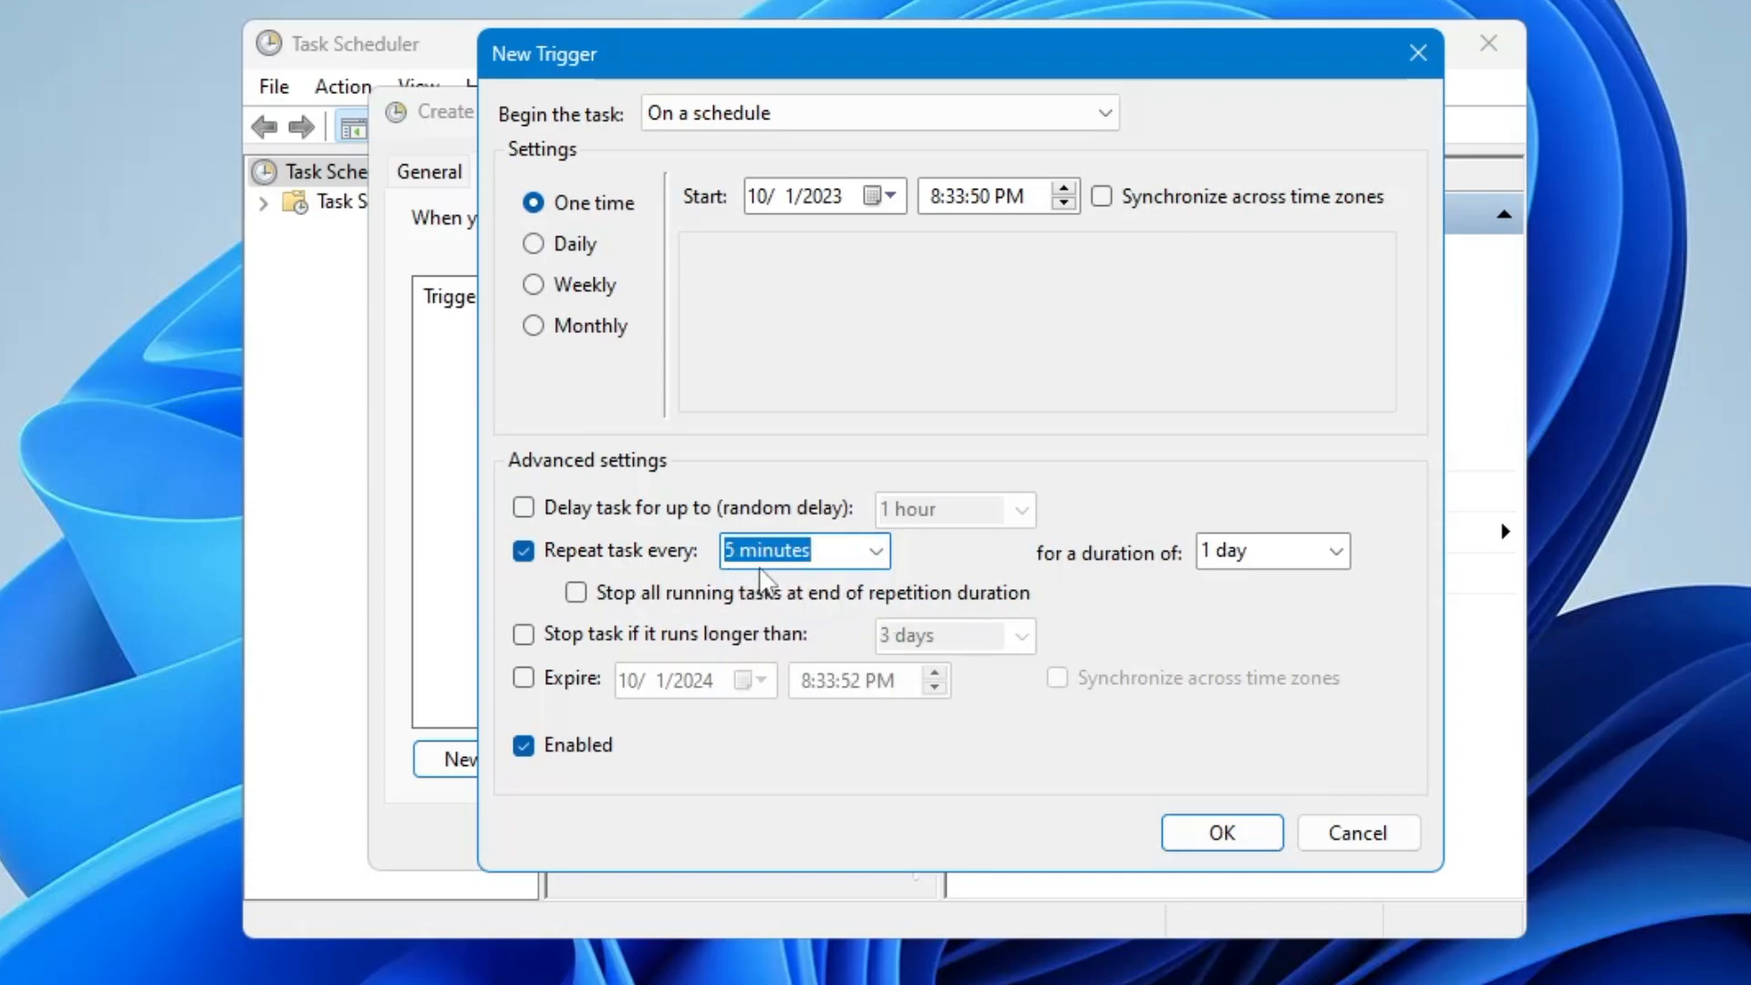
mouse_move(1132, 572)
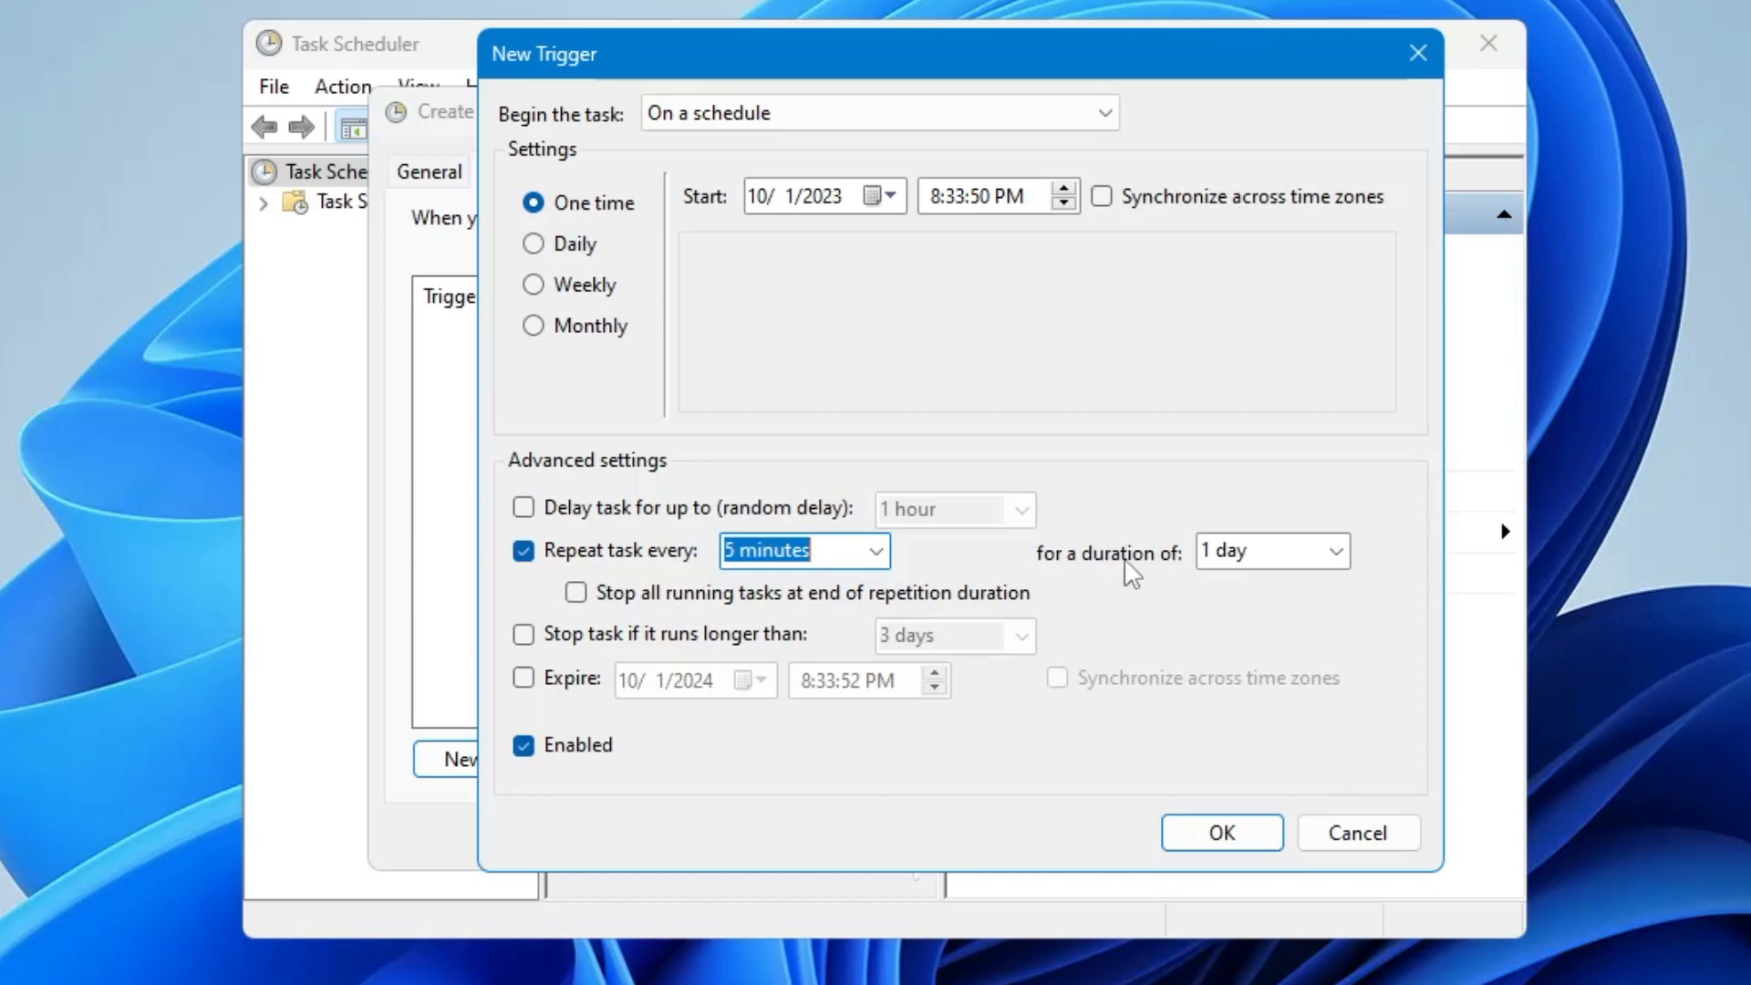
mouse_move(982, 547)
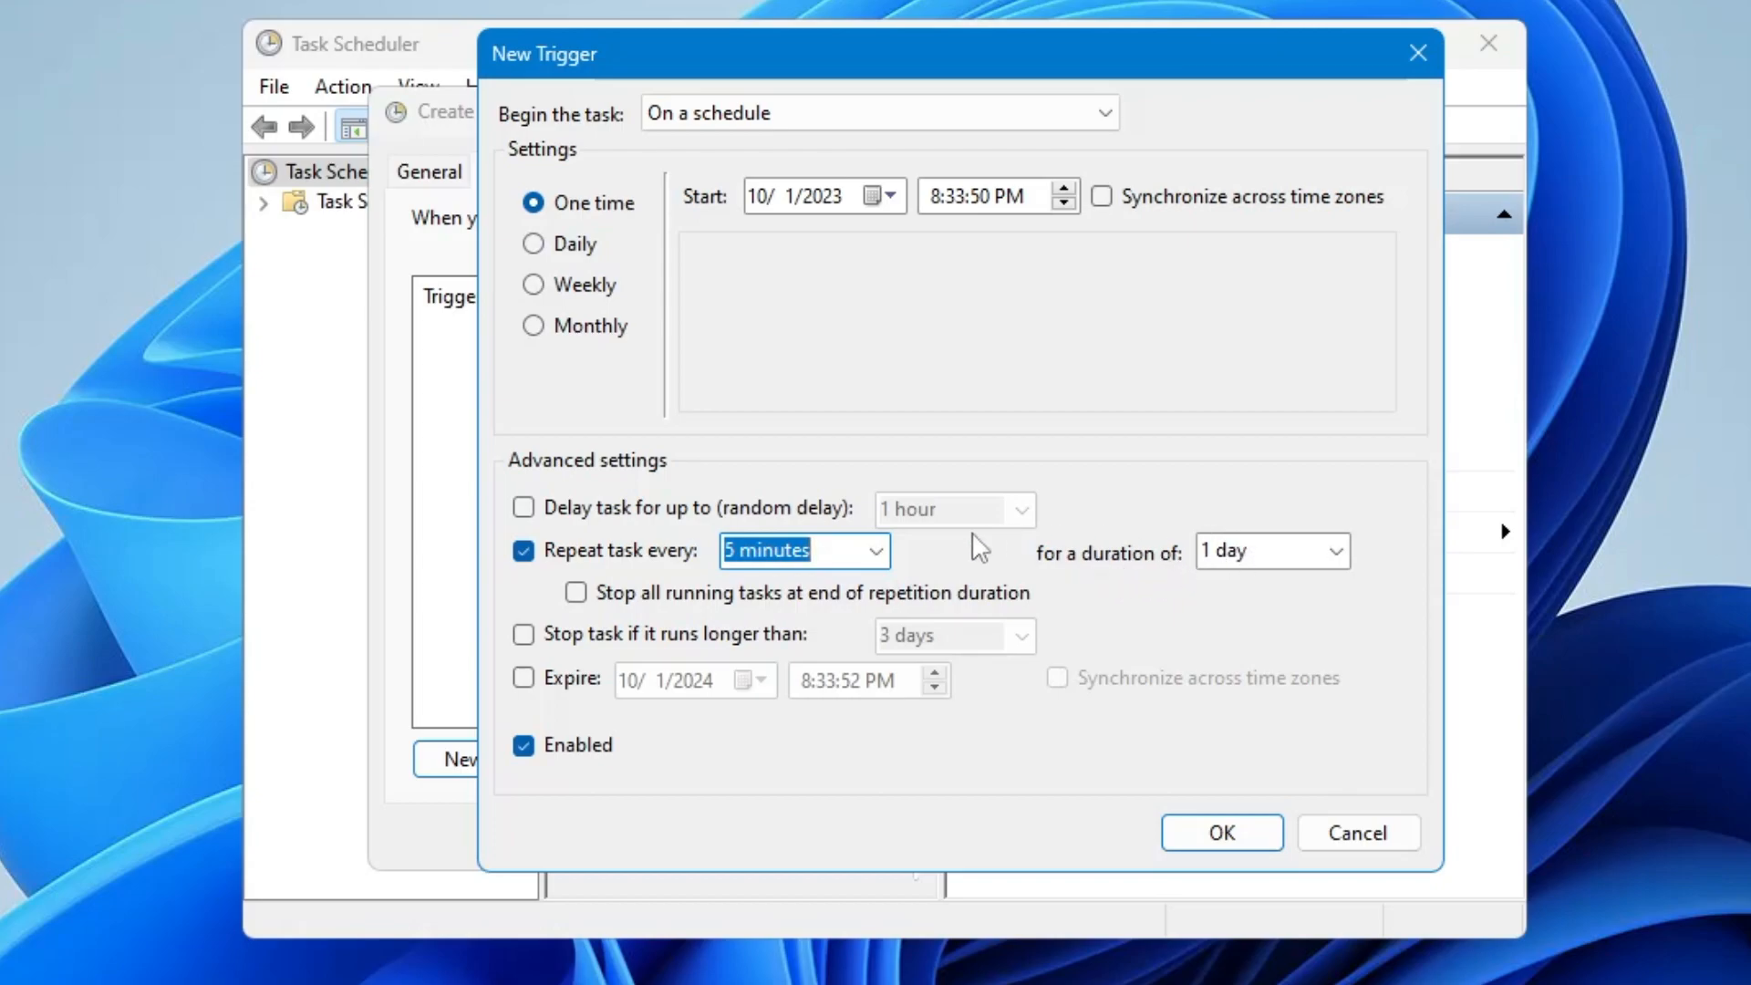
mouse_move(1309, 591)
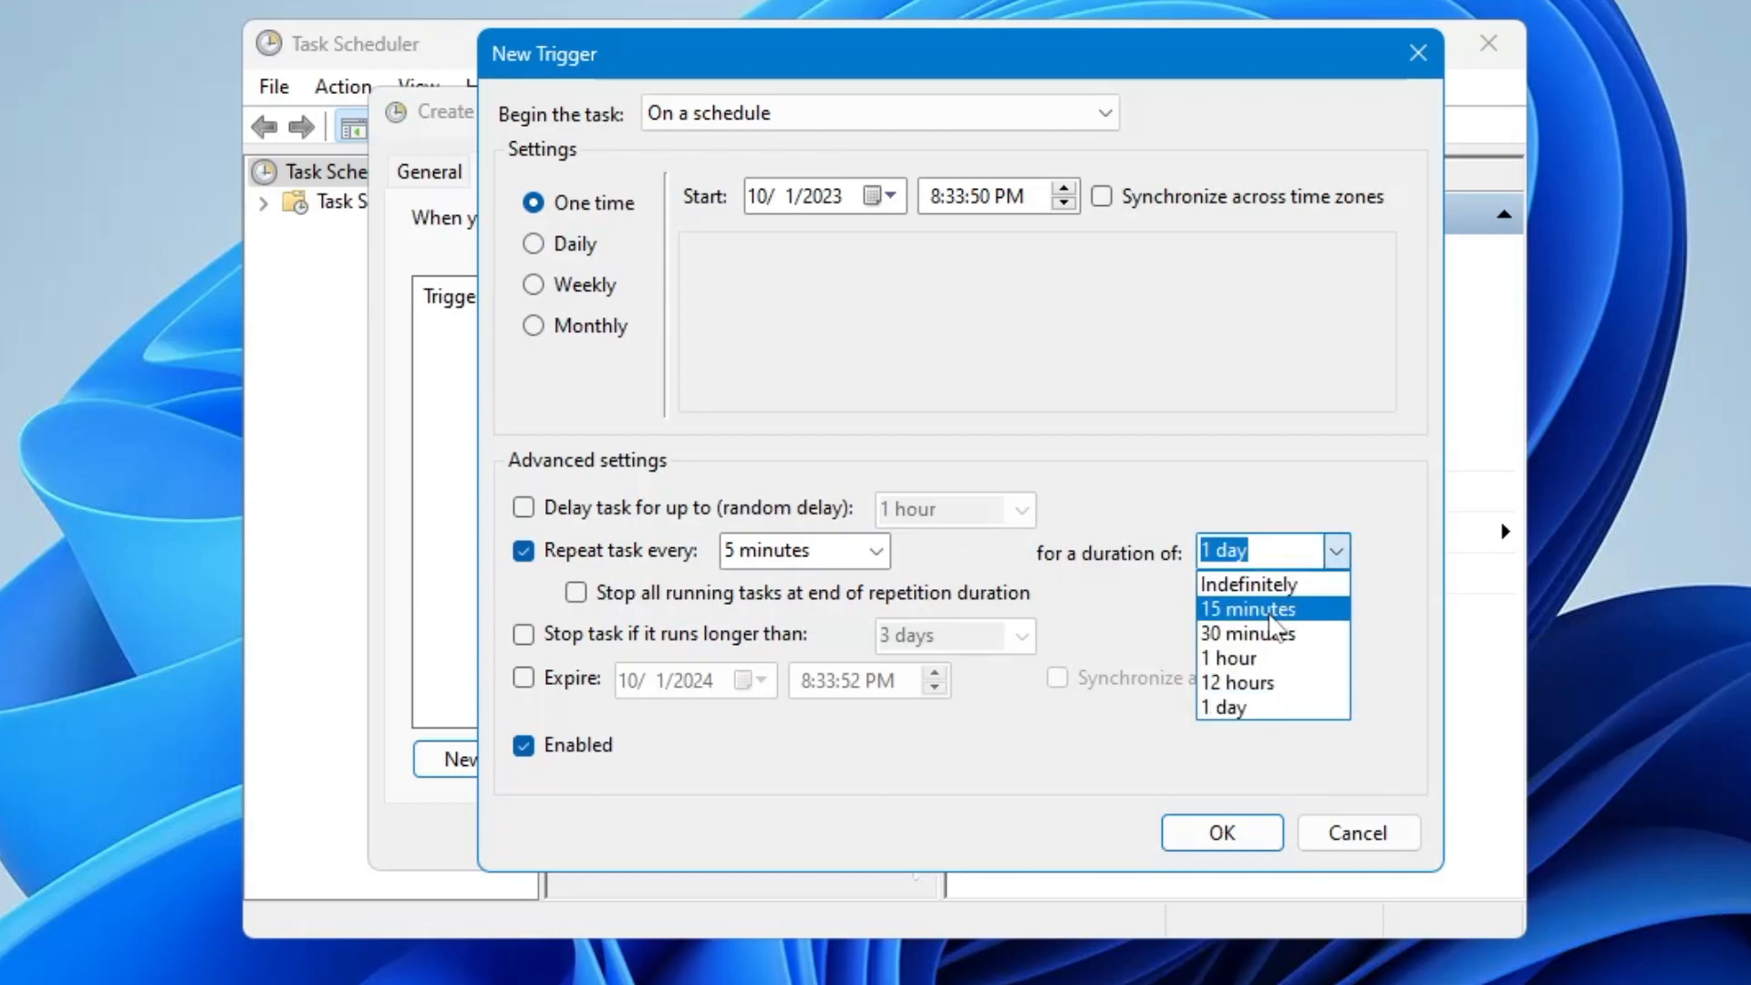
mouse_move(1247, 633)
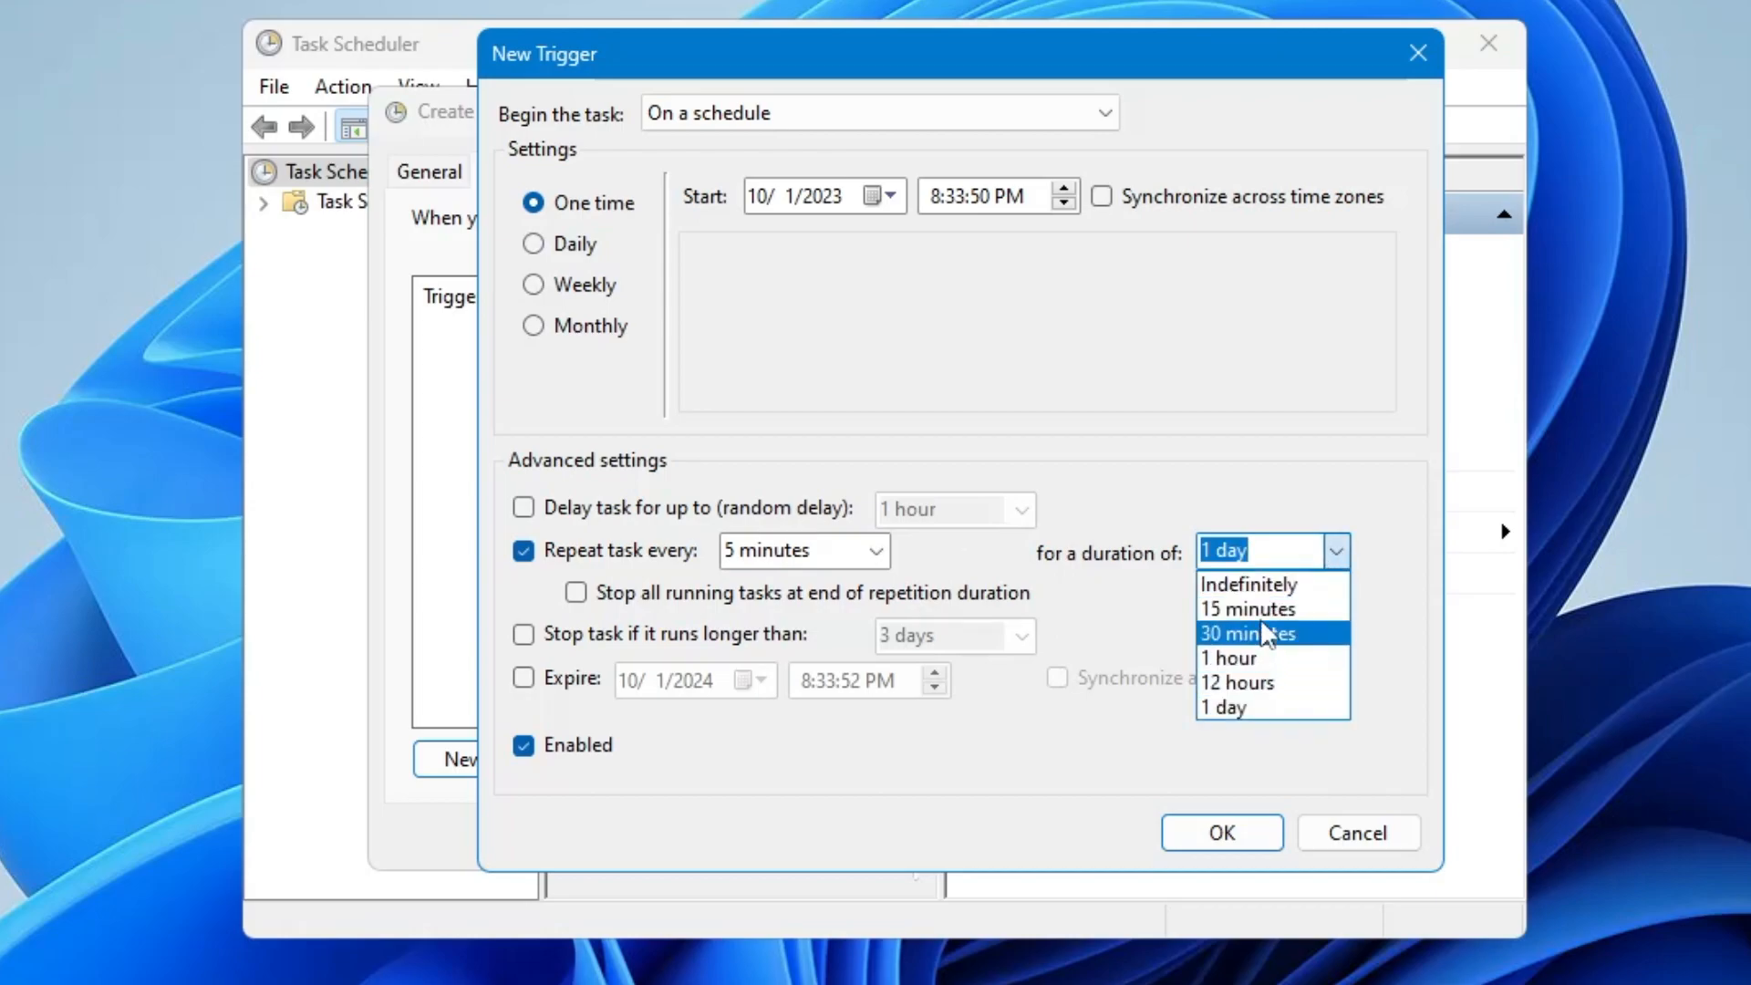
click(1248, 584)
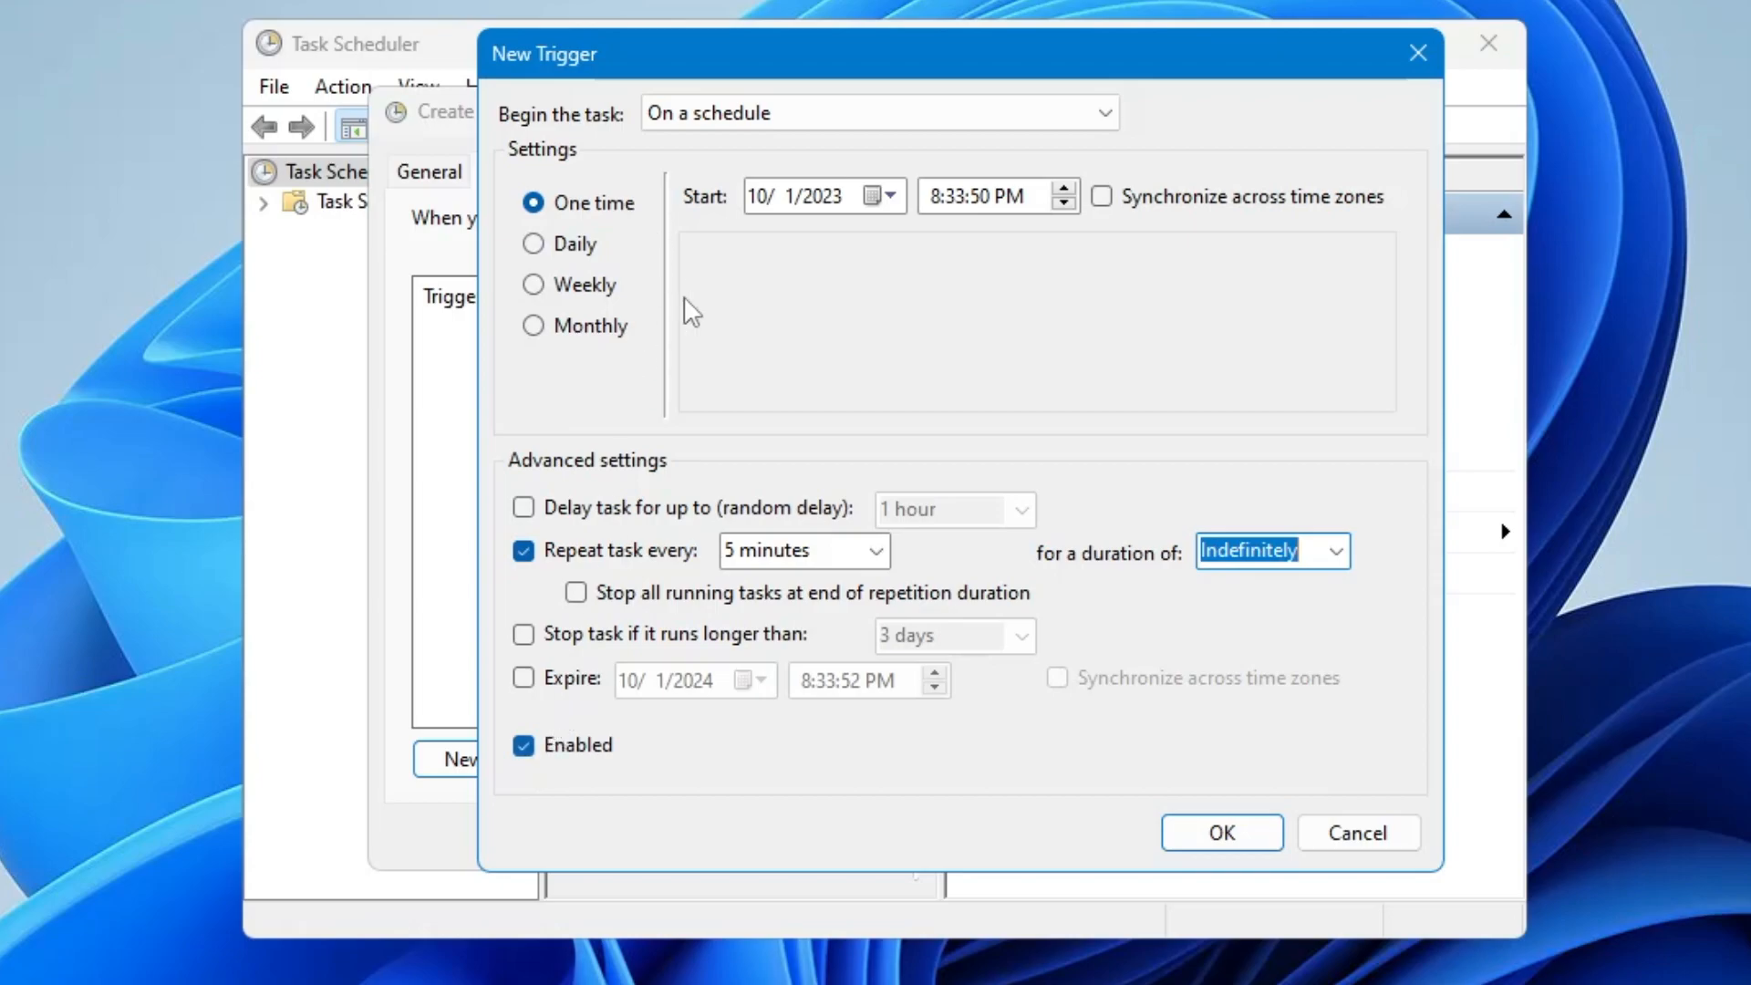
click(1220, 832)
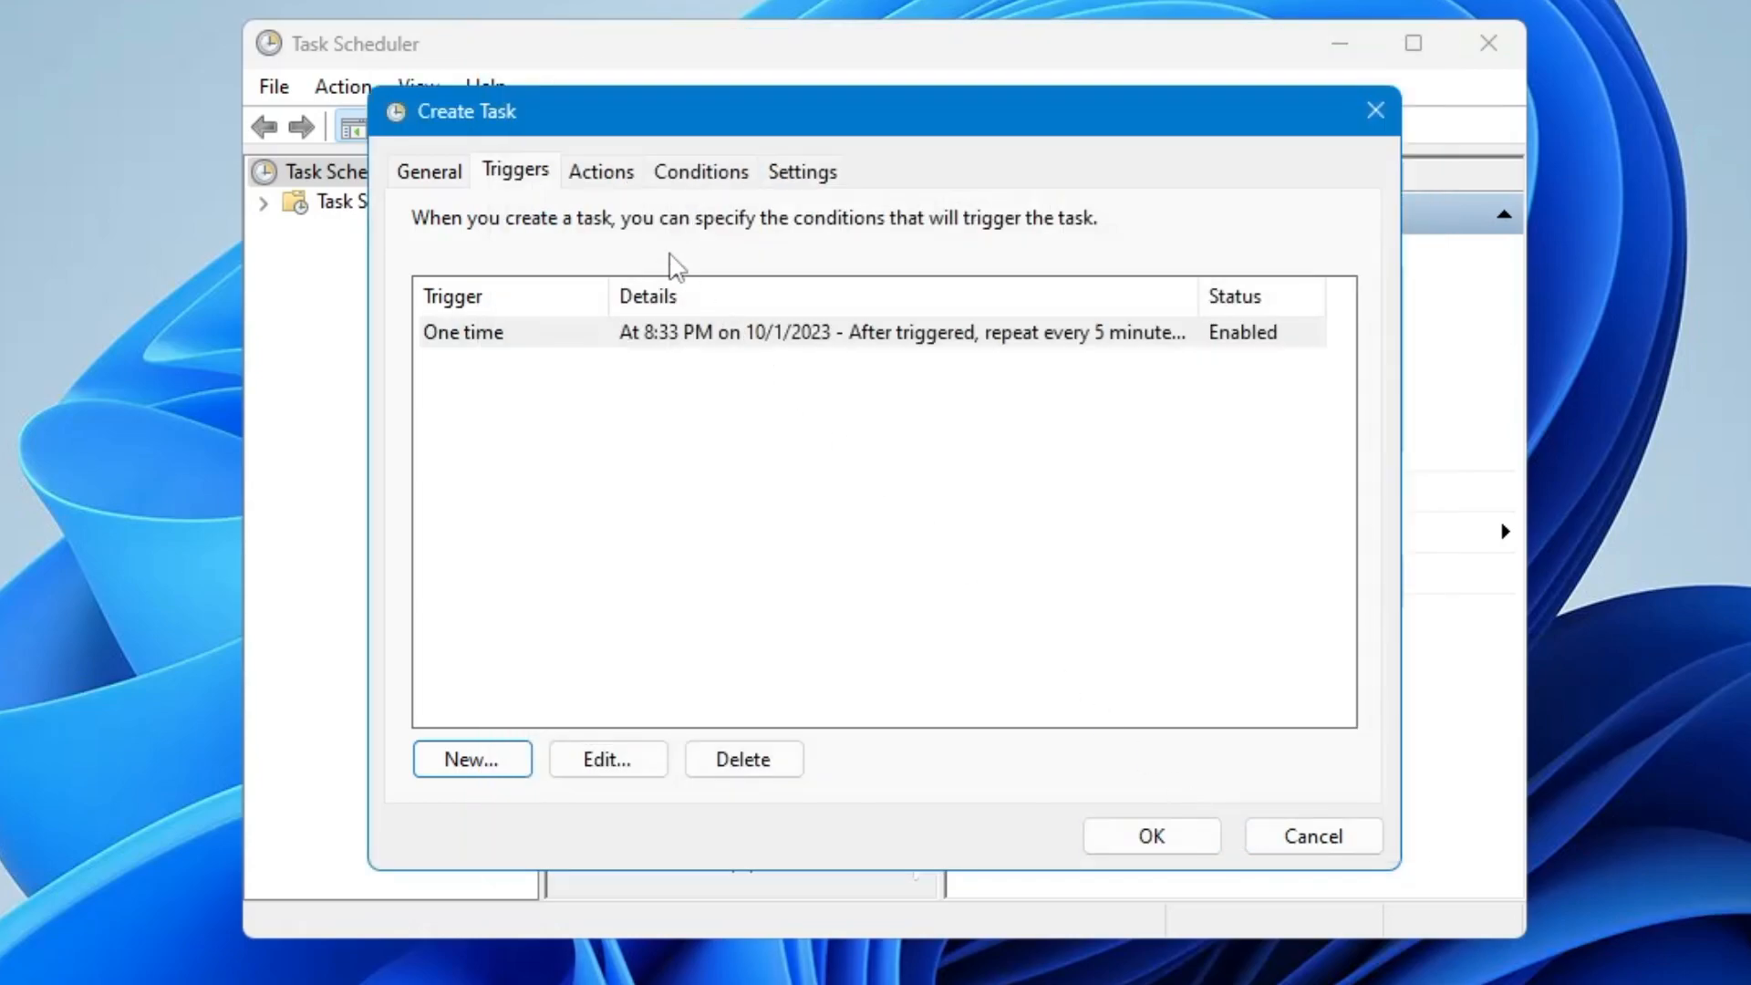
mouse_move(605, 175)
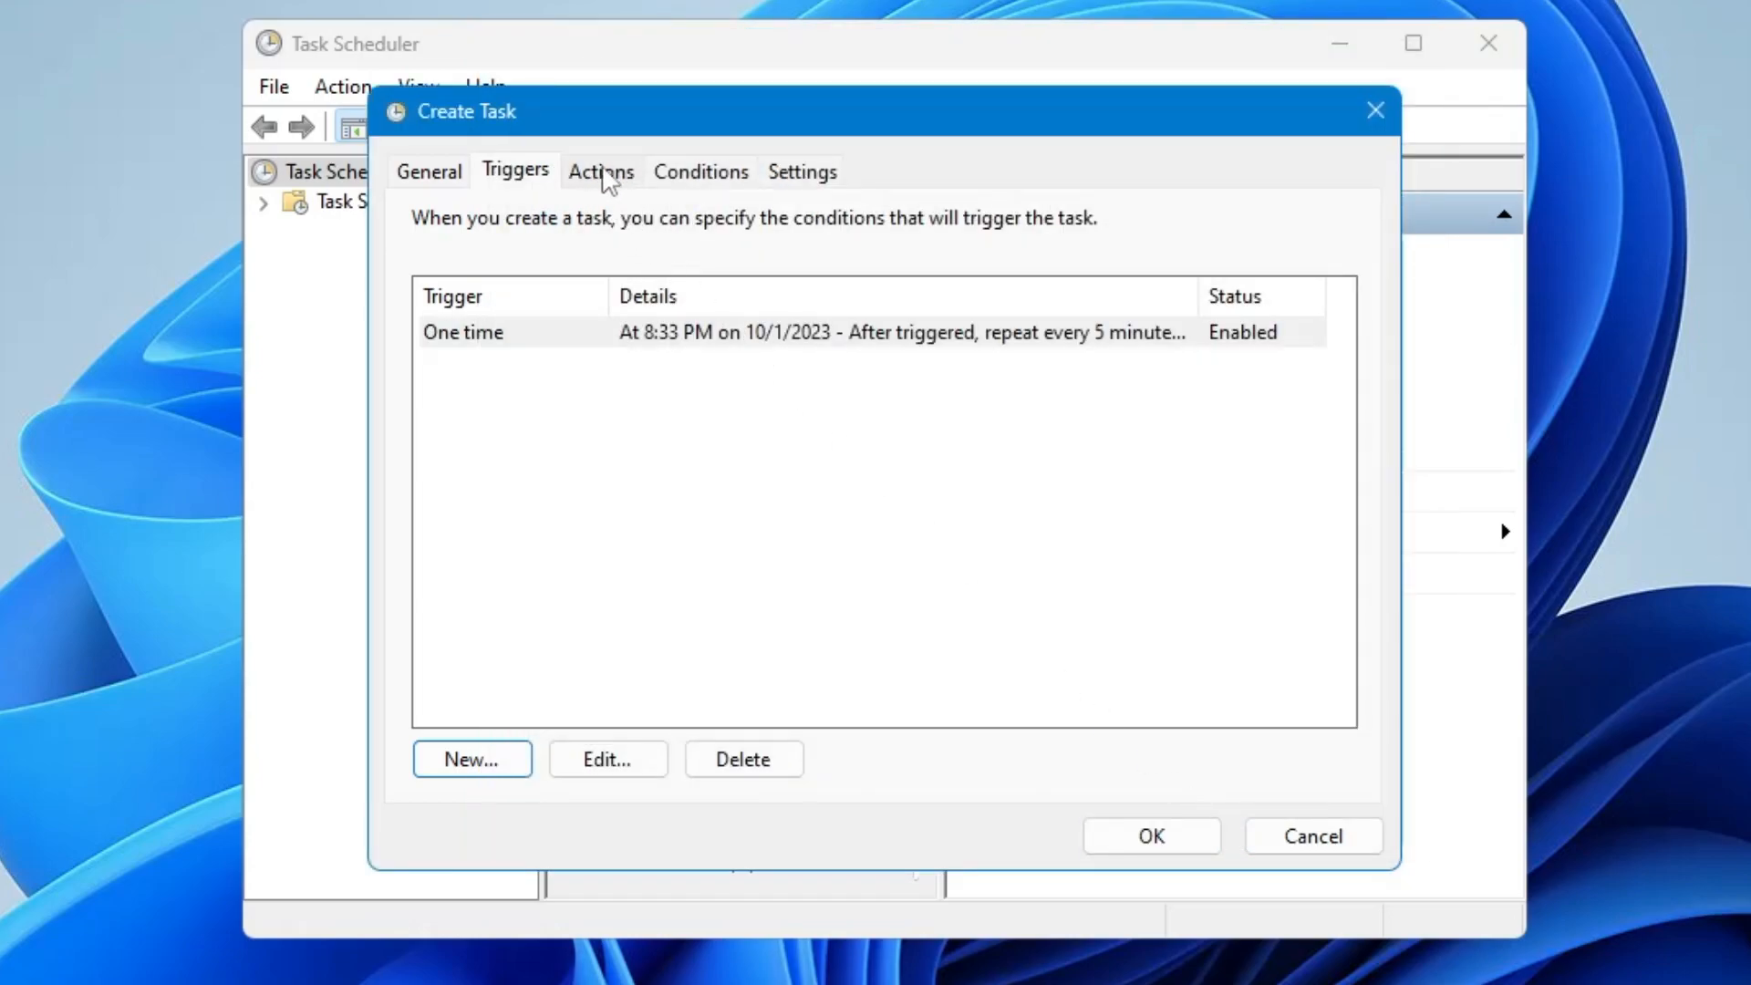
Add a Start a program action running EmptyStandbyList (1).exe from Downloads and save the task
click(600, 171)
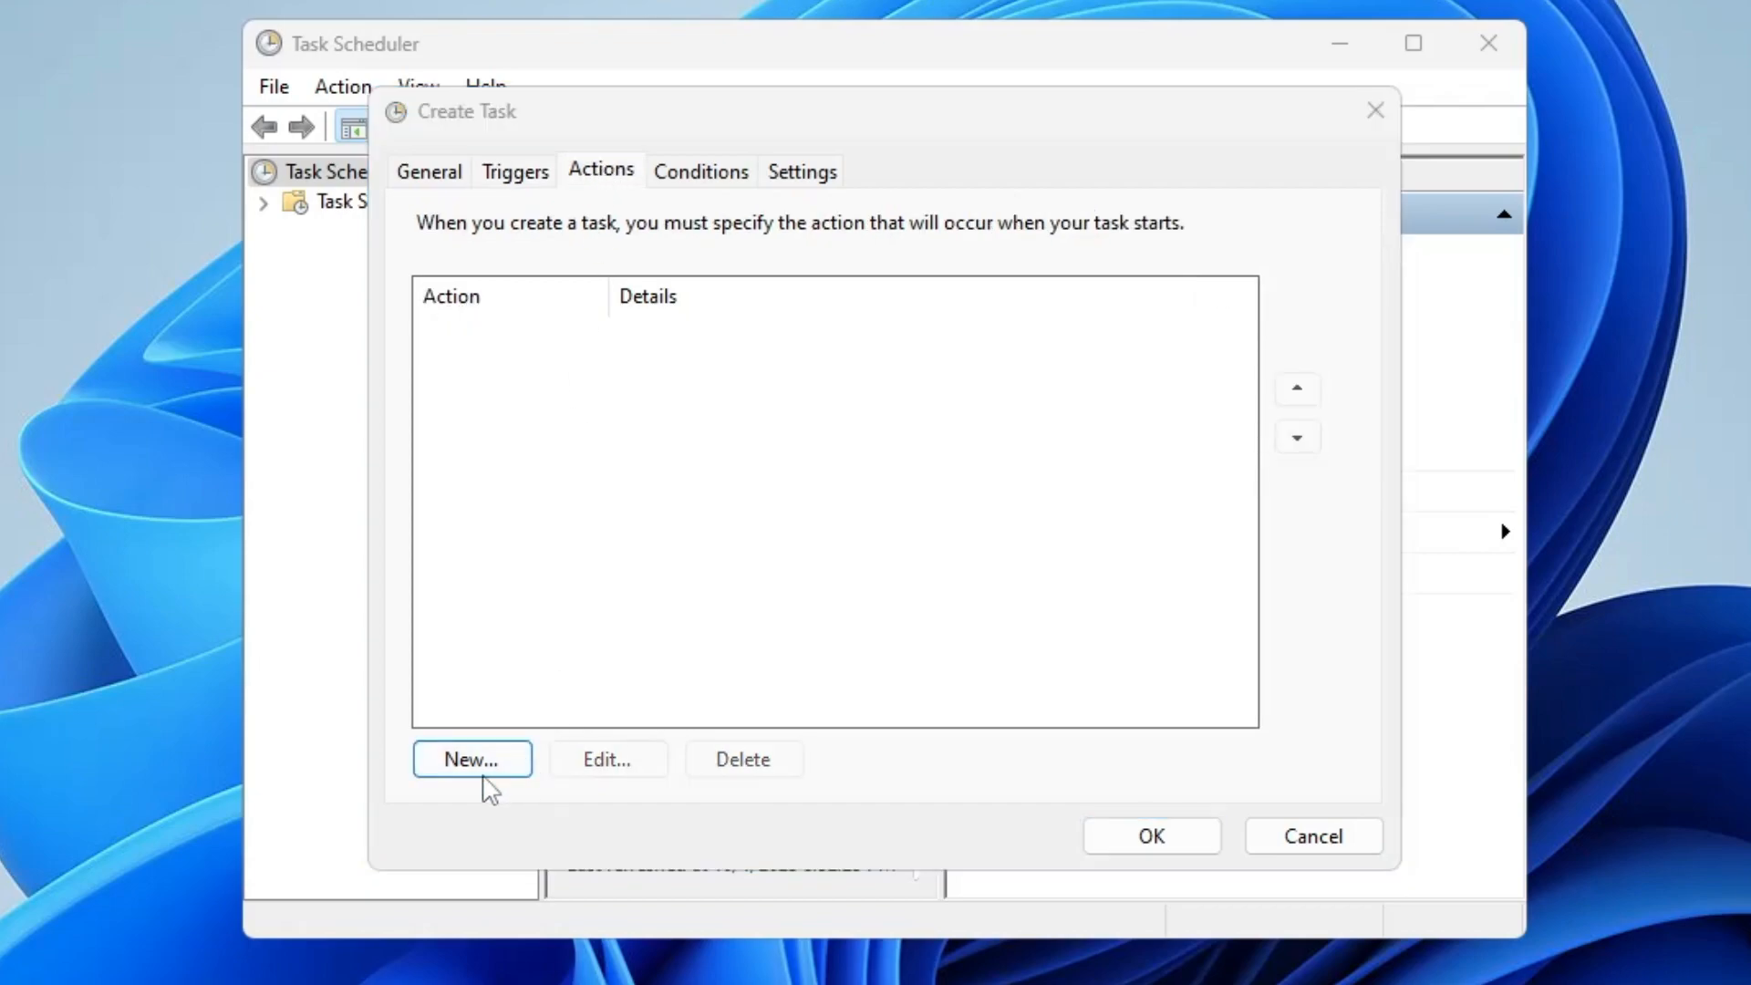
click(471, 758)
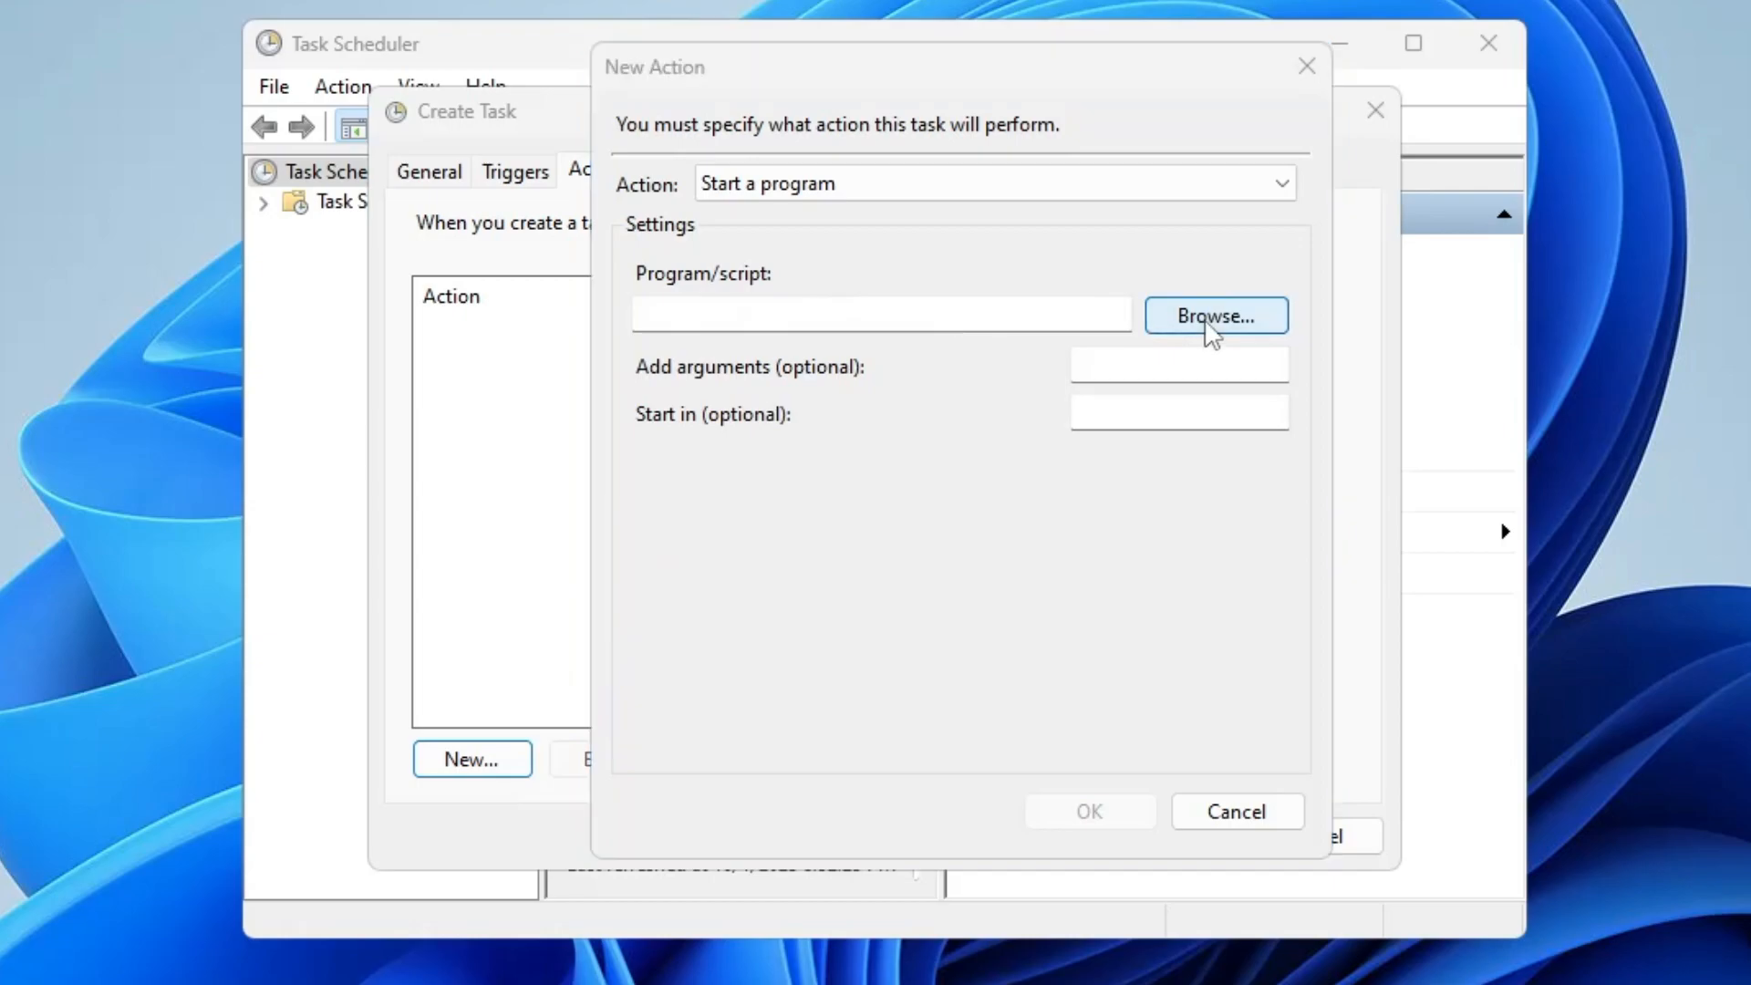
click(1215, 316)
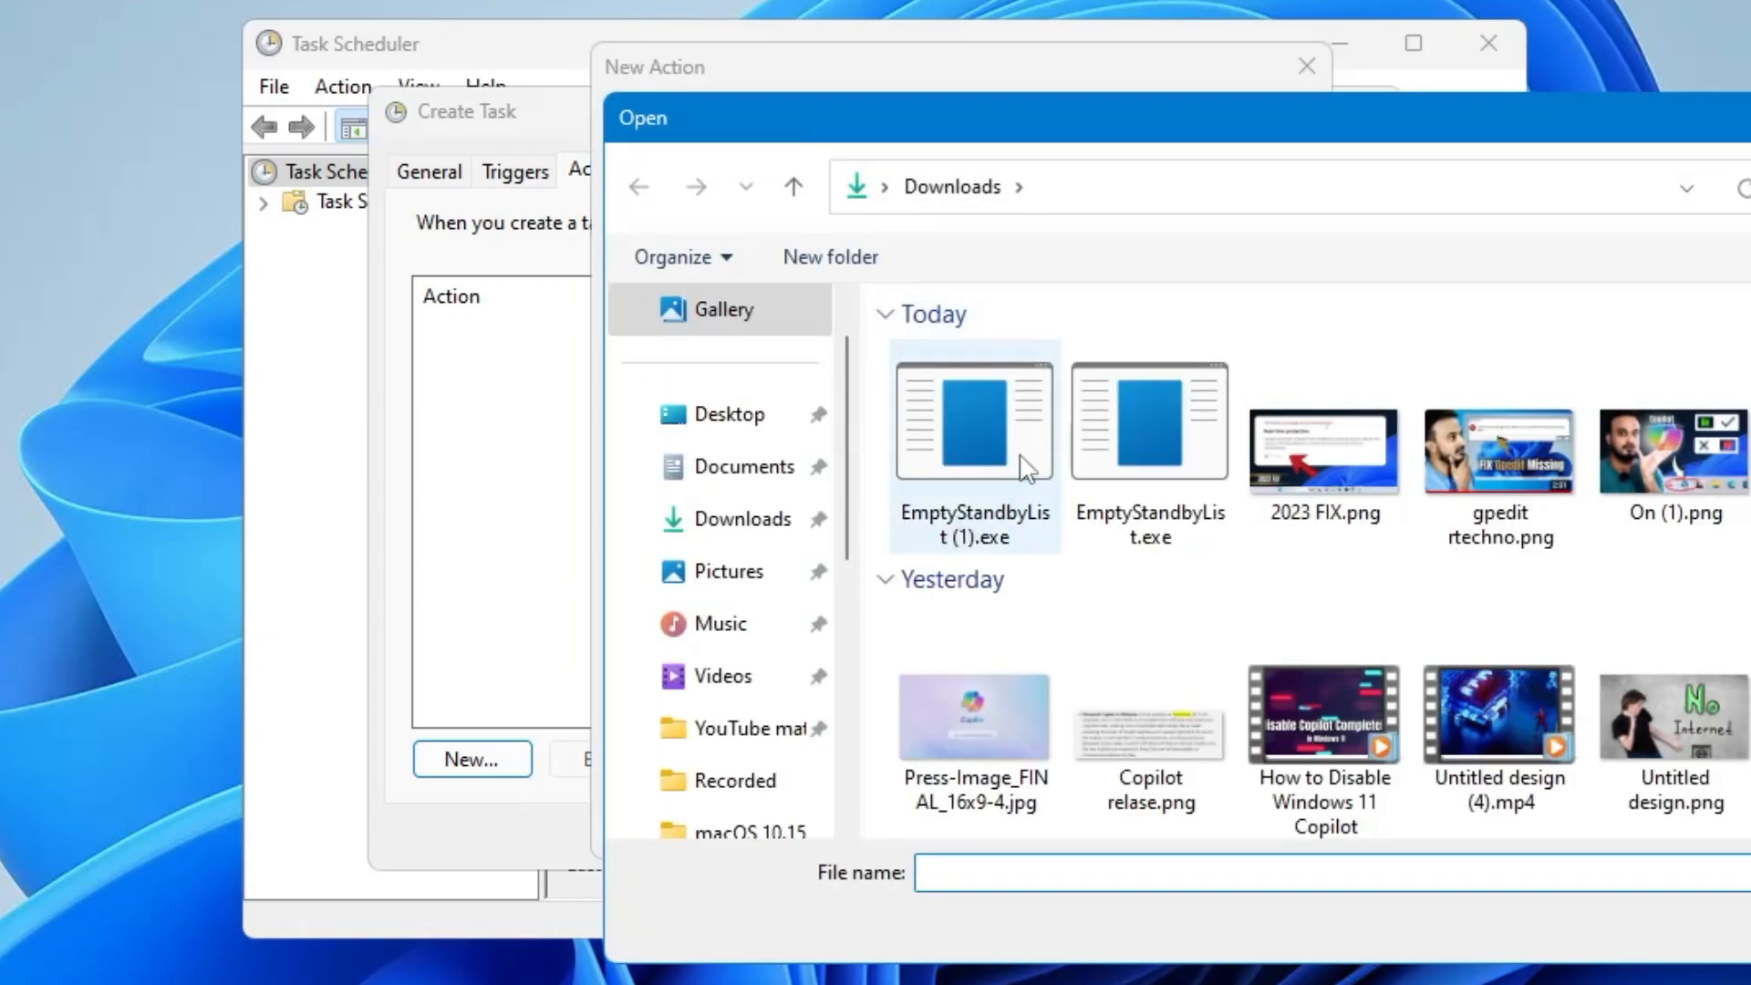
mouse_move(1033, 479)
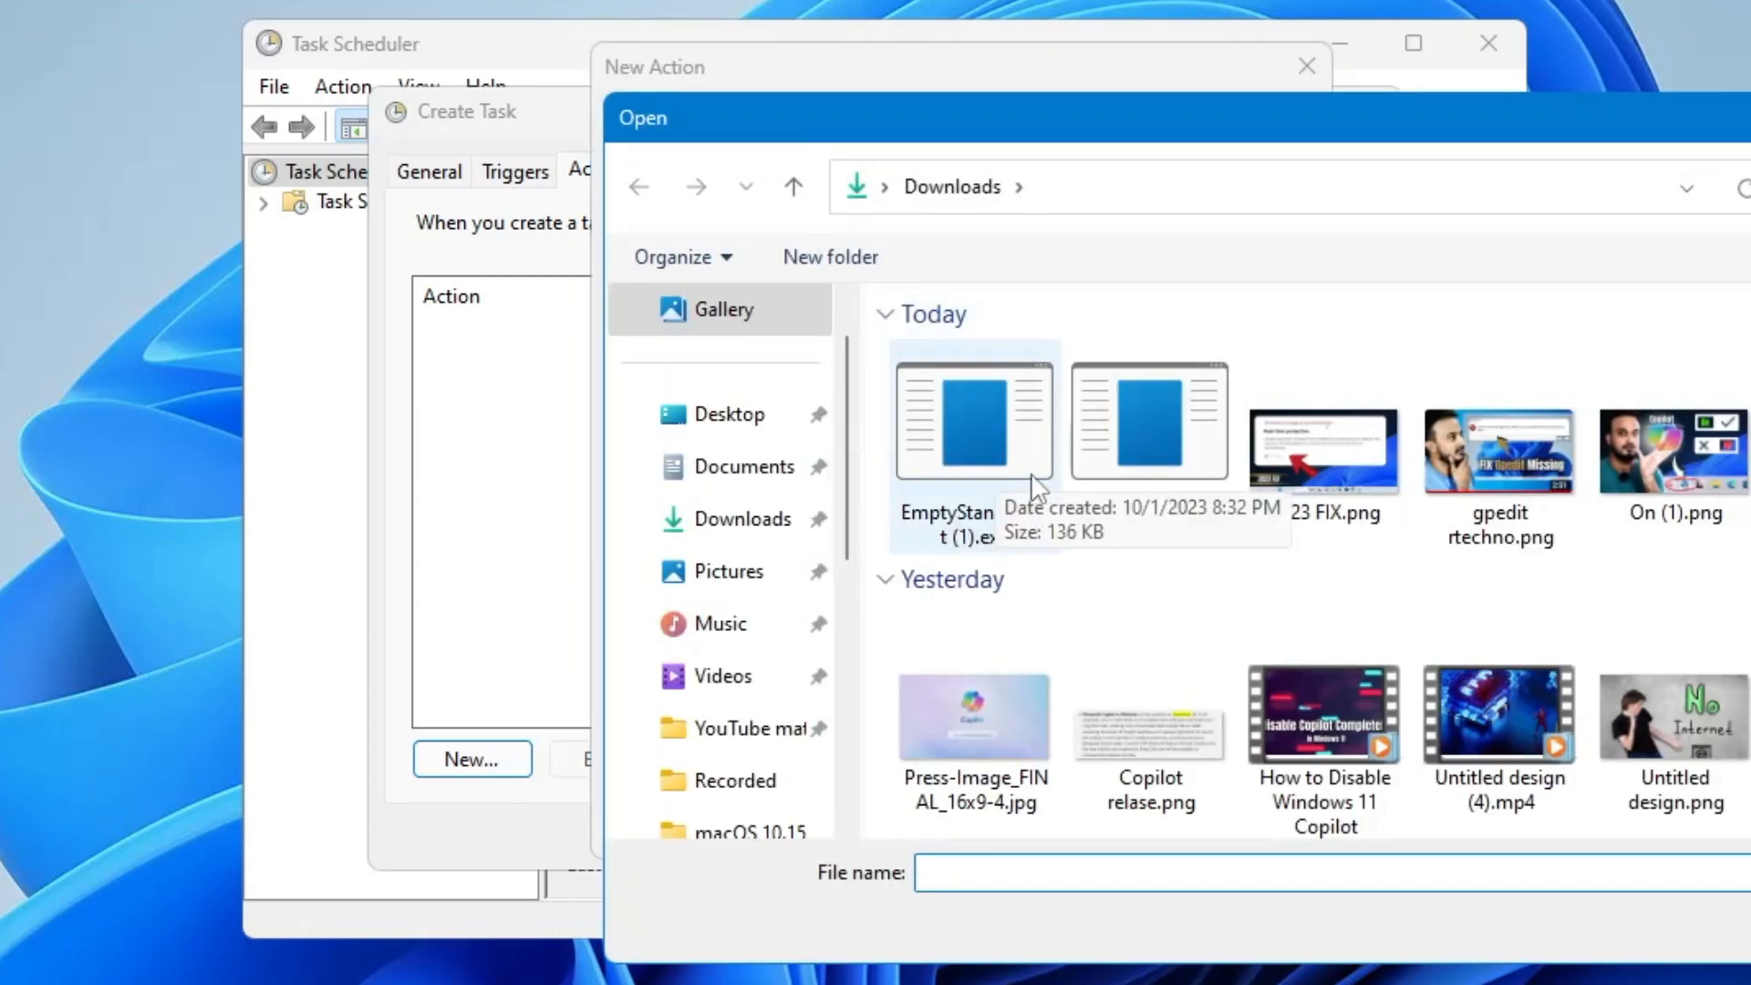
click(972, 419)
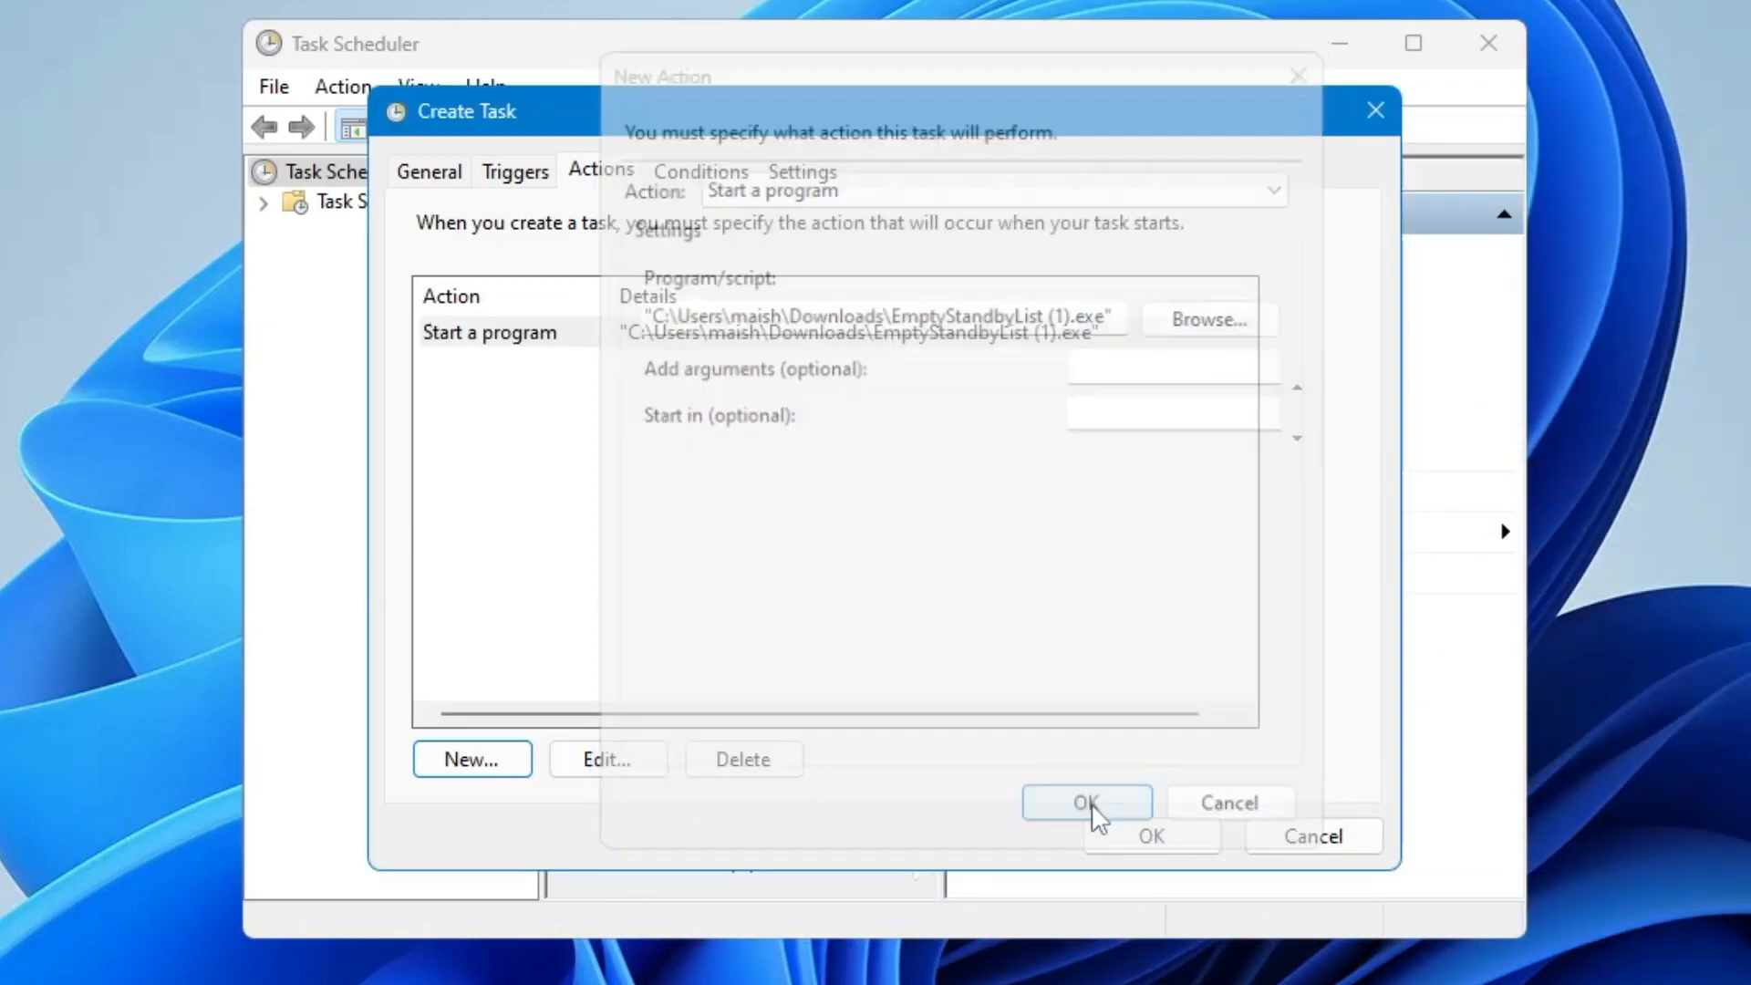
click(1085, 801)
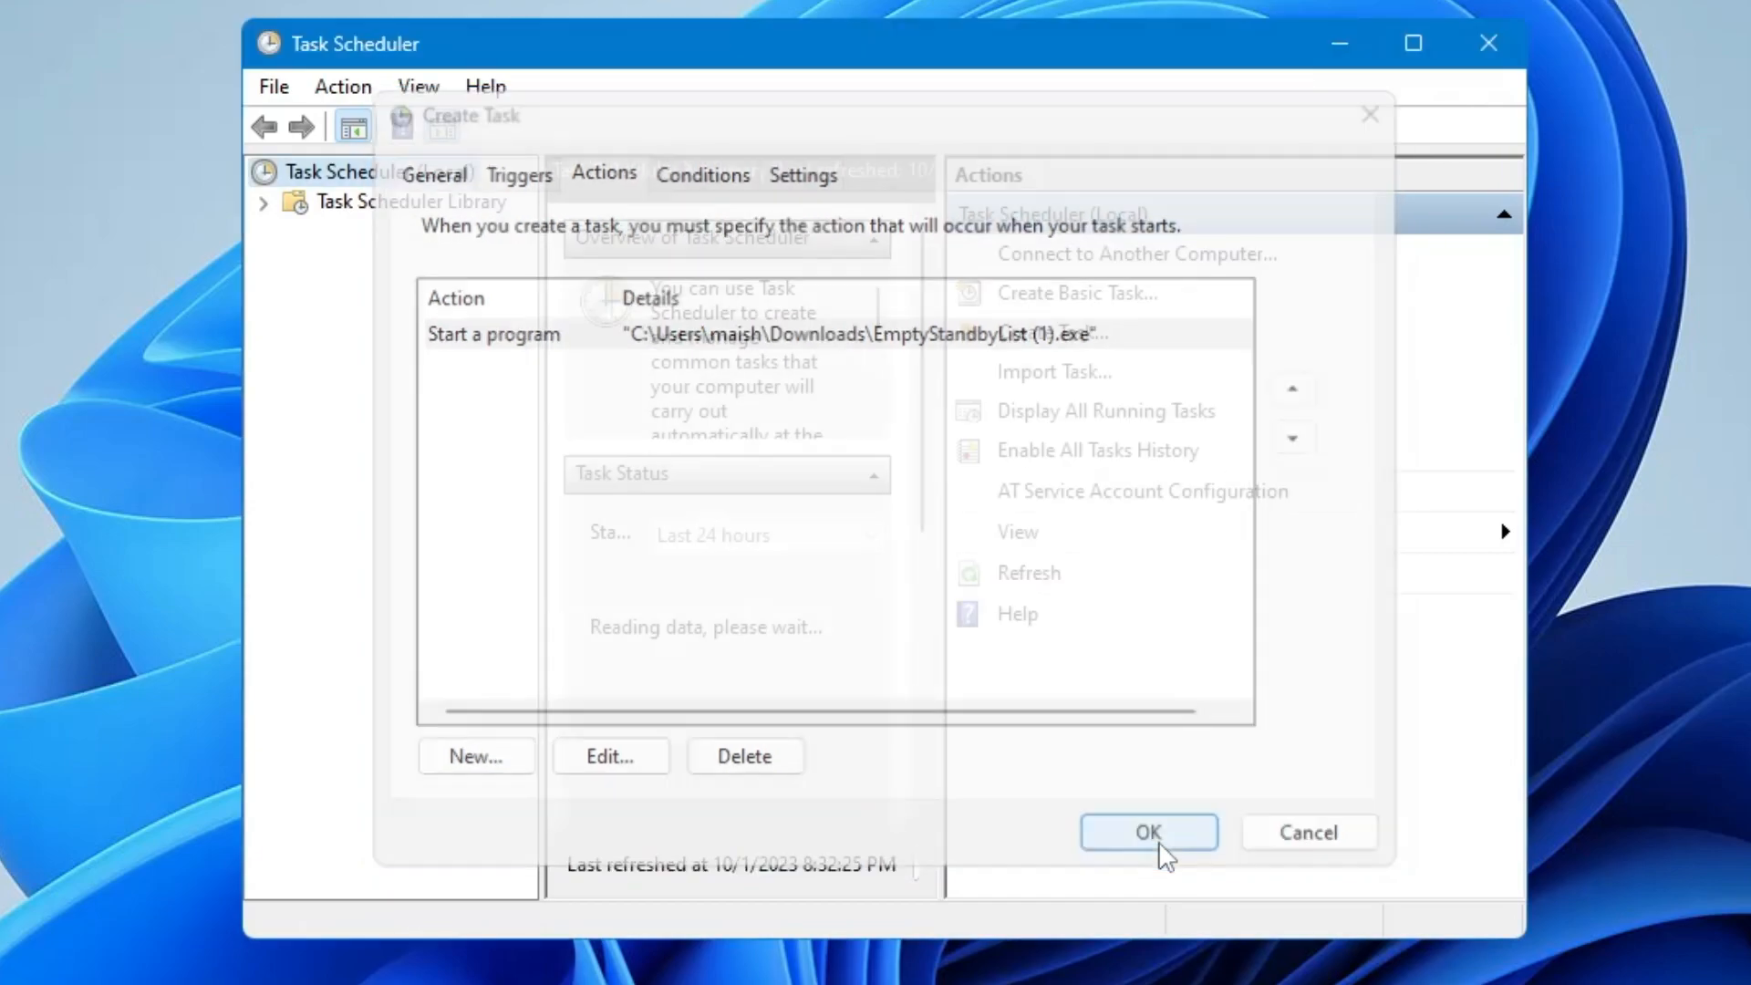
click(1147, 831)
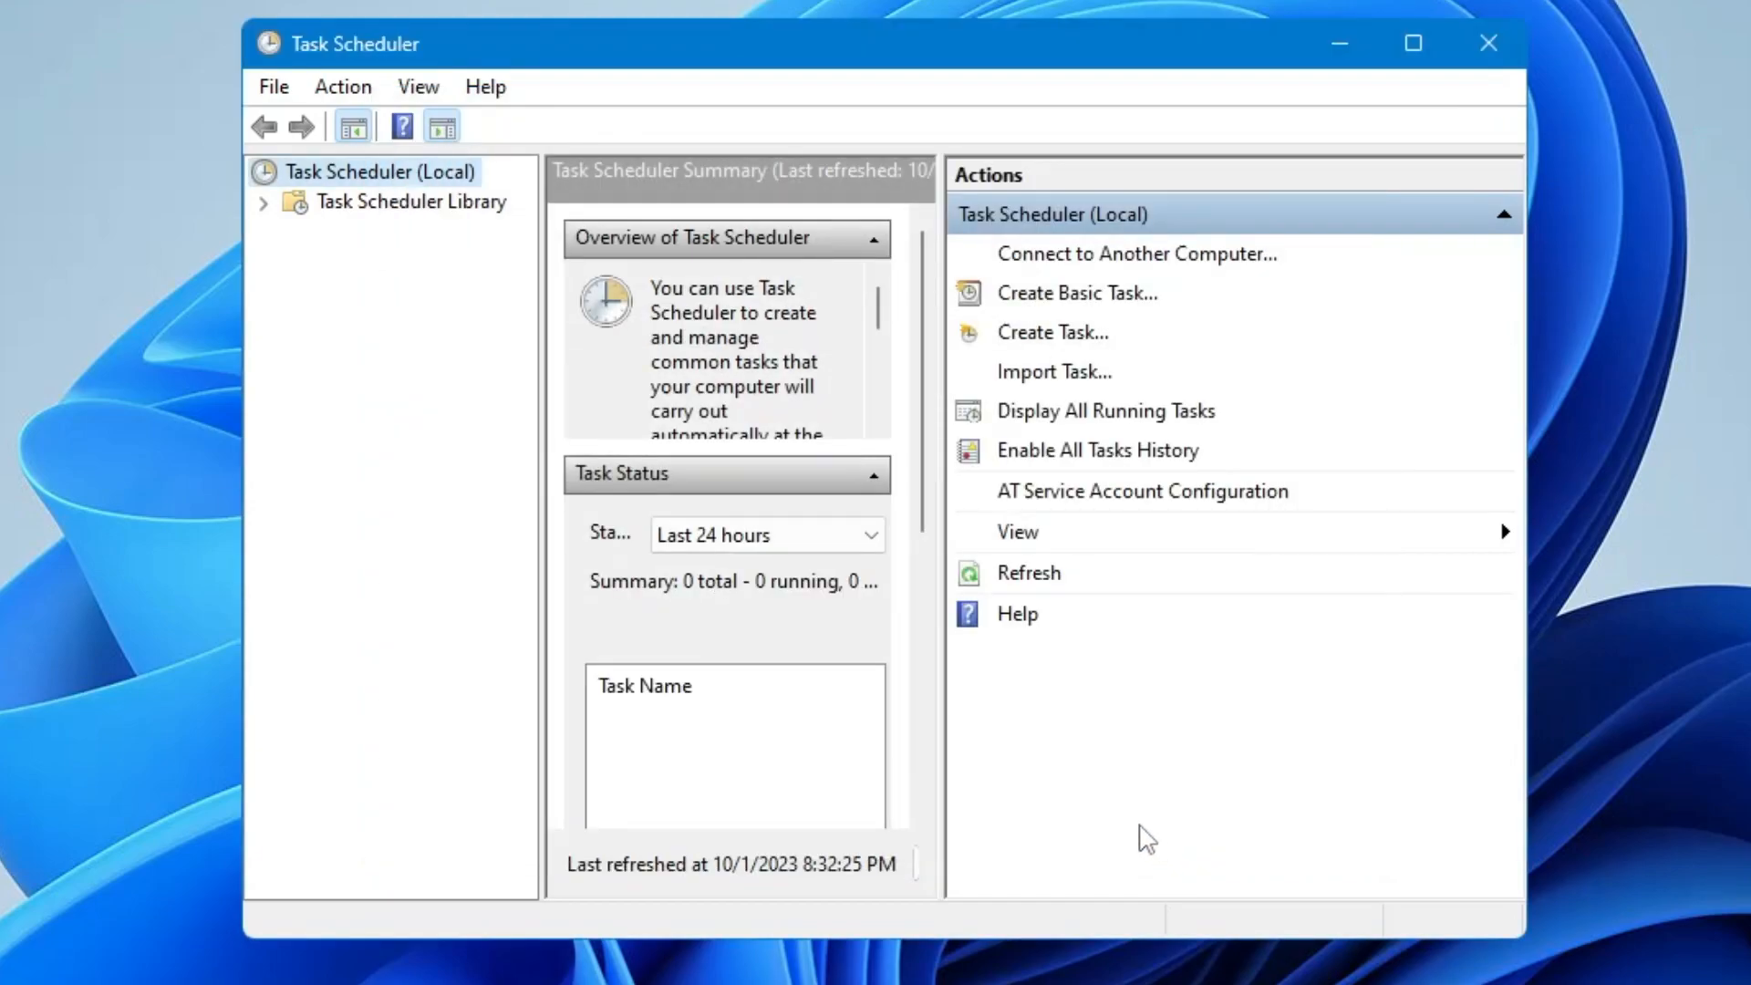
Show Task Scheduler Library and select the Ram Cache Cleaner row listed as Ready
click(410, 201)
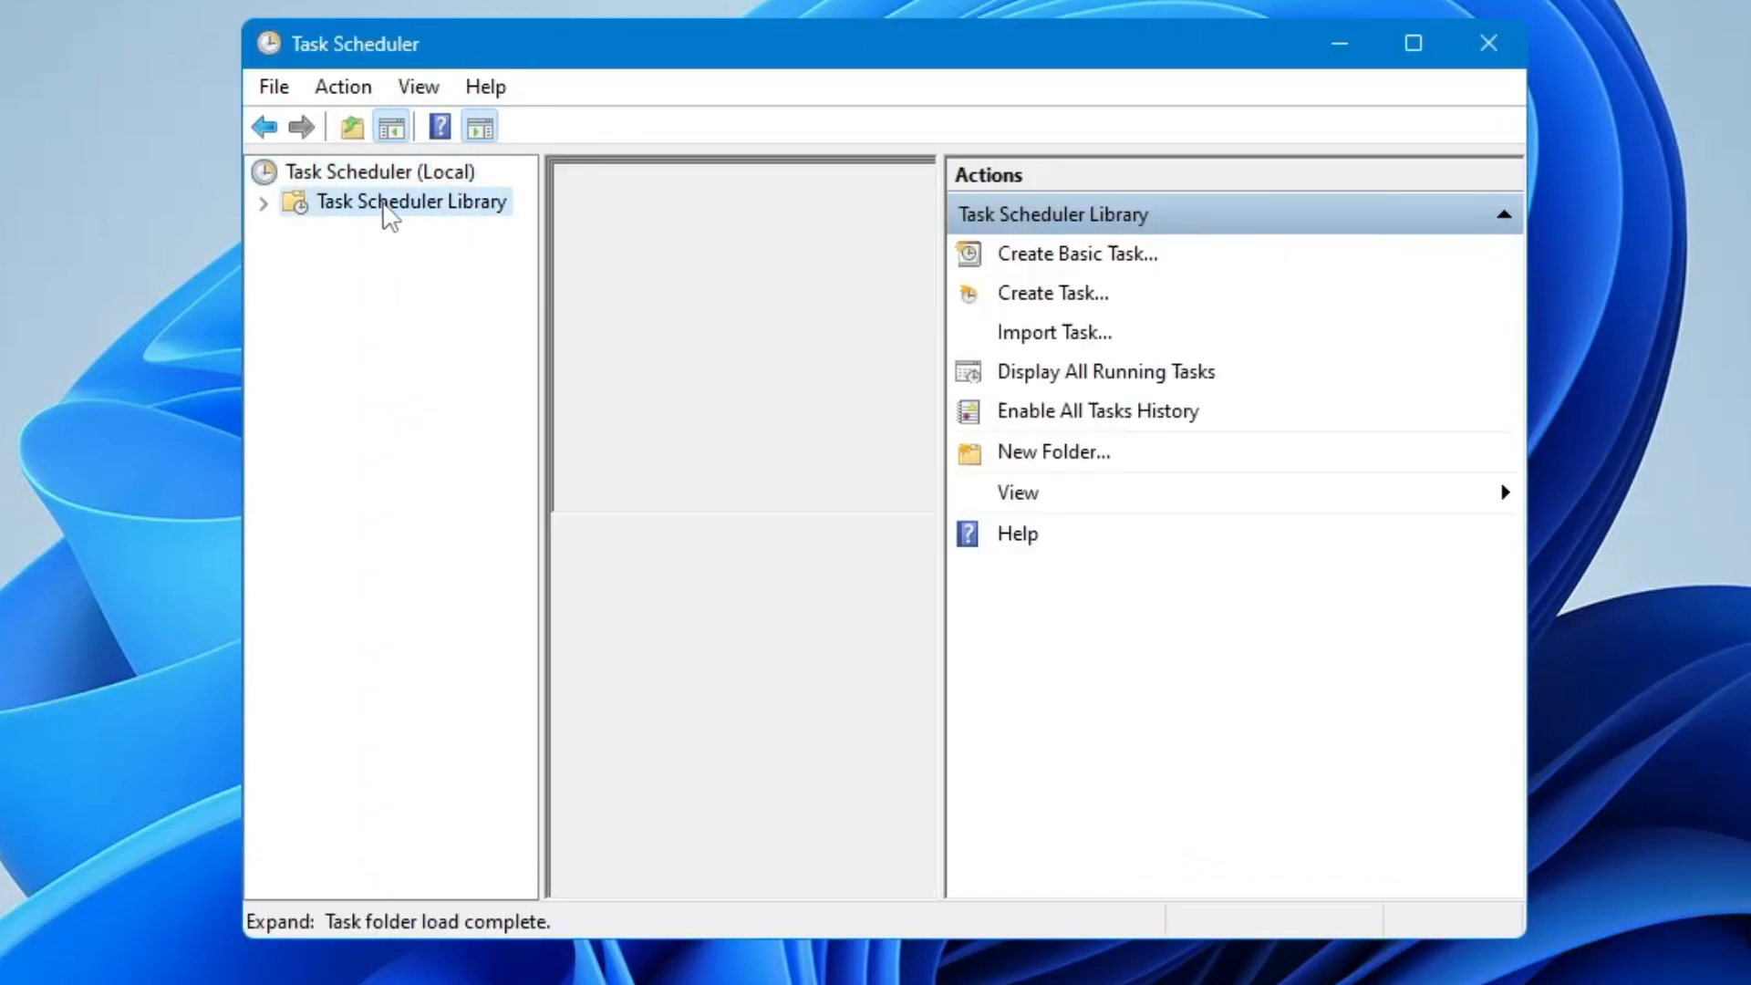
click(410, 200)
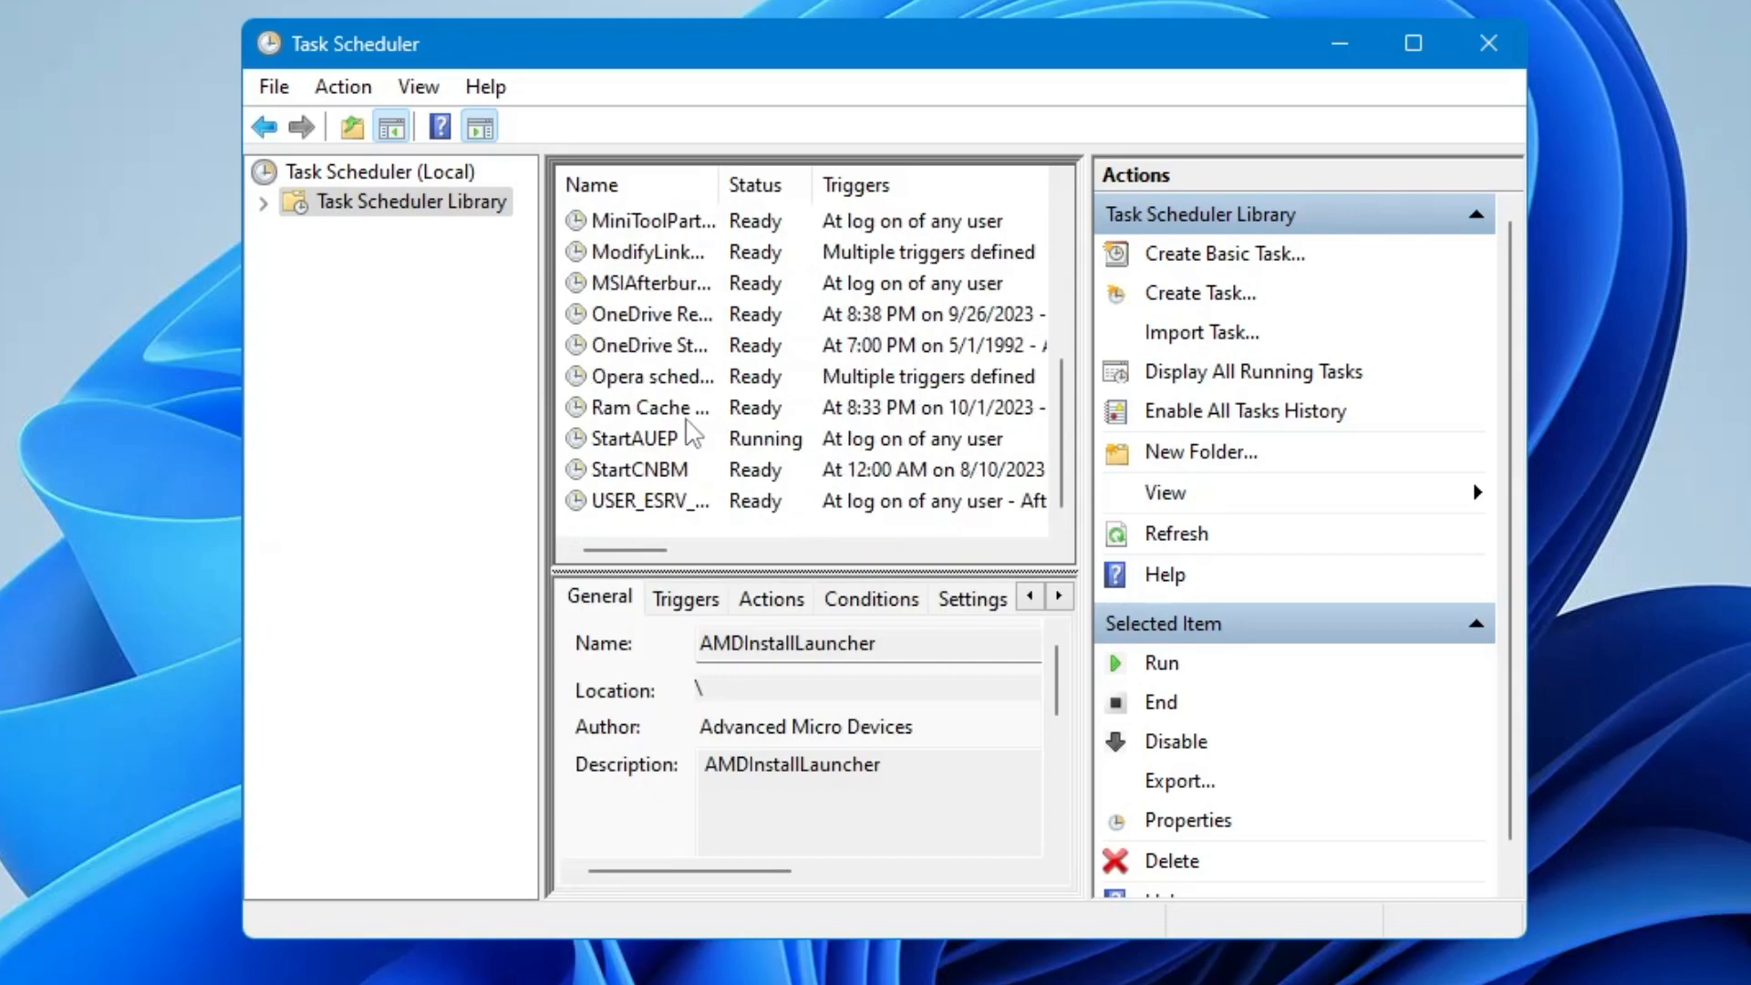
click(649, 407)
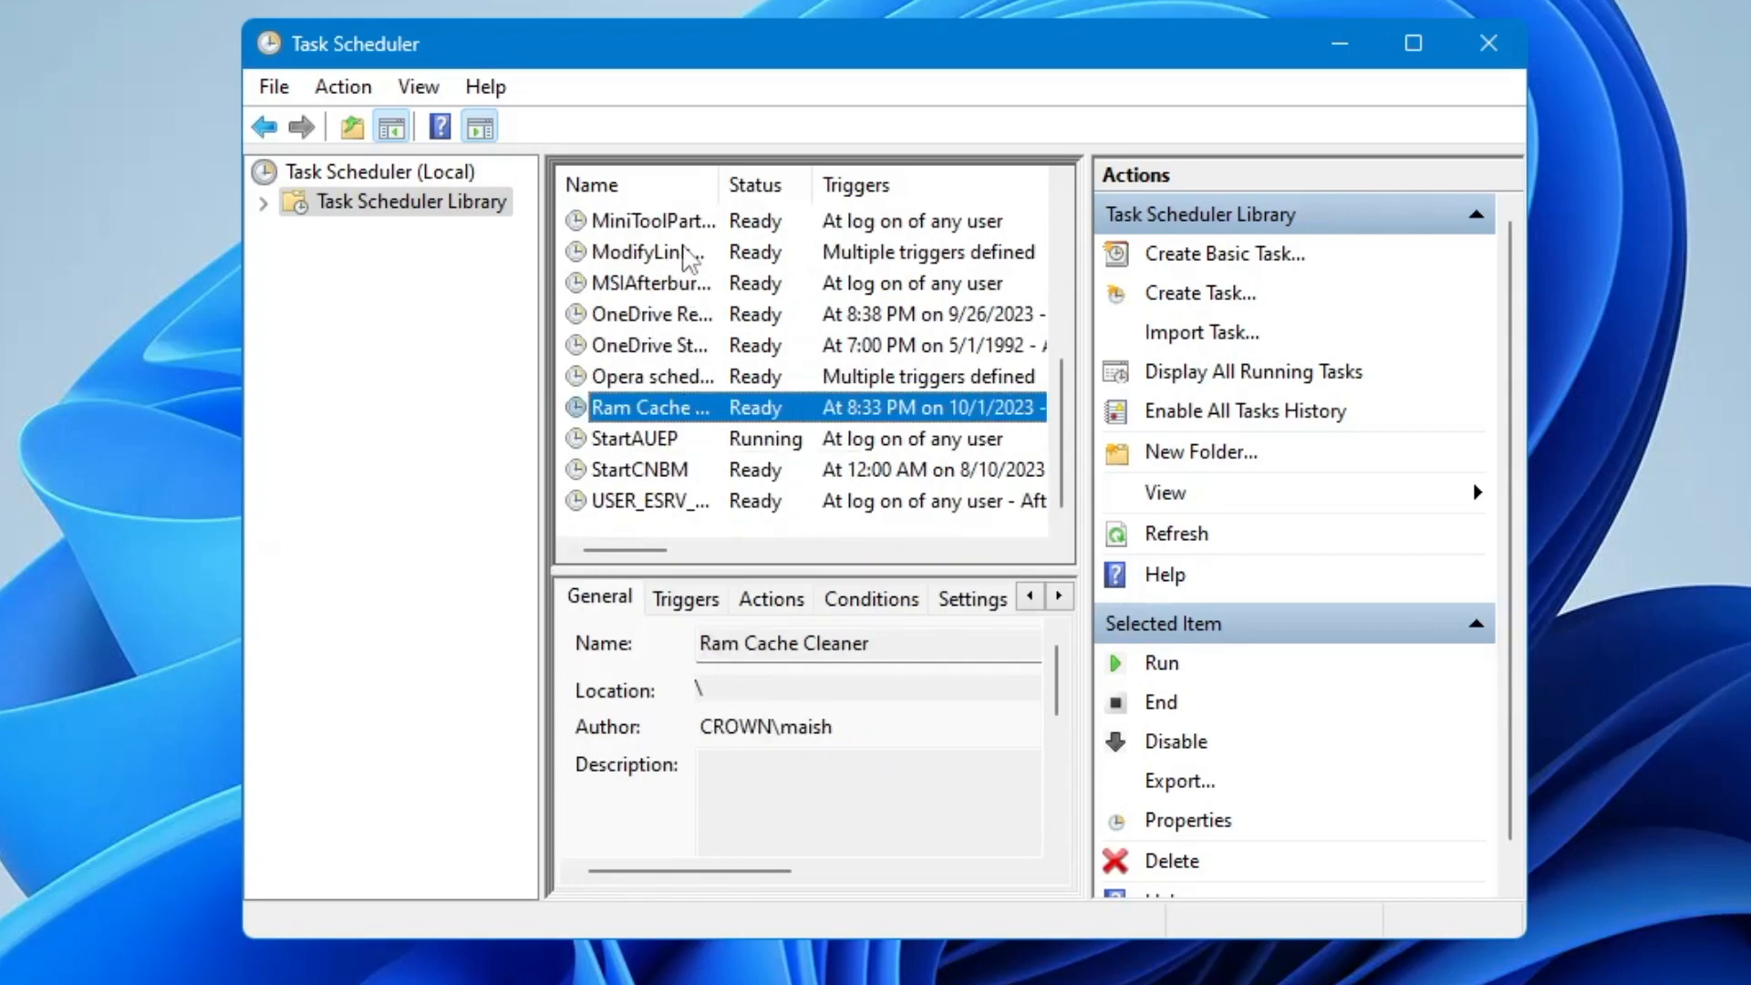